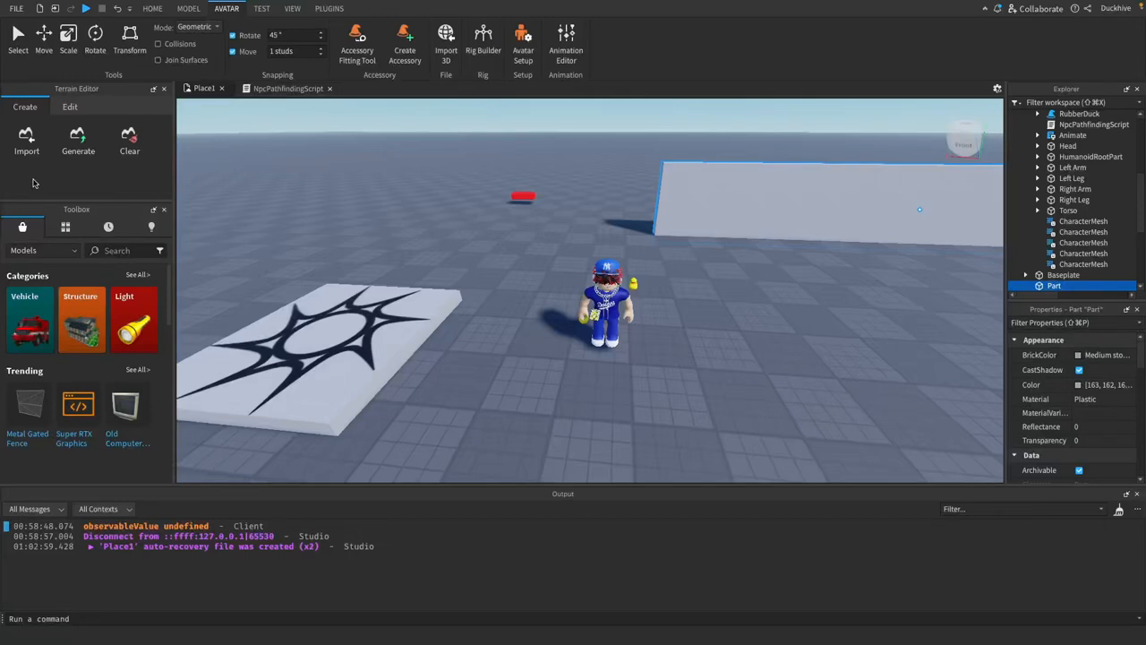
{"action": "mouse_move", "coordinate": [94, 193]}
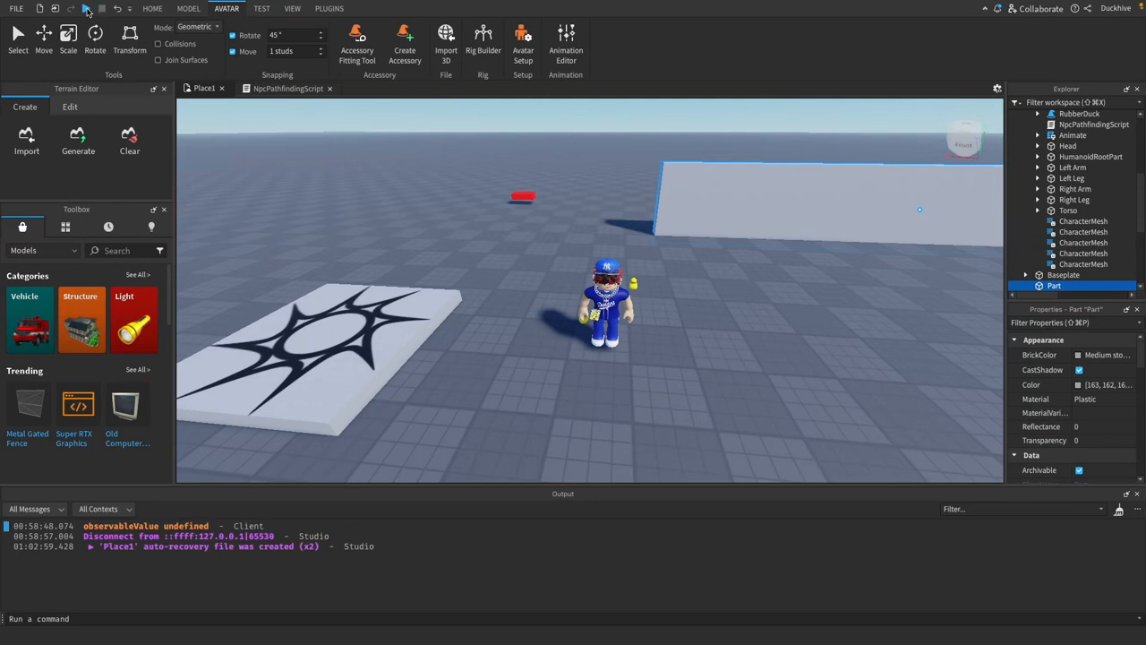
Start a new empty place from the quick-access bar, leaving the finished scene.
{"action": "left_click", "coordinate": [86, 7]}
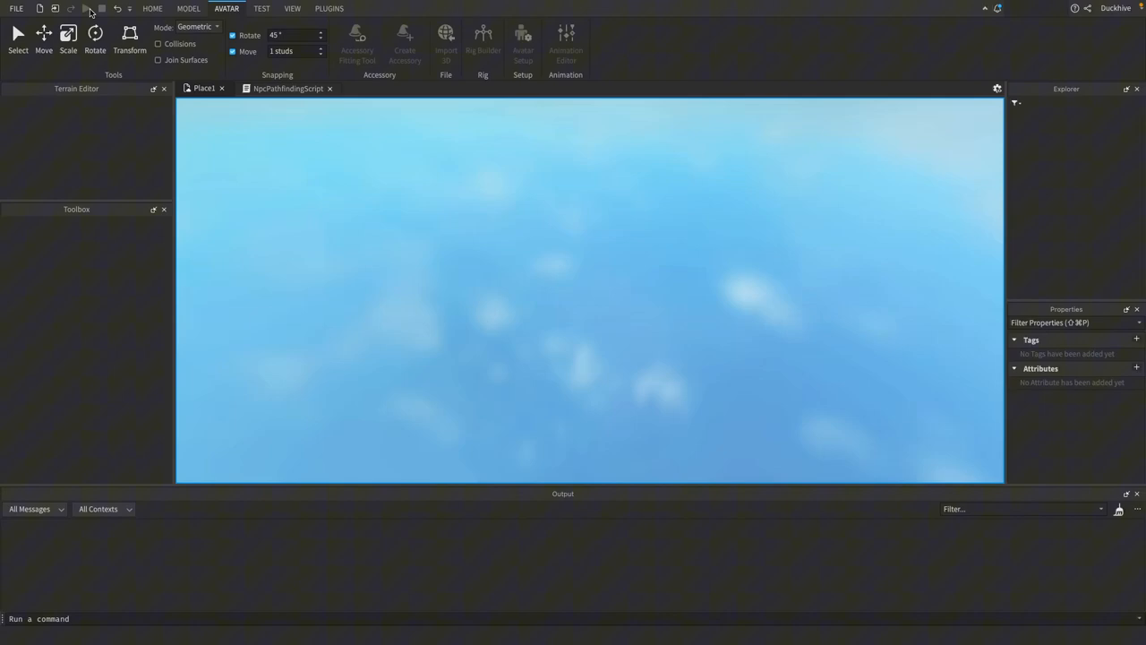
Let the new Baseplate place finish loading with only the default spawn pad.
{"action": "left_click", "coordinate": [86, 7]}
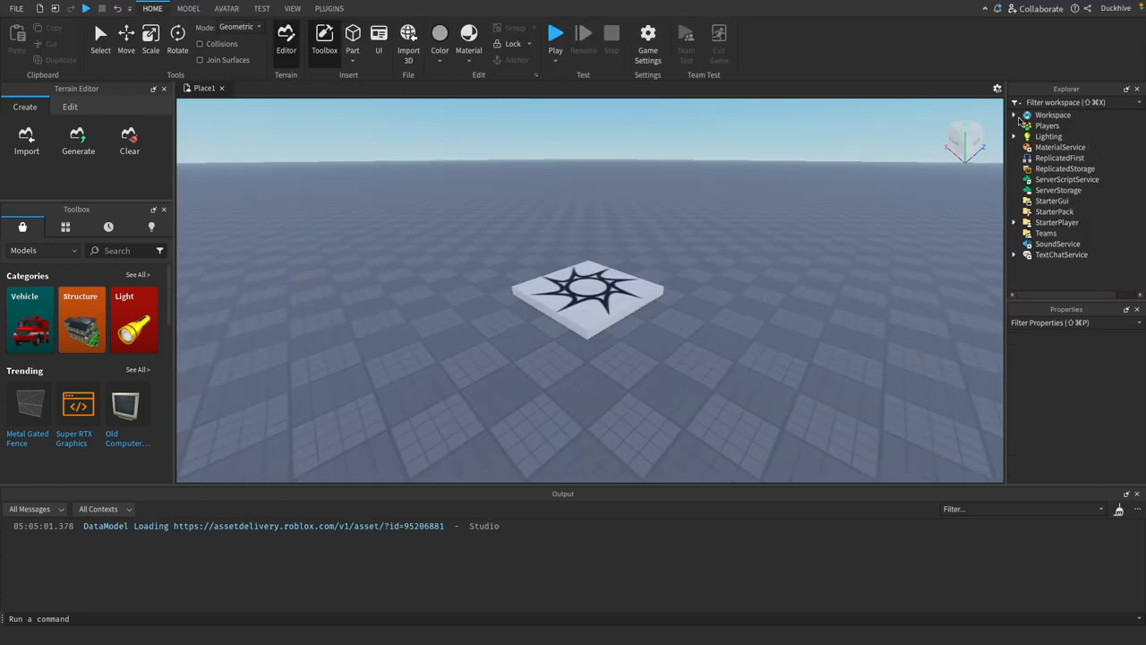
Insert a Part into Workspace to become the small Really red Target.
{"action": "left_click", "coordinate": [1013, 114]}
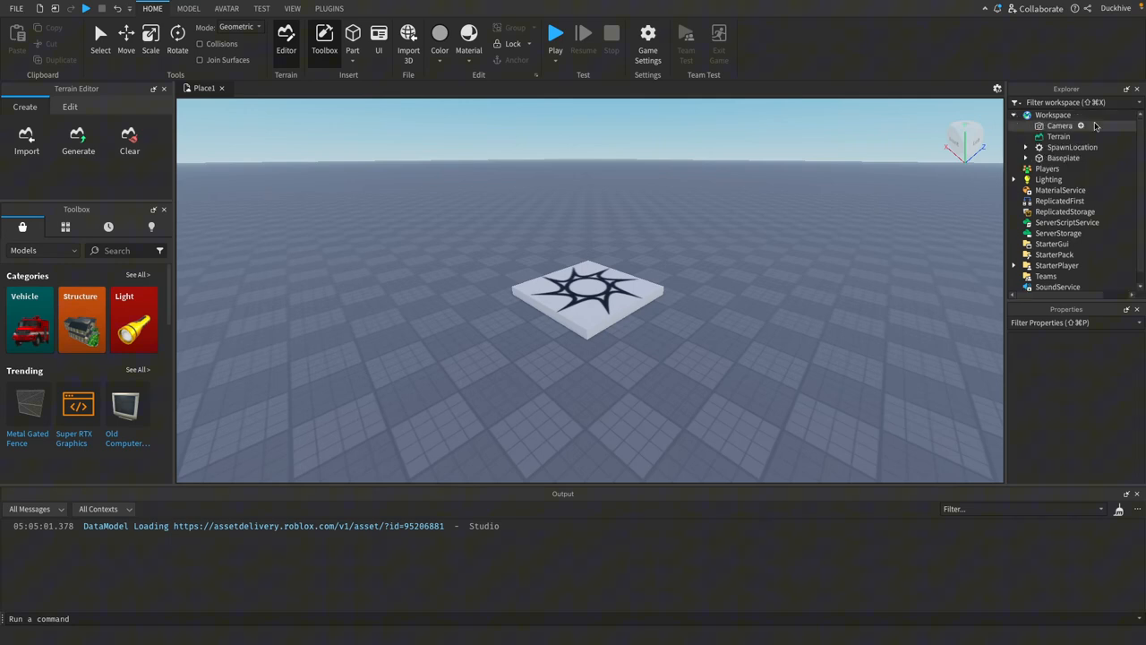
{"action": "left_click", "coordinate": [1053, 115]}
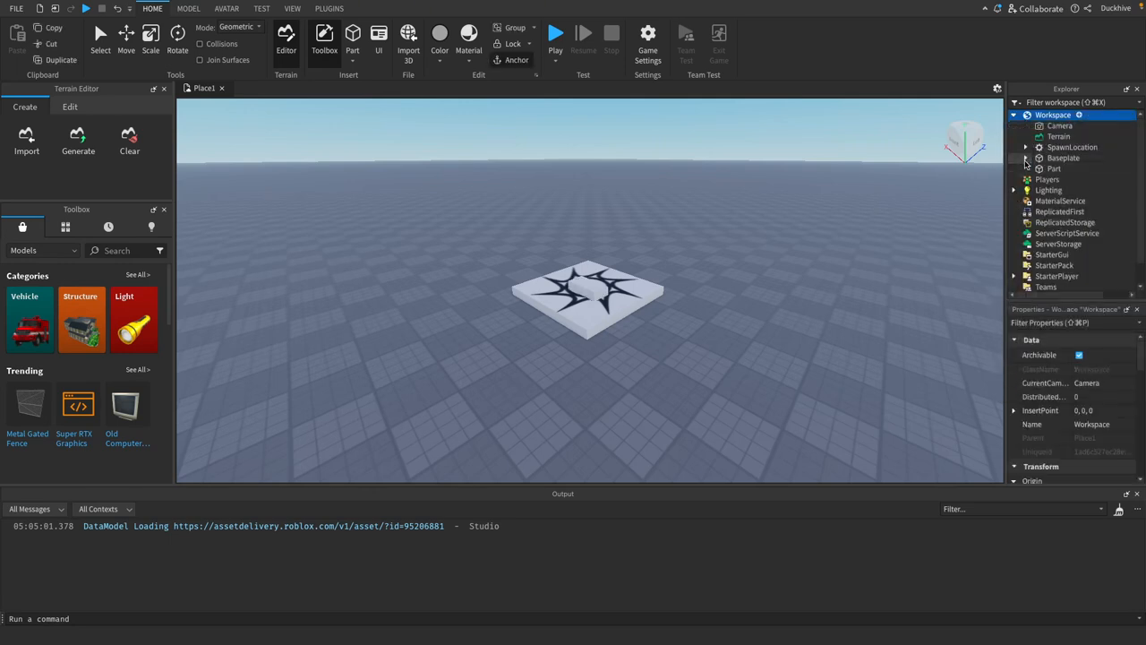
{"action": "left_click", "coordinate": [1053, 169]}
{"action": "type", "text": "Targe"}
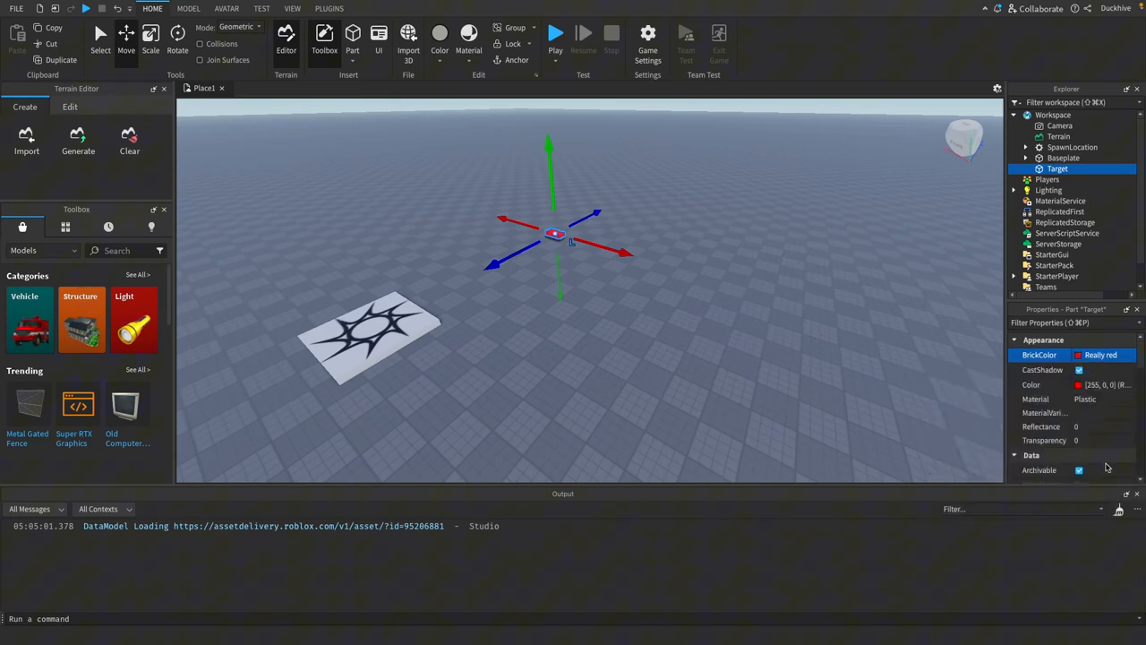
{"action": "mouse_move", "coordinate": [541, 280]}
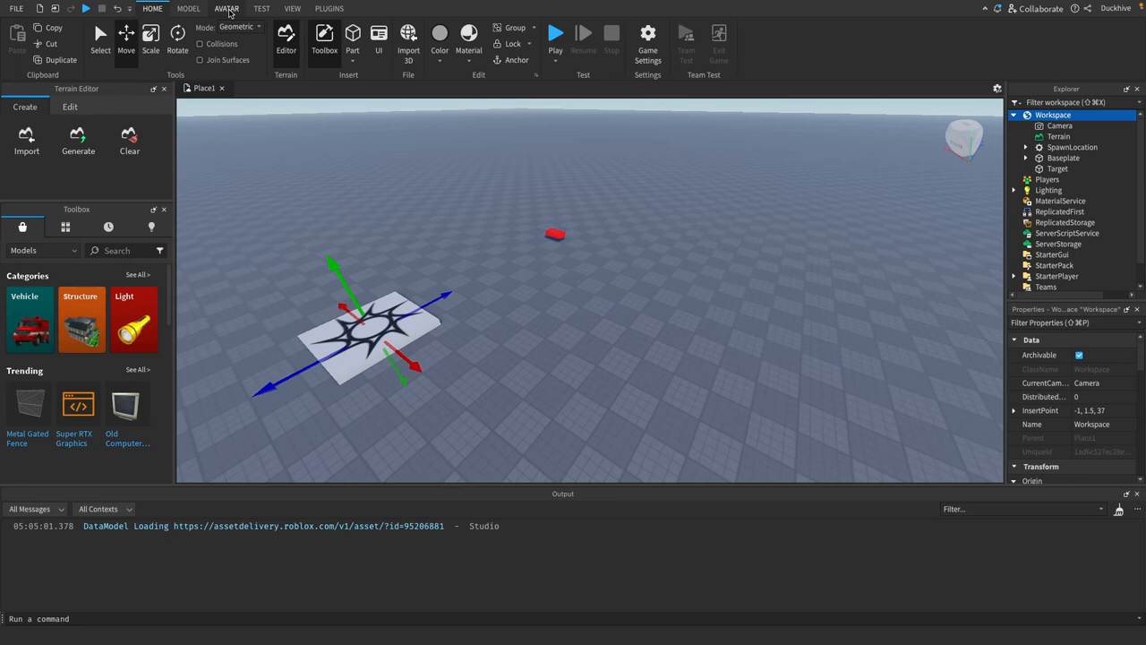
Generate an R6 character rig from the Avatar tab's Rig Builder.
{"action": "left_click", "coordinate": [226, 7]}
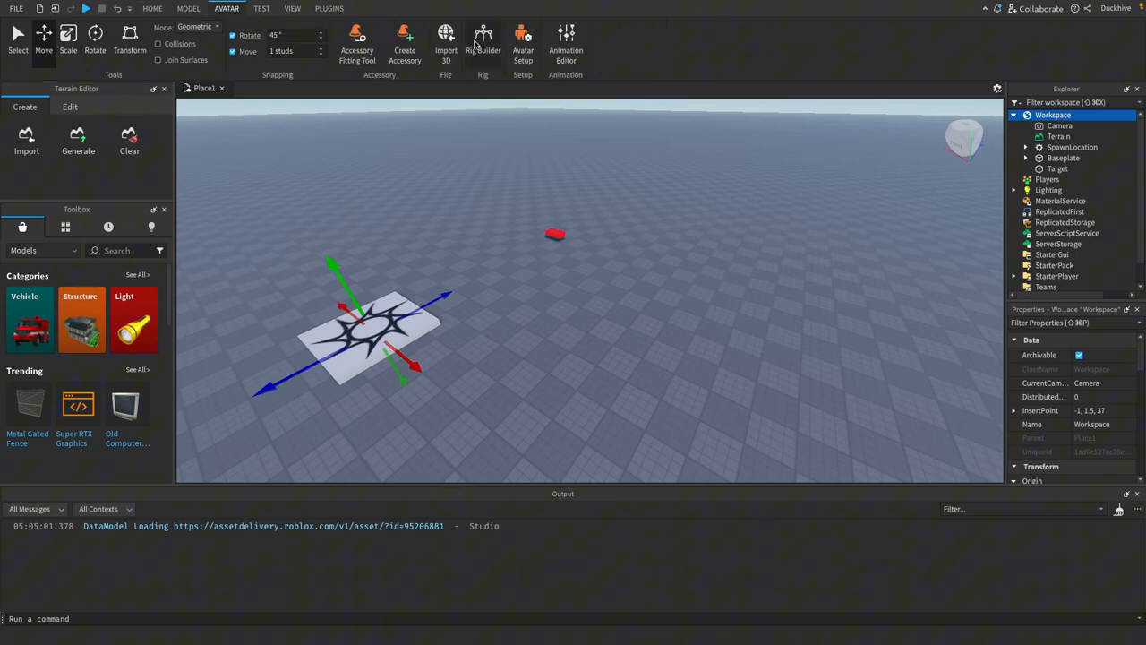
{"action": "left_click", "coordinate": [483, 45]}
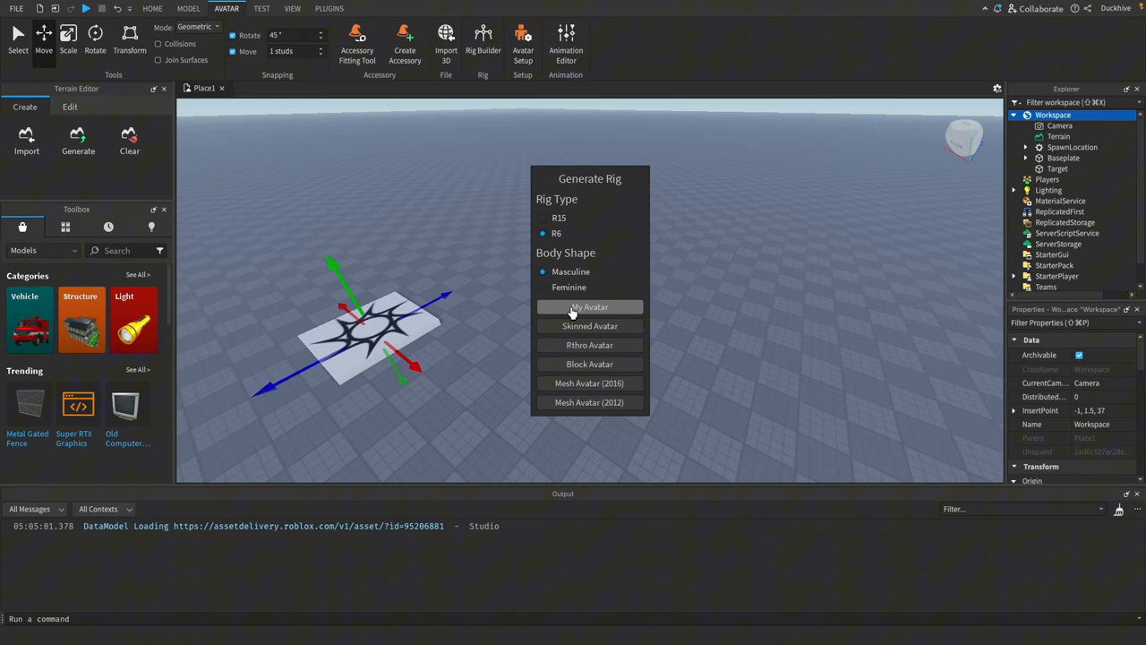
{"action": "left_click", "coordinate": [589, 307]}
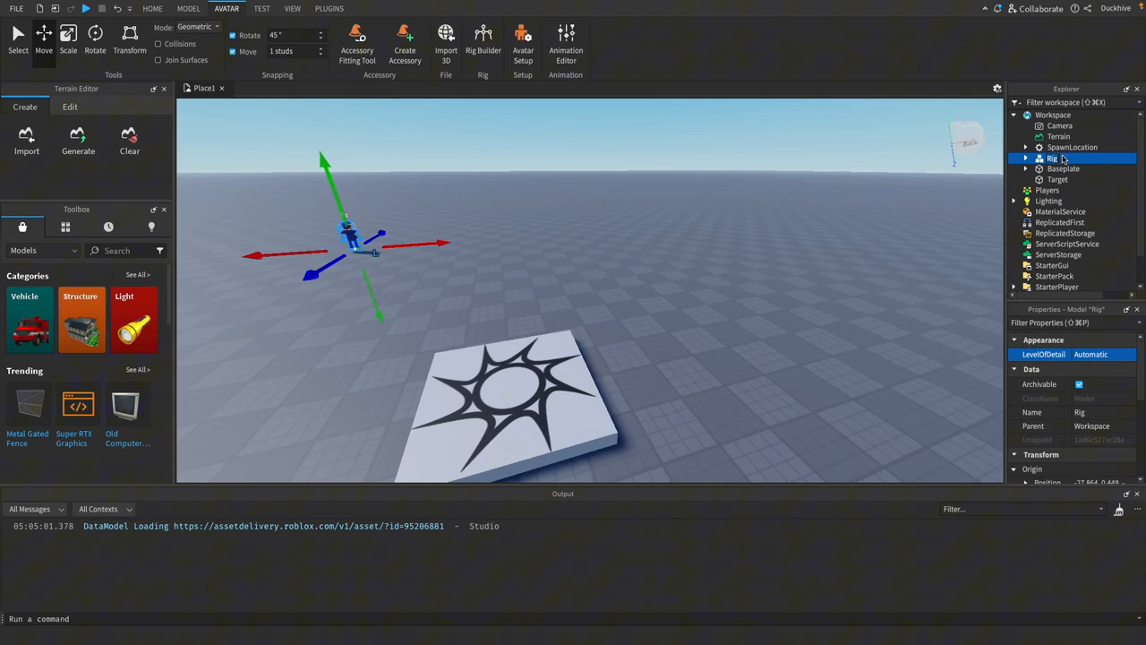
Rename the rig to NPC and insert a Script inside it.
{"action": "type", "text": "NPC"}
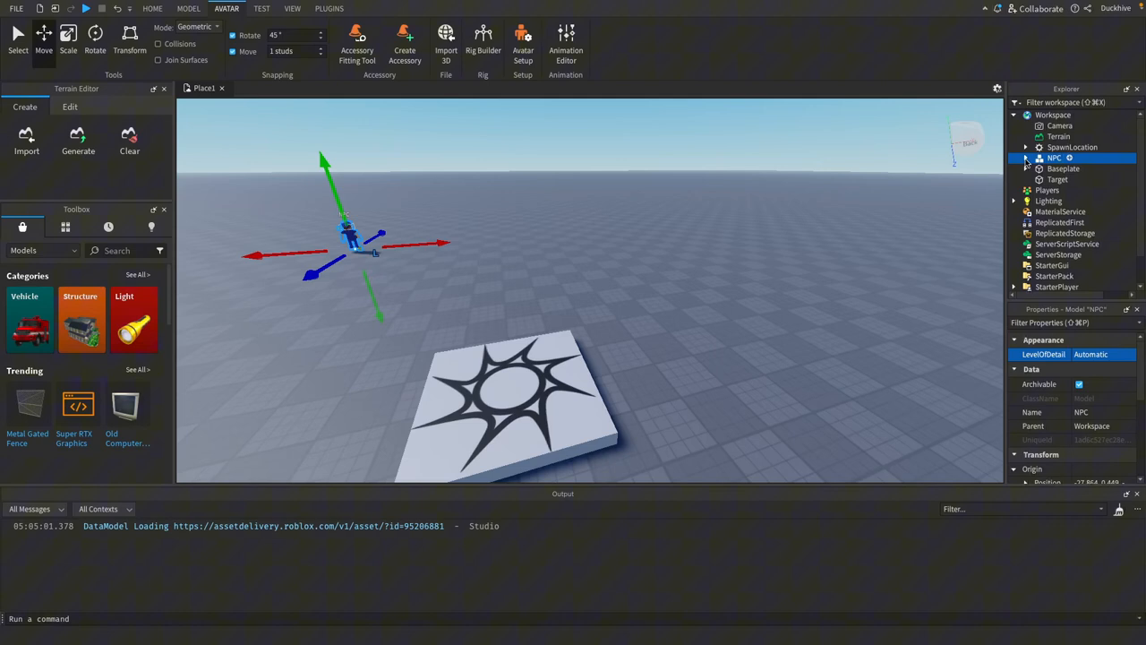
{"action": "left_click", "coordinate": [1026, 158]}
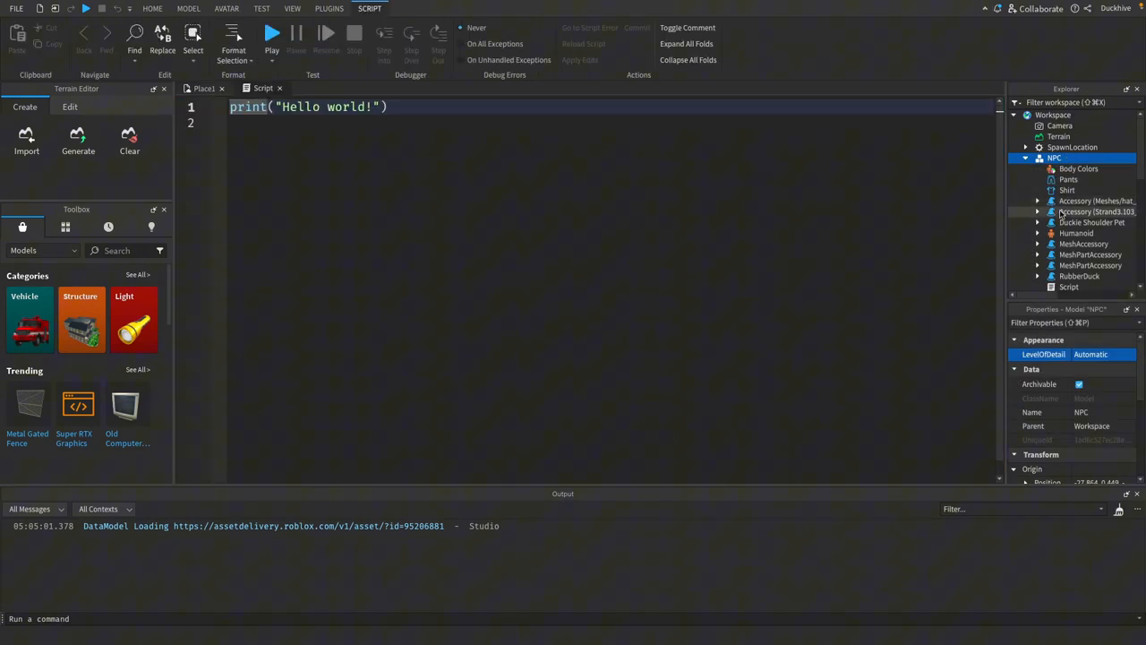
Name the script NpcPathfindingScript and replace its code with a 'Server-Side, Place in NPC' header comment.
{"action": "left_click", "coordinate": [1069, 286]}
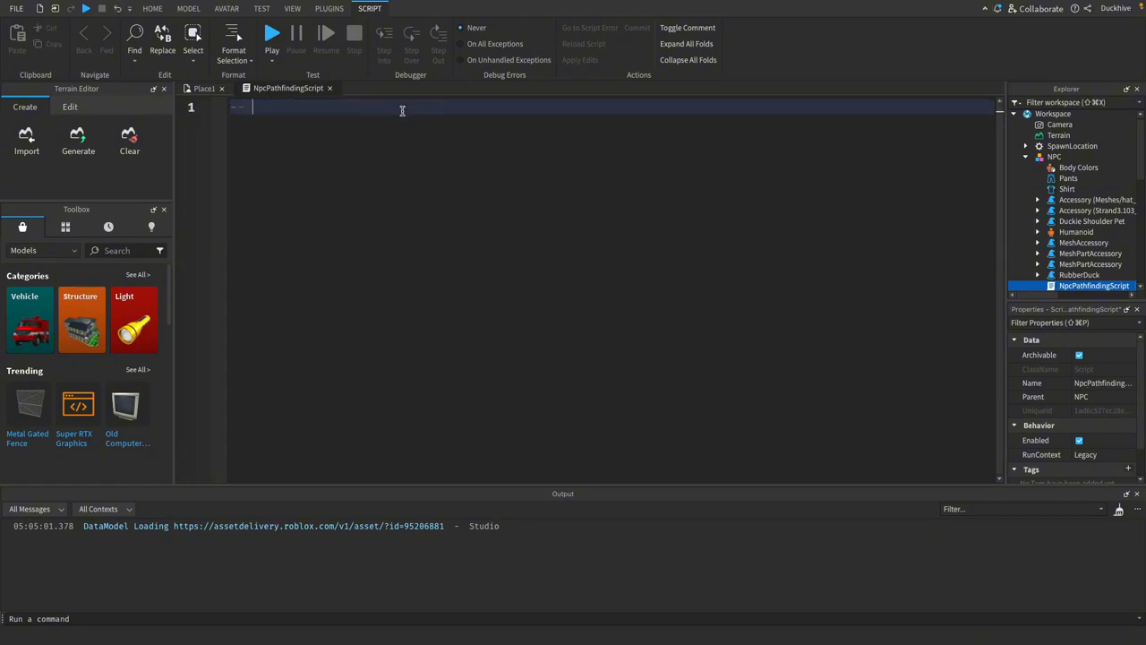
{"action": "type", "text": "NPC Pathfinding Script (S"}
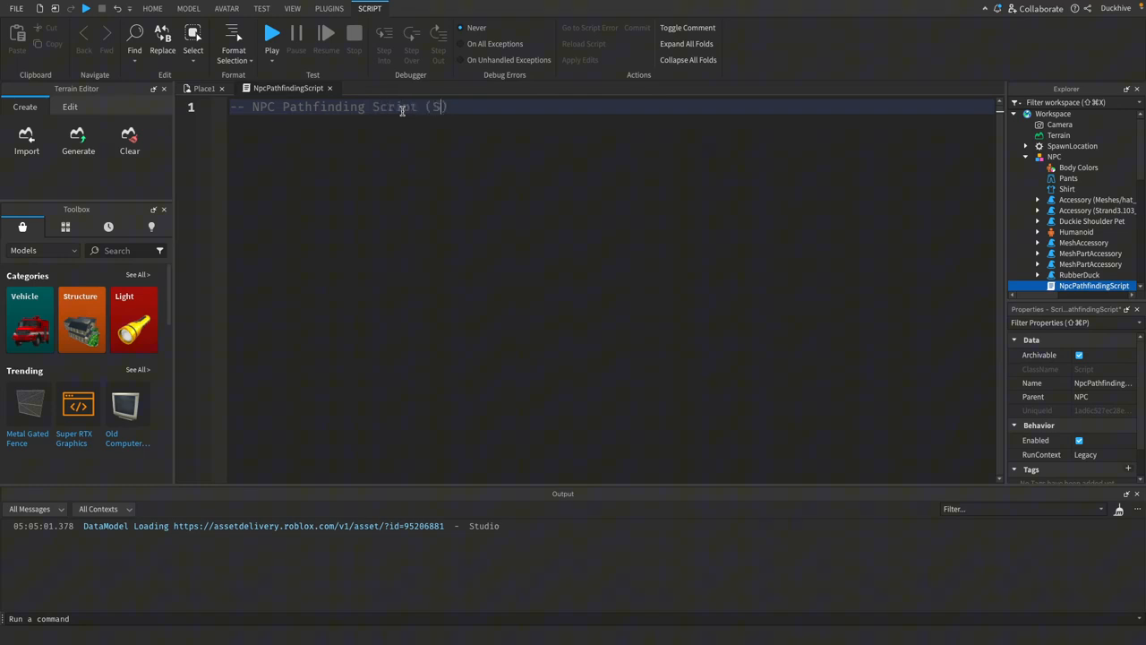
{"action": "type", "text": "erver"}
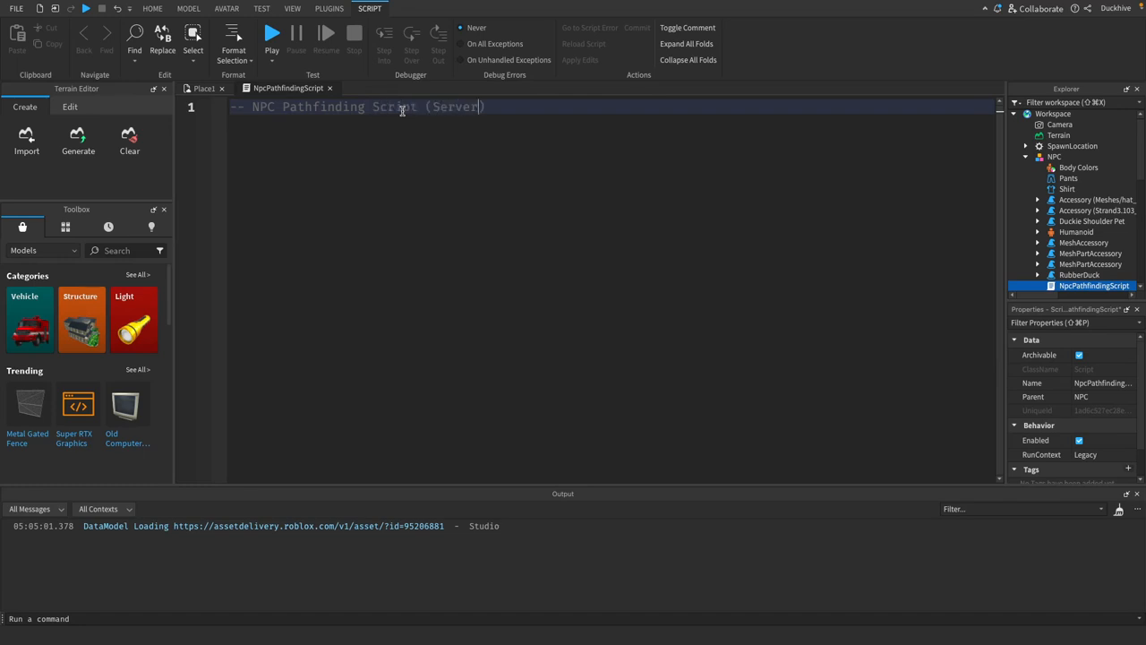
{"action": "type", "text": "-Side"}
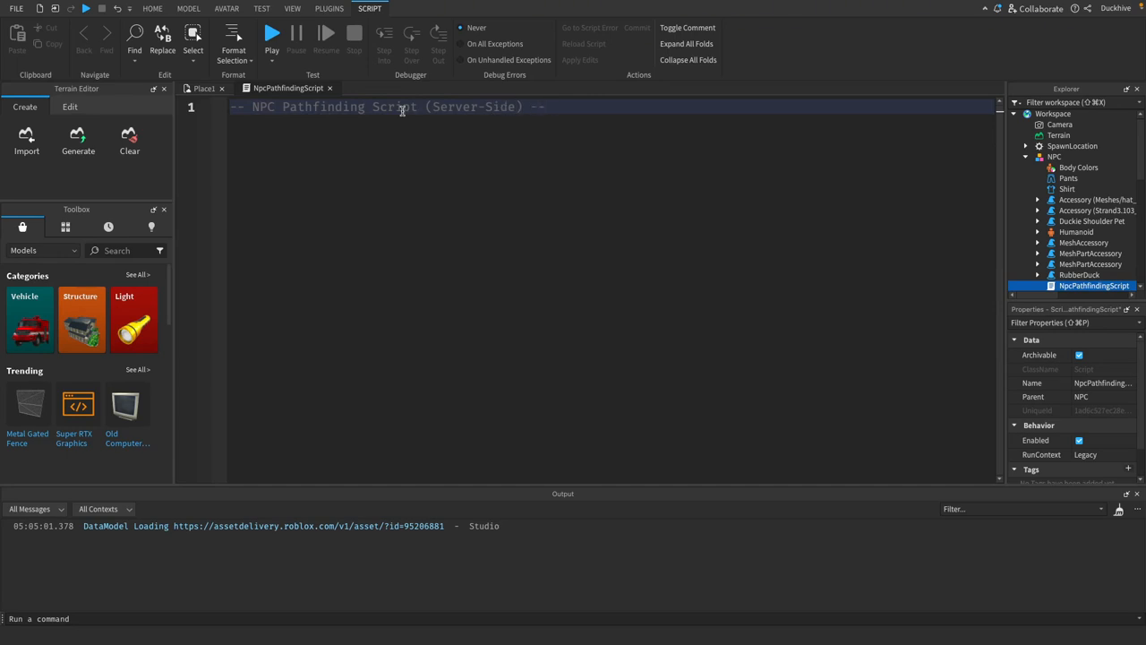
{"action": "type", "text": "Place in NPC"}
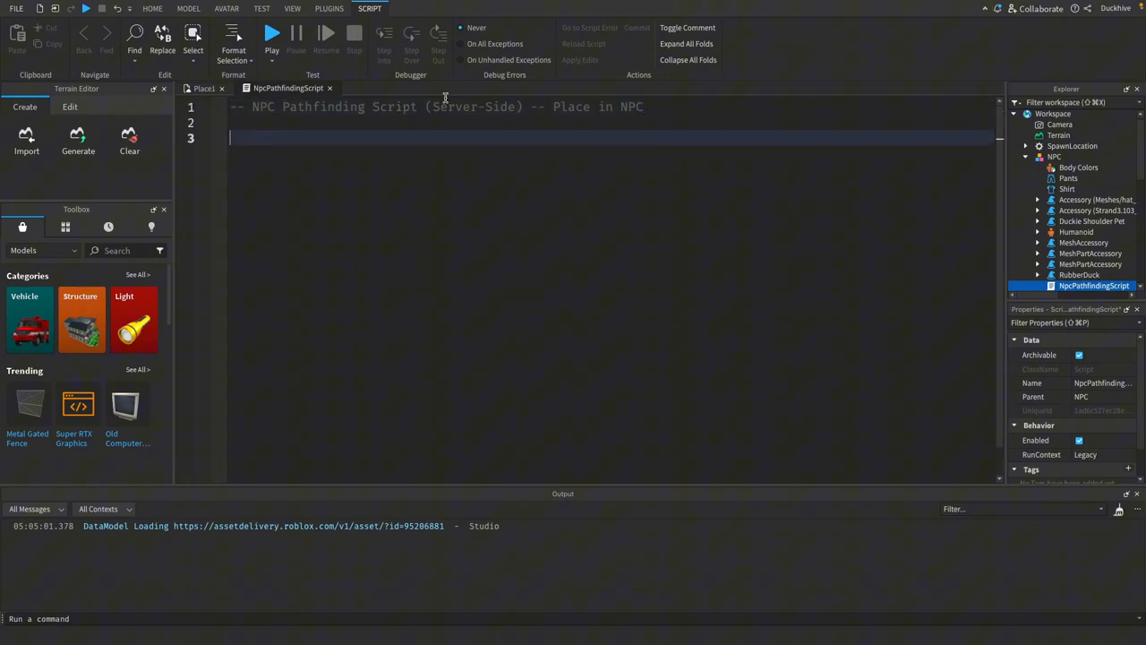
Declare local PathfindingService = game:GetService("PathfindingService").
{"action": "type", "text": "local Pa"}
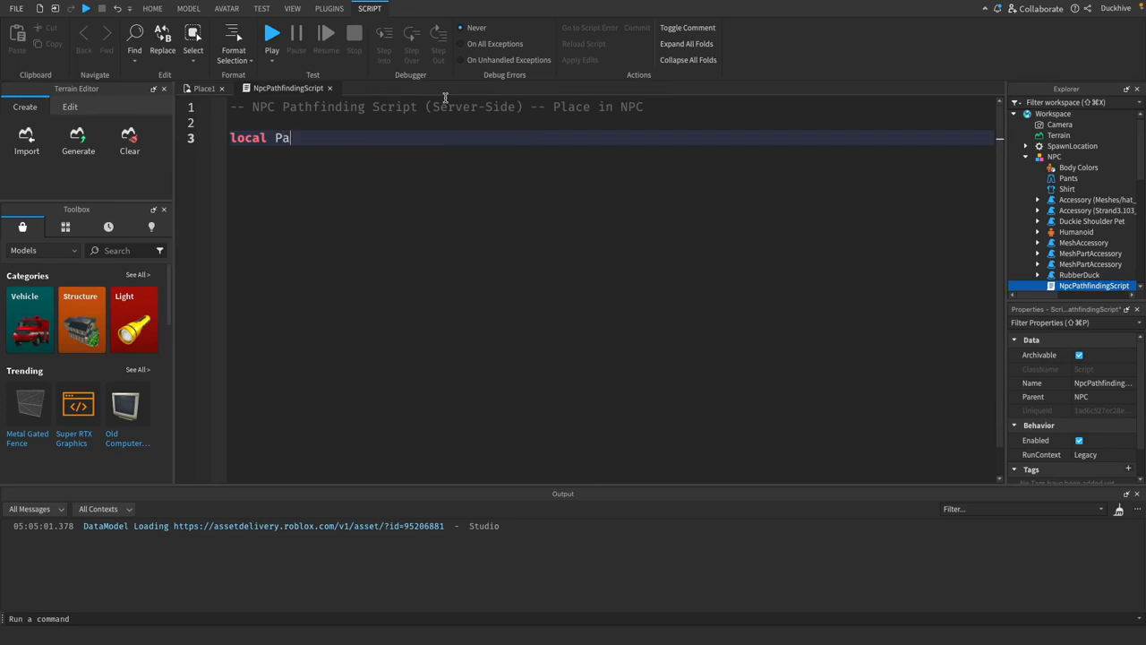
{"action": "type", "text": "thfinding"}
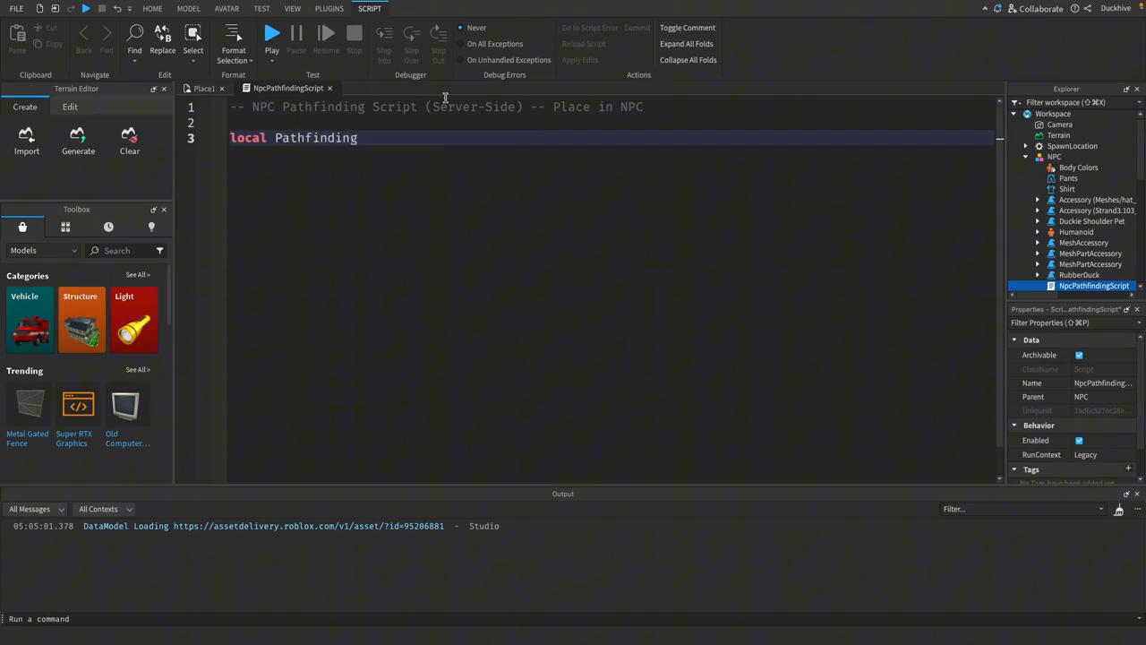
{"action": "type", "text": "Service"}
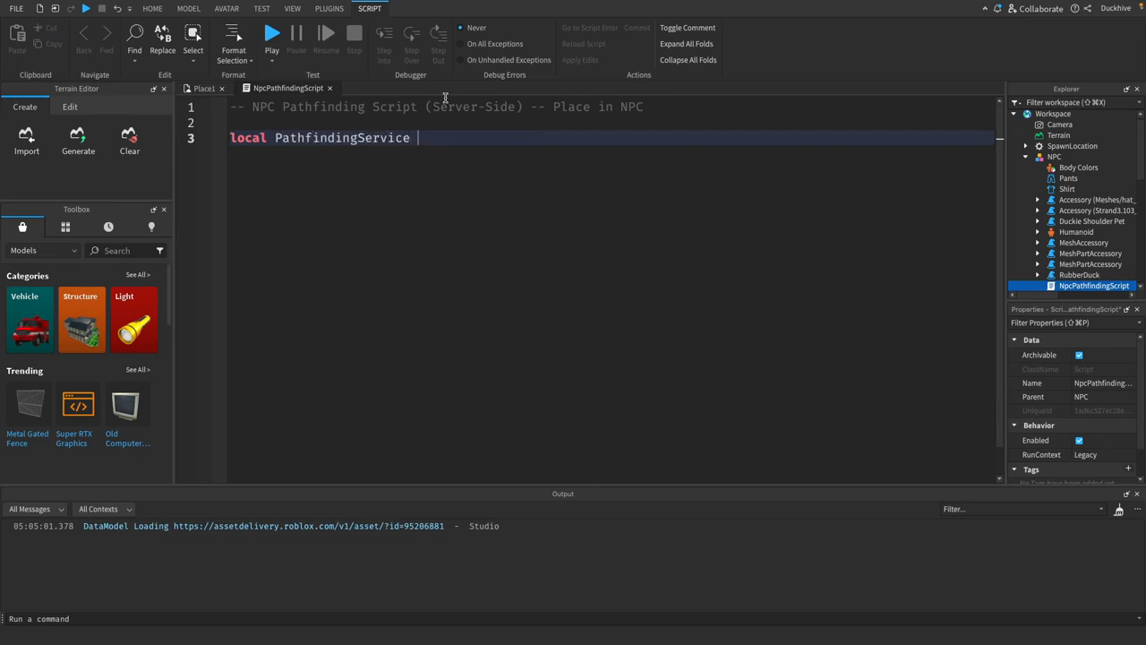
{"action": "type", "text": "= game:GetService("}
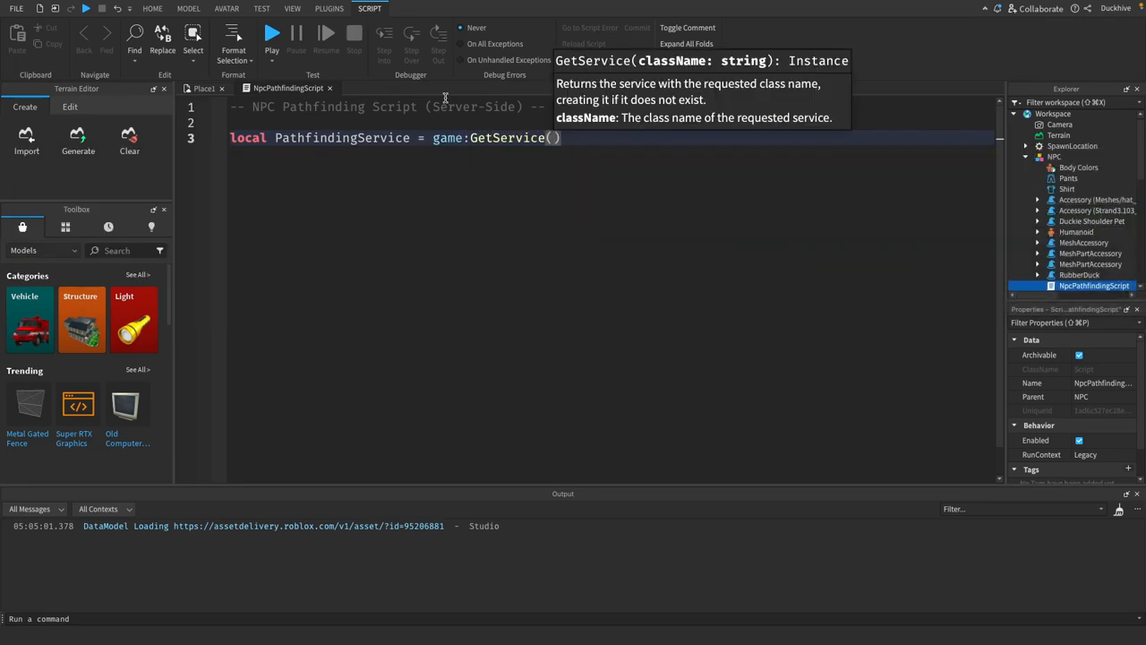
{"action": "type", "text": "\"PathfindingService\""}
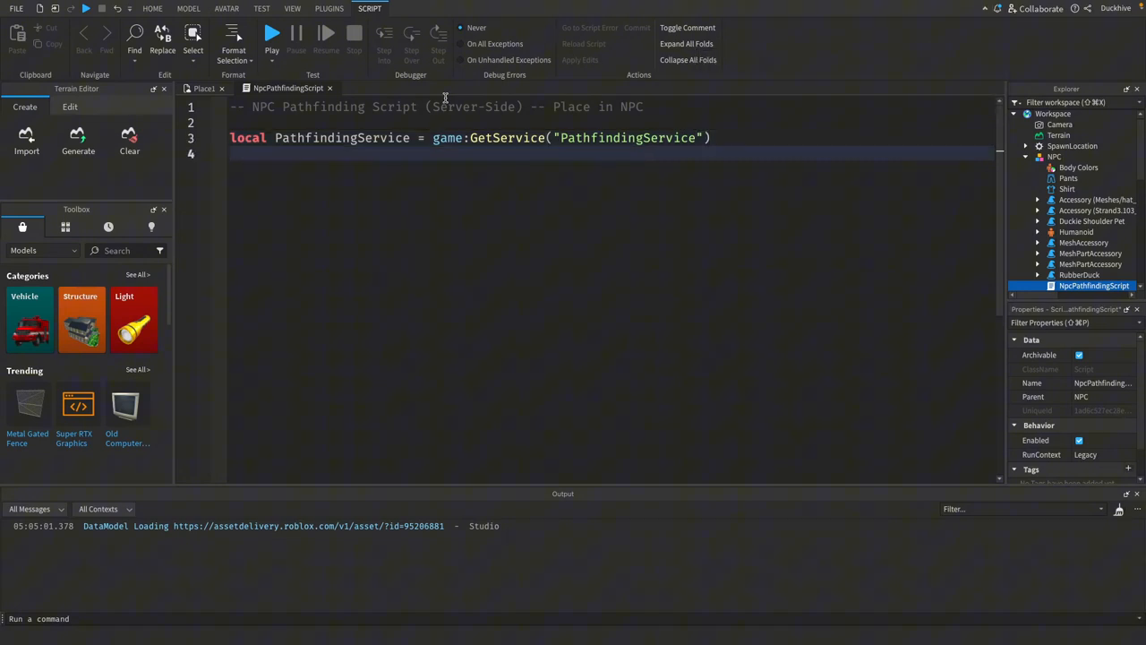
Declare npc = script.Parent and destination = workspace.Target.
{"action": "type", "text": "local n"}
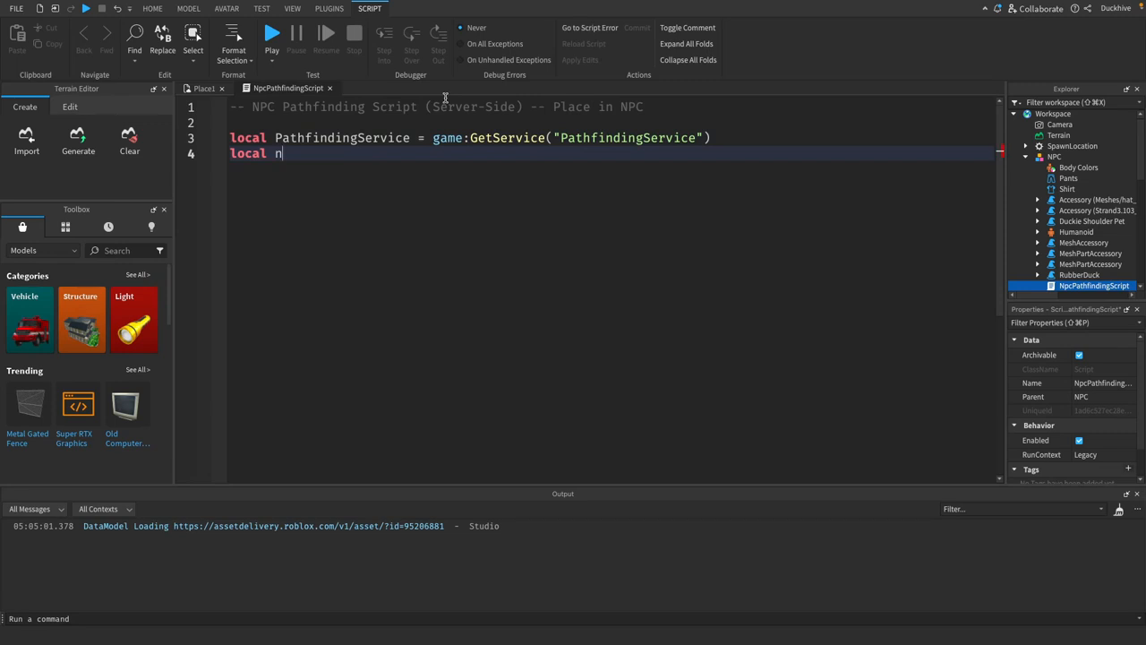
{"action": "type", "text": "pc = script"}
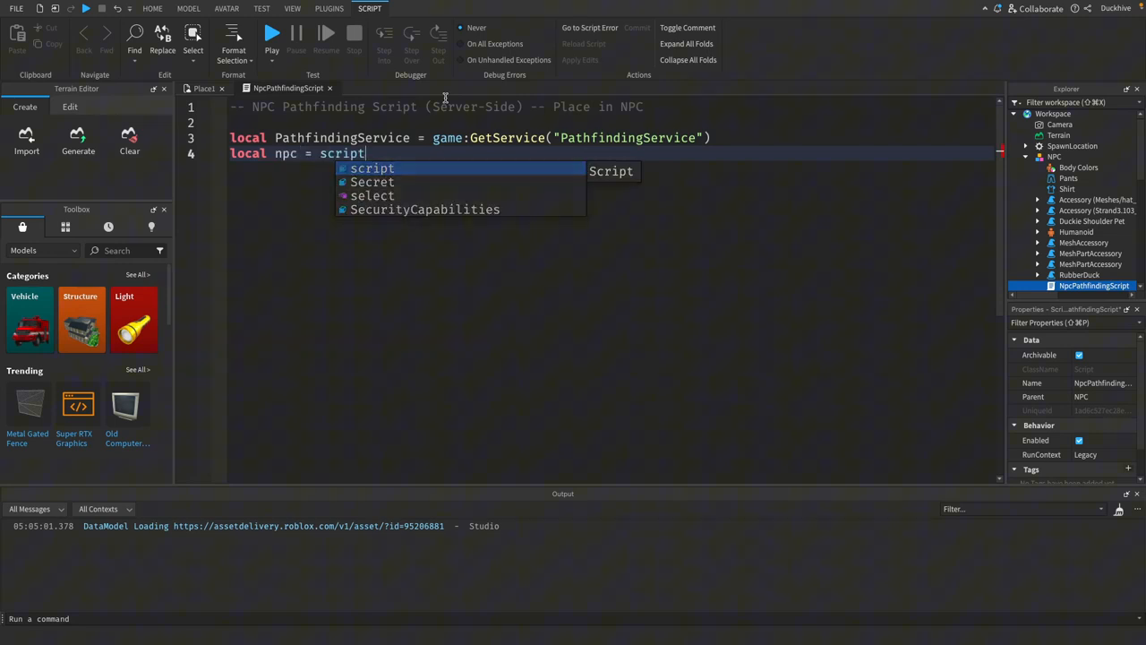
{"action": "type", "text": ".Parent"}
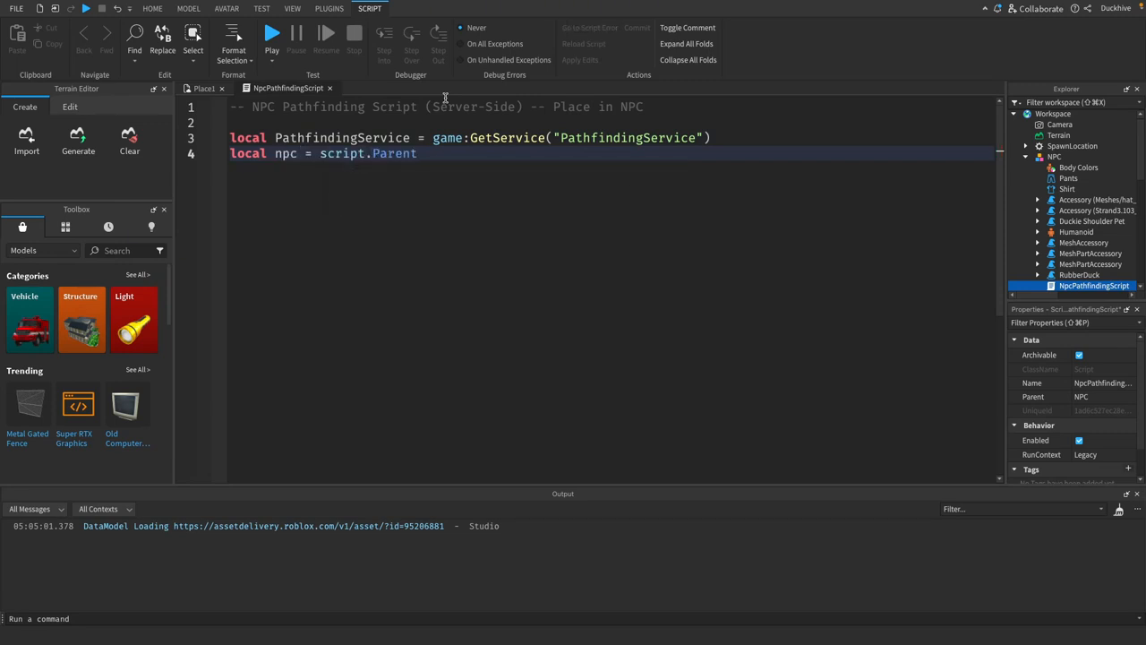
{"action": "type", "text": "local"}
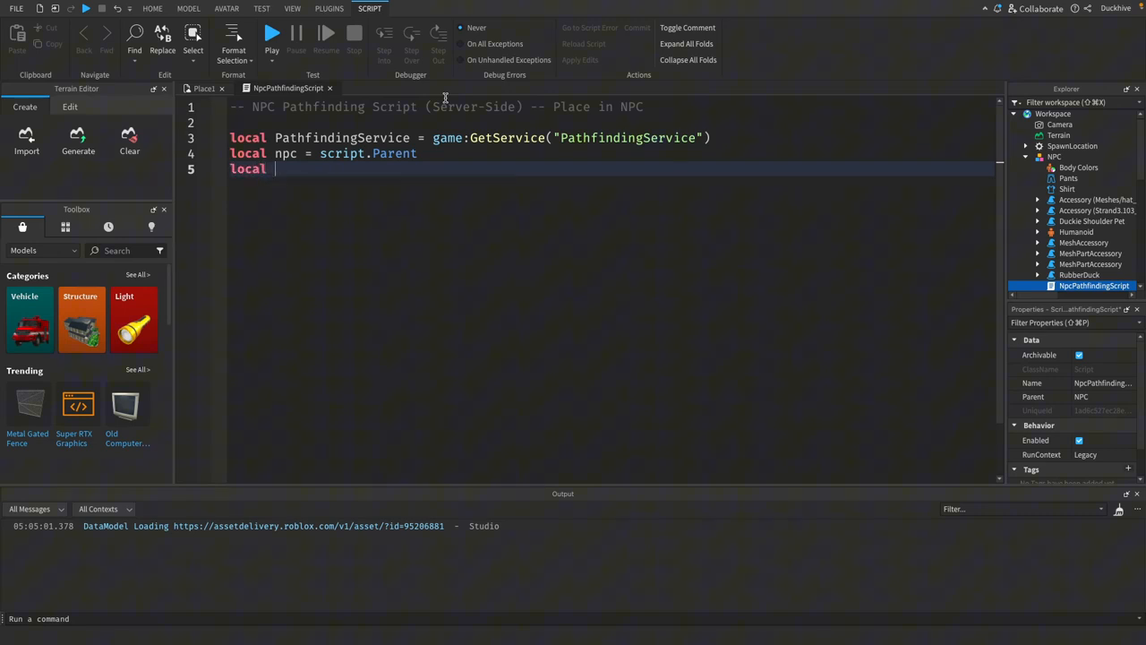
{"action": "type", "text": "destinat"}
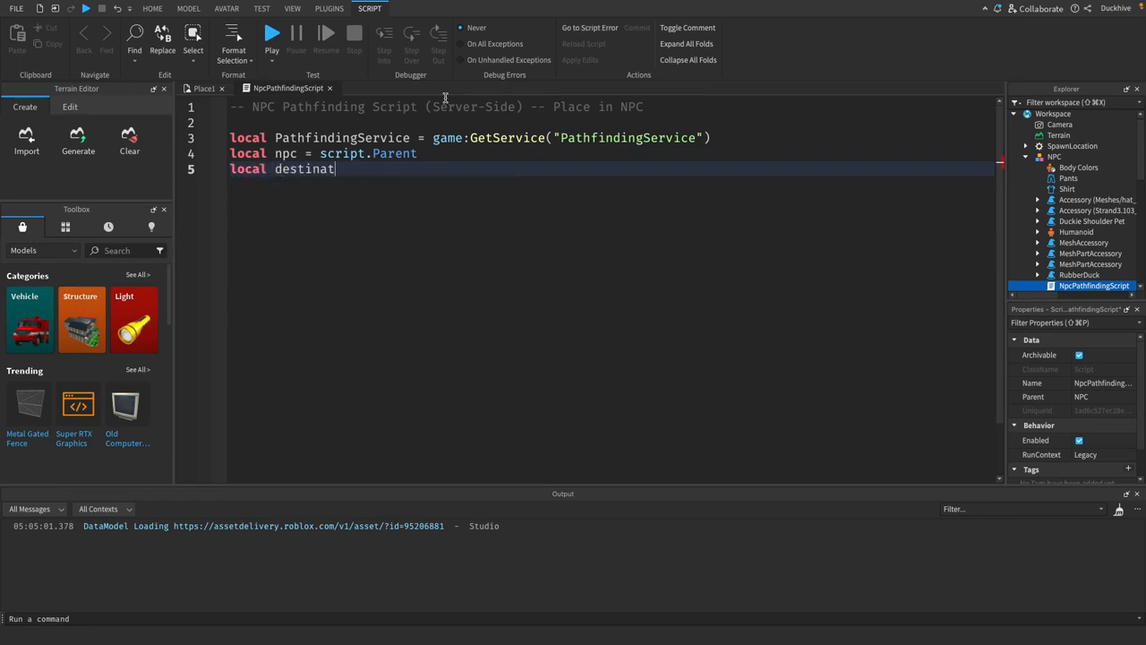
{"action": "type", "text": "ion = w"}
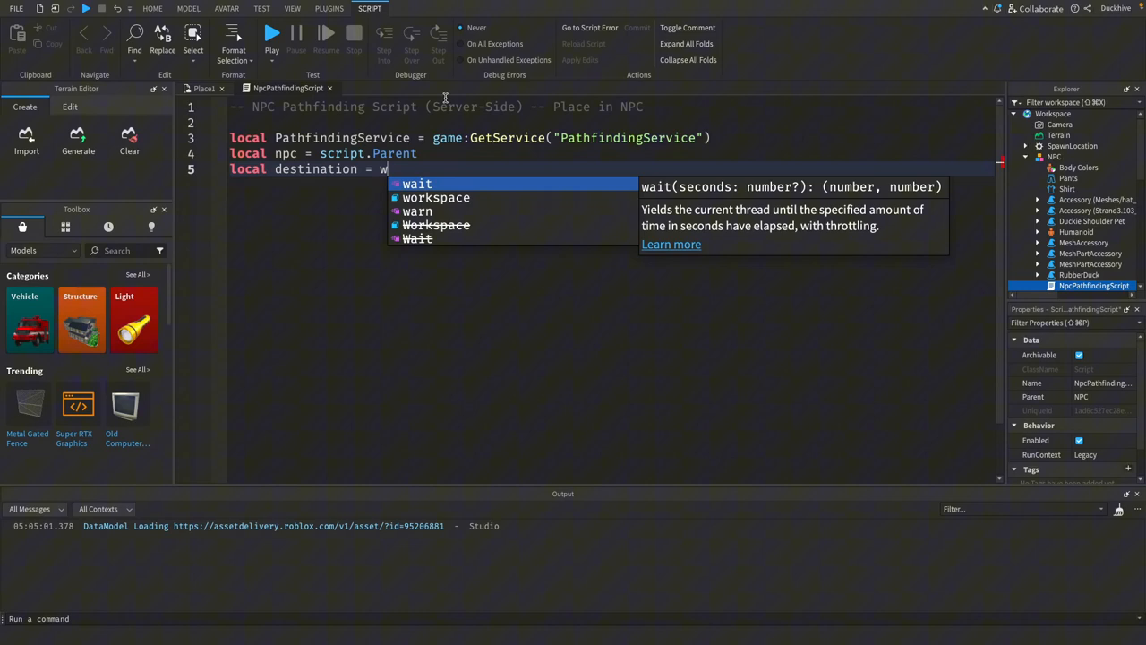
{"action": "type", "text": "orkspace.Target"}
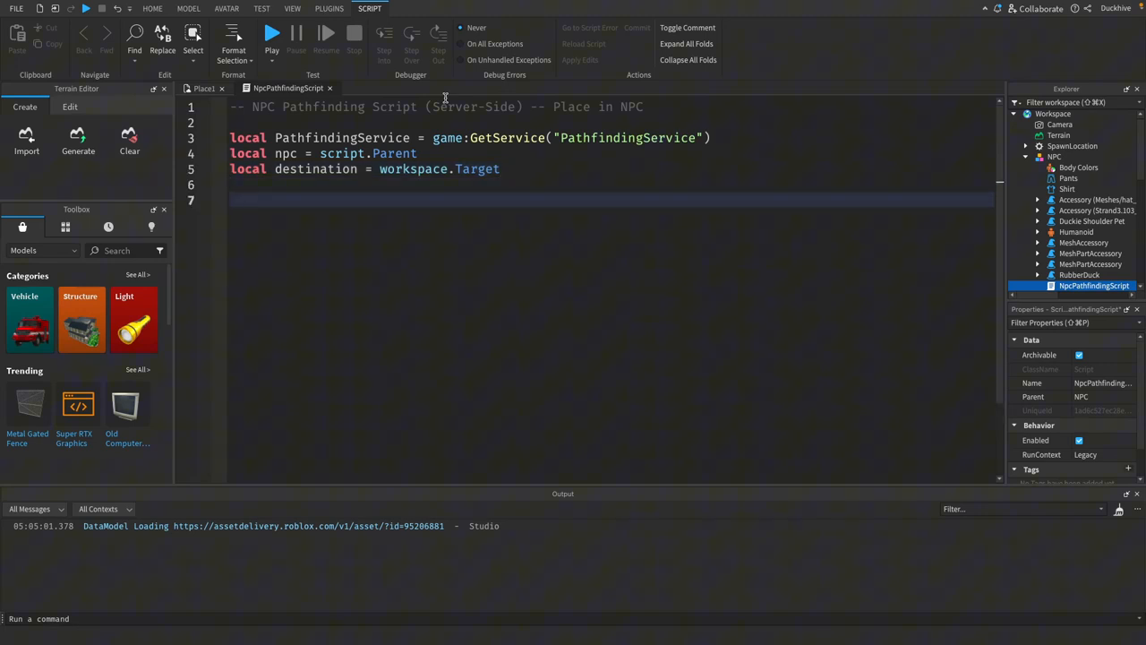
Begin local function moveToTarget(targetPosition) with a '-- Create a new path' comment.
{"action": "type", "text": "local function move"}
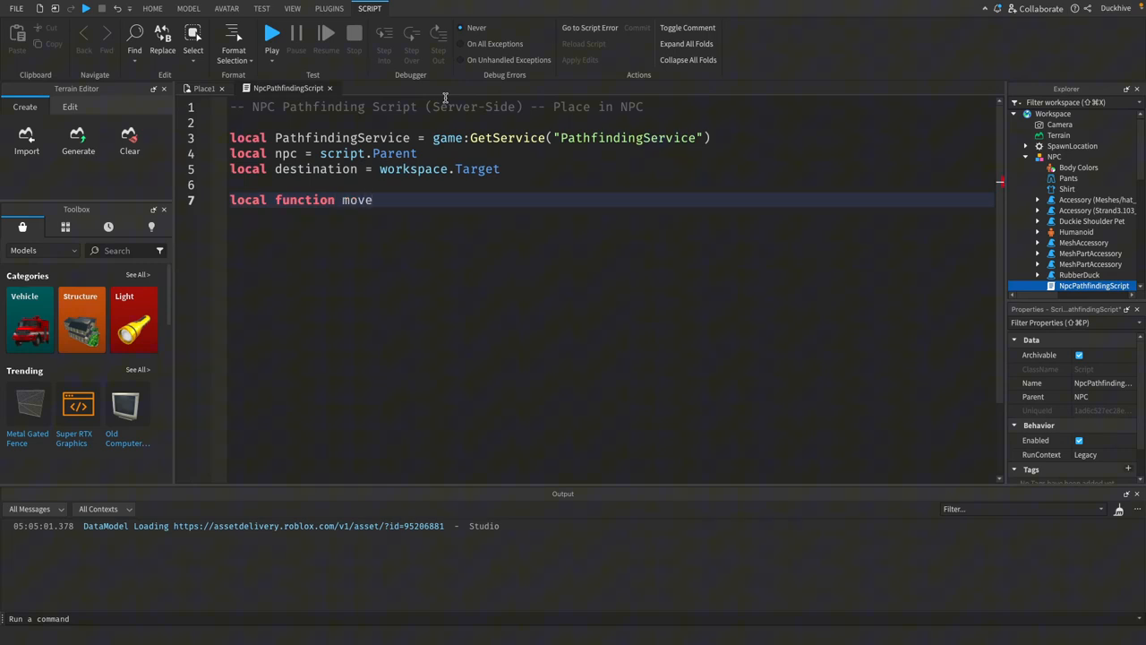
{"action": "type", "text": "ToT"}
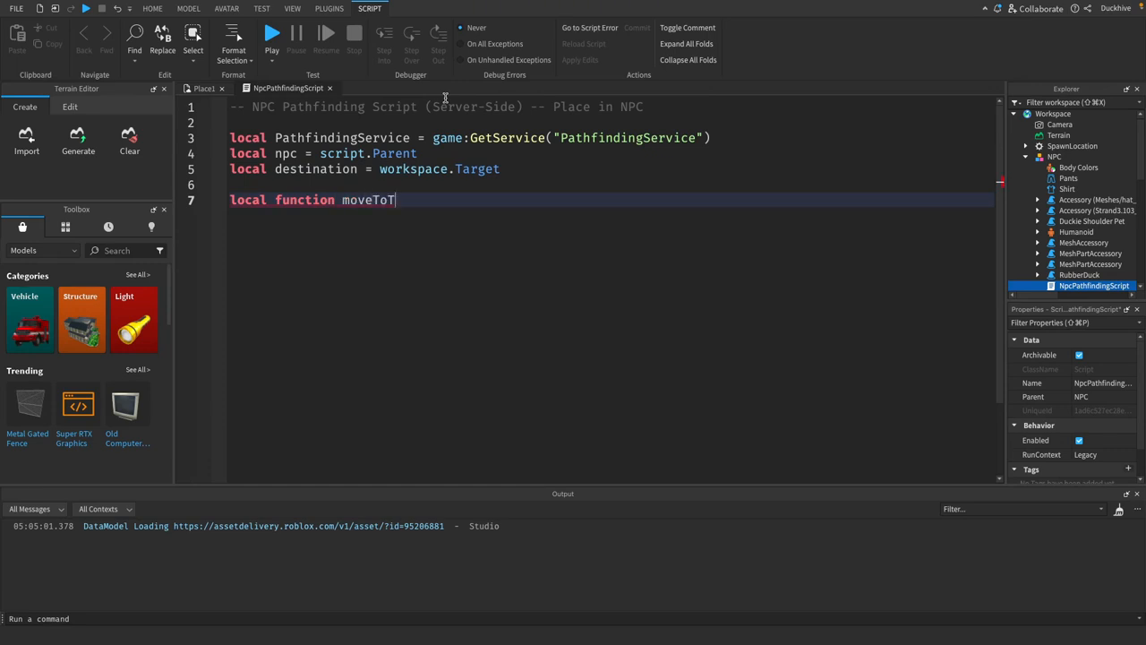
{"action": "type", "text": "arget()"}
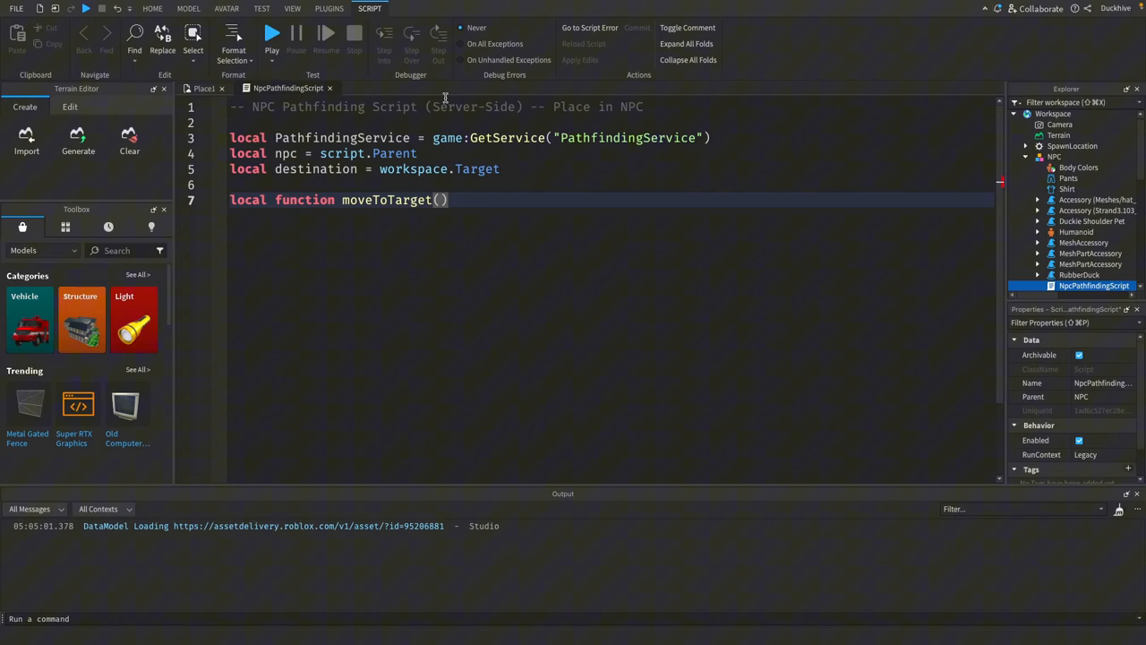
{"action": "type", "text": "targetPosition"}
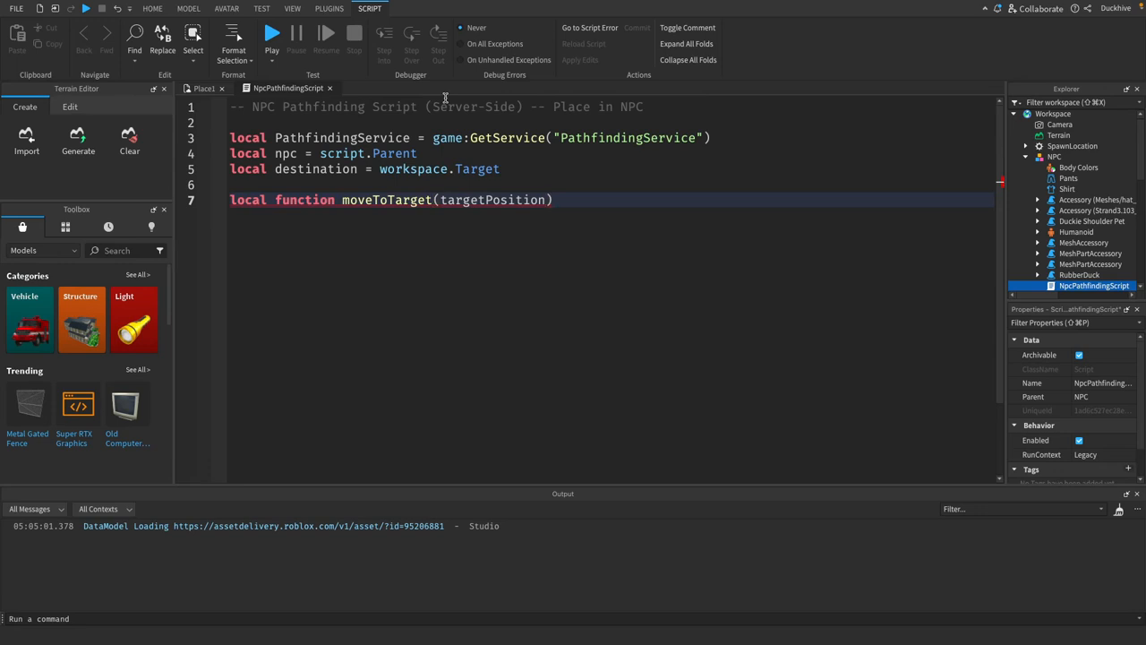
{"action": "key", "text": "enter"}
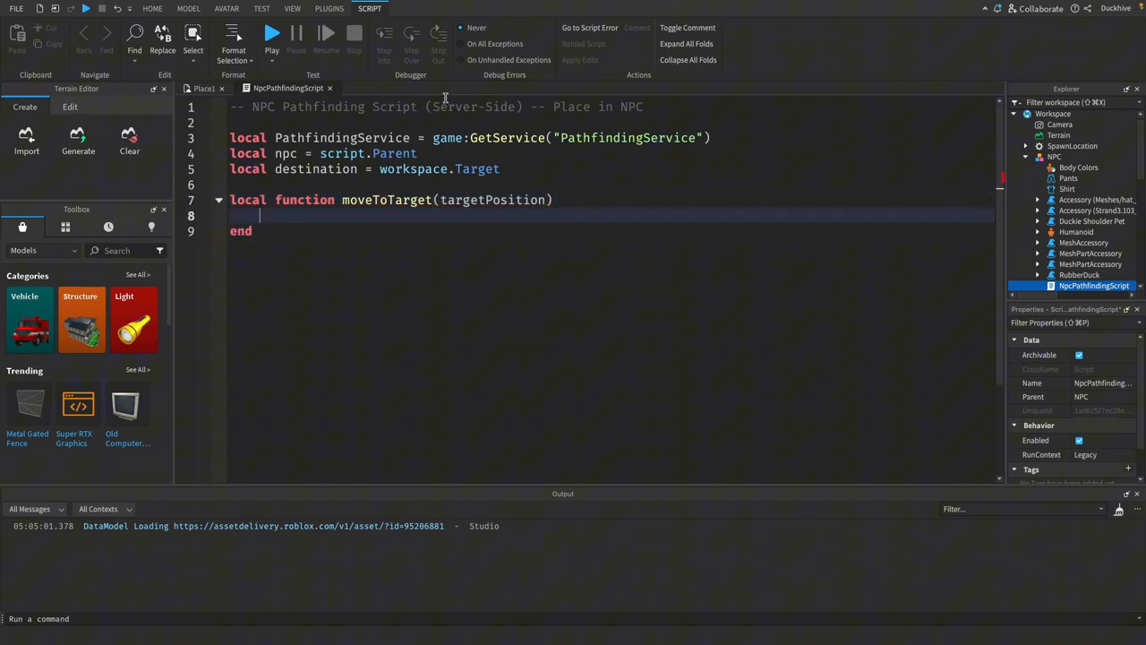
{"action": "type", "text": "-- C"}
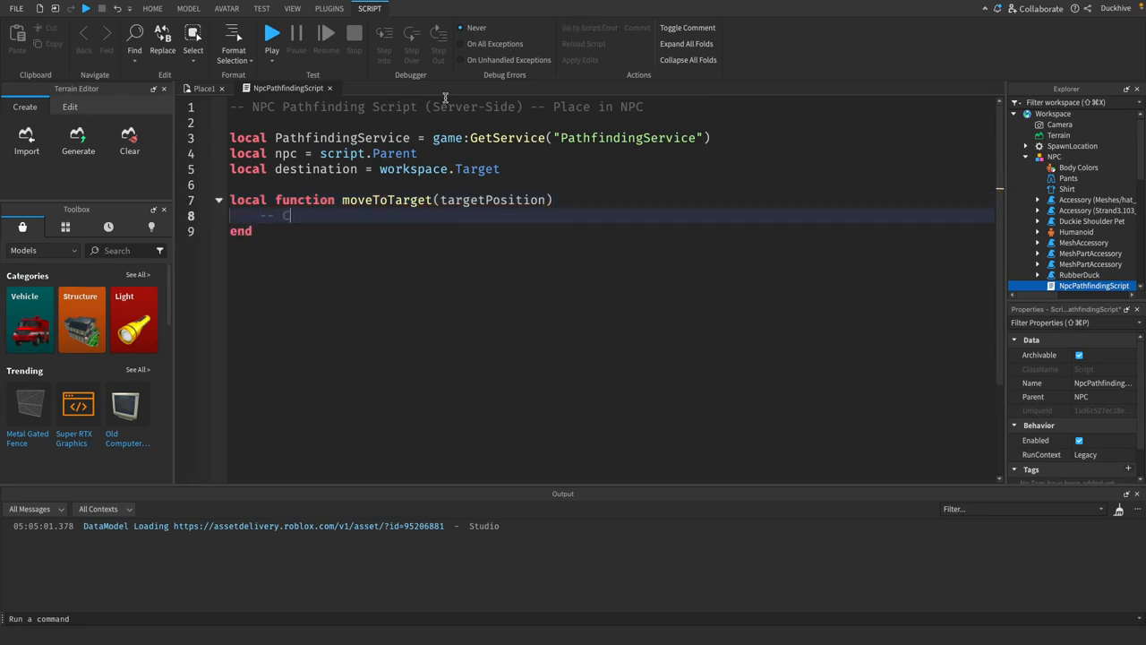
{"action": "type", "text": "Create"}
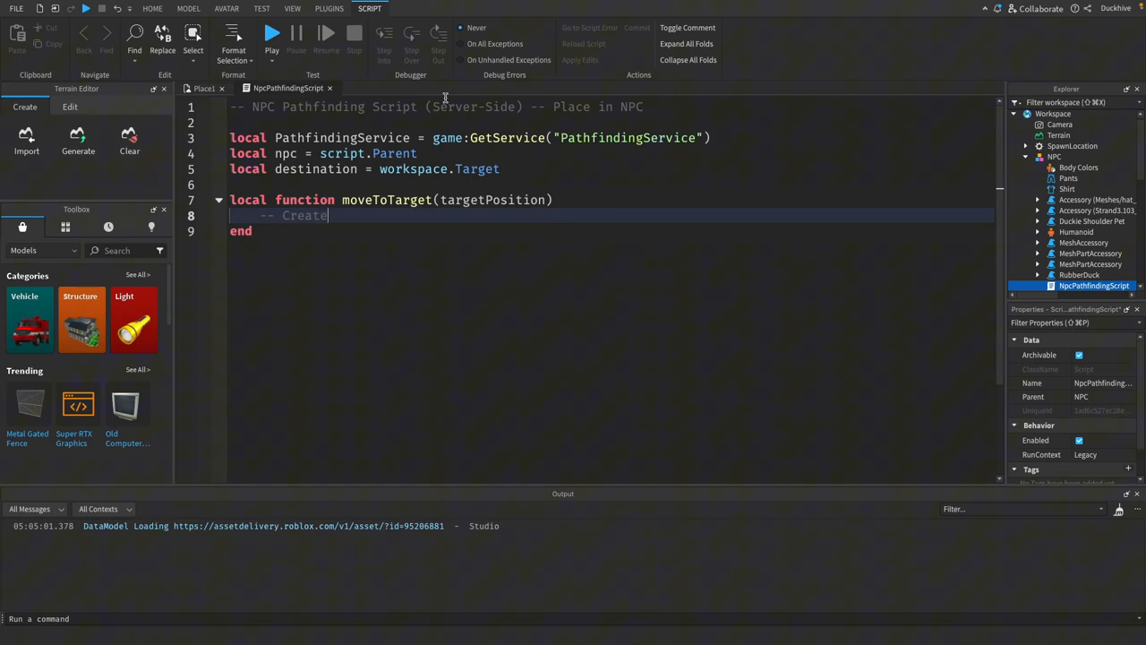
{"action": "type", "text": "a new path"}
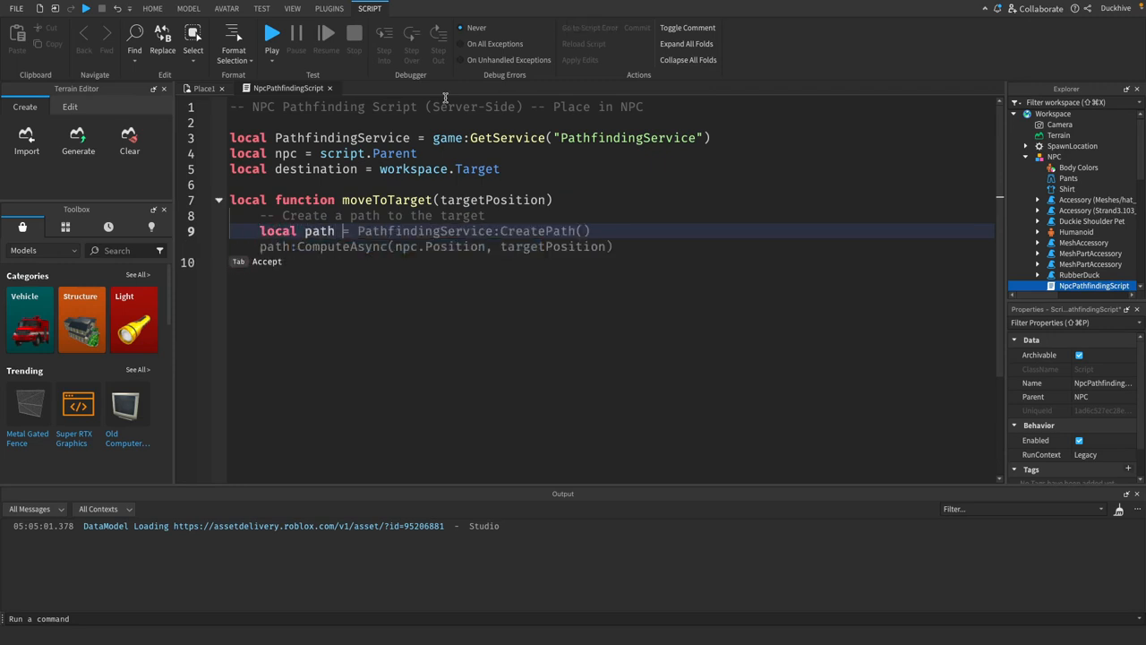
Call PathfindingService:CreatePath with AgentRadius 2, AgentHeight 5, AgentCanJump true, AgentJumpHeight 5, AgentMaxSlope 45.
{"action": "type", "text": "pat"}
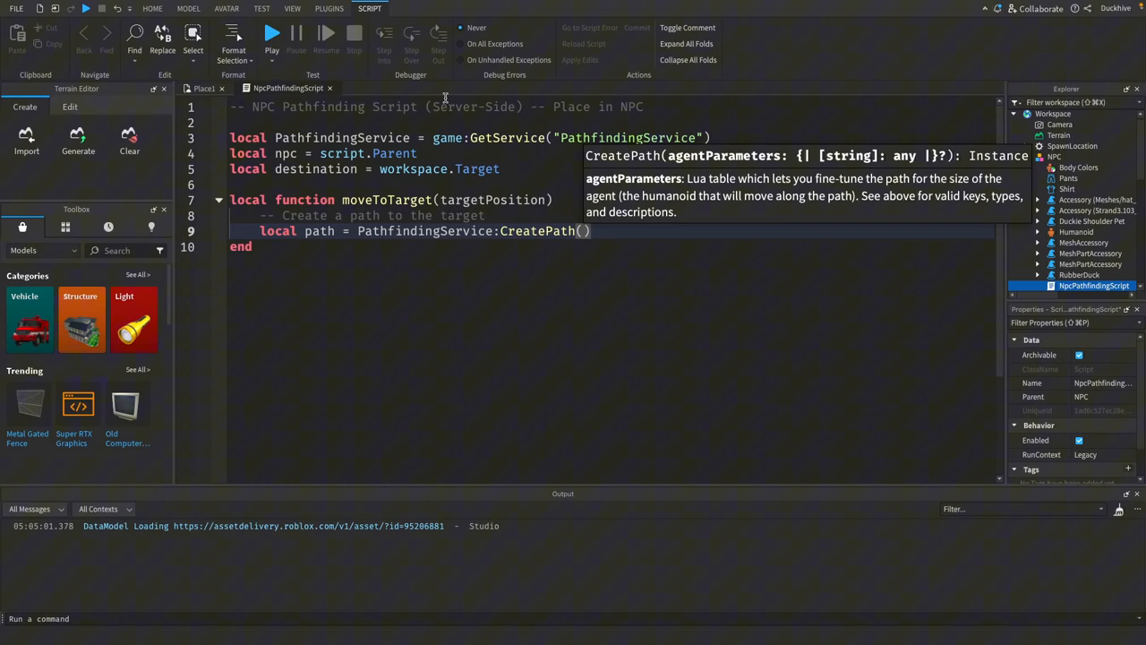
{"action": "type", "text": "{}"}
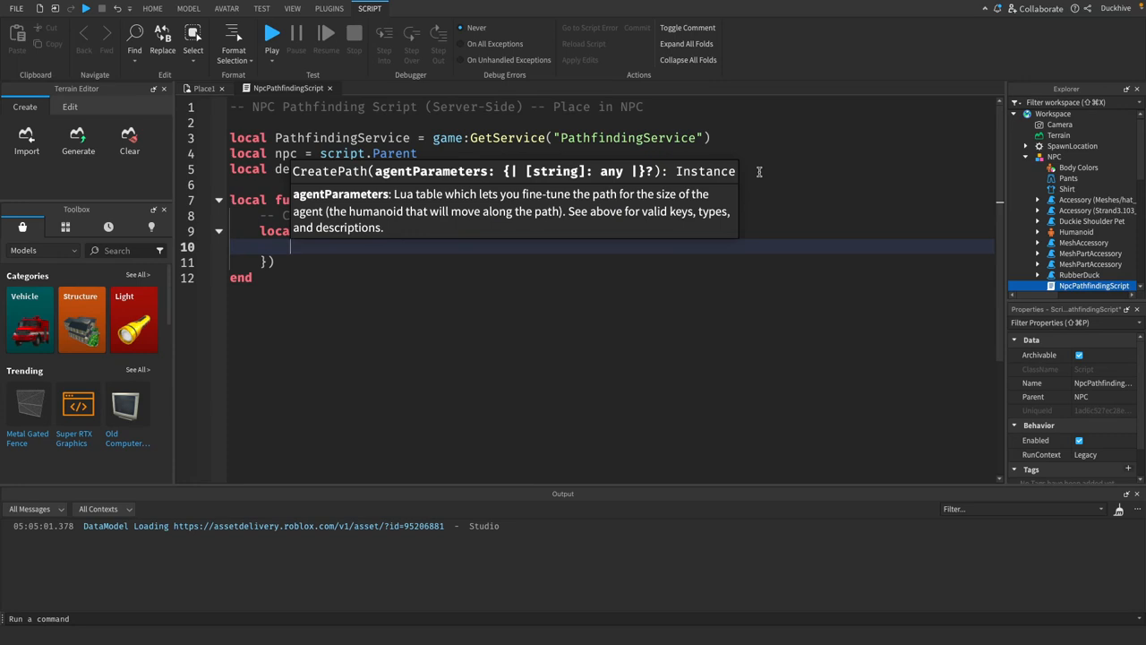
{"action": "type", "text": "AgentRa"}
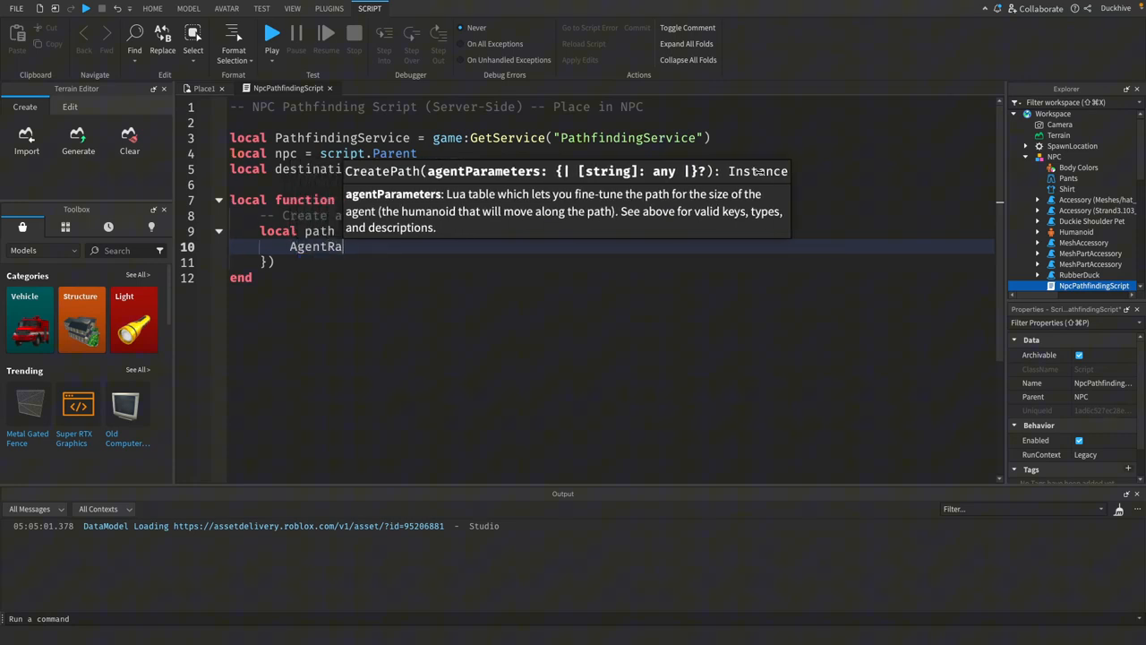
{"action": "type", "text": "dius = 2"}
{"action": "type", "text": "AgentHeight = 5"}
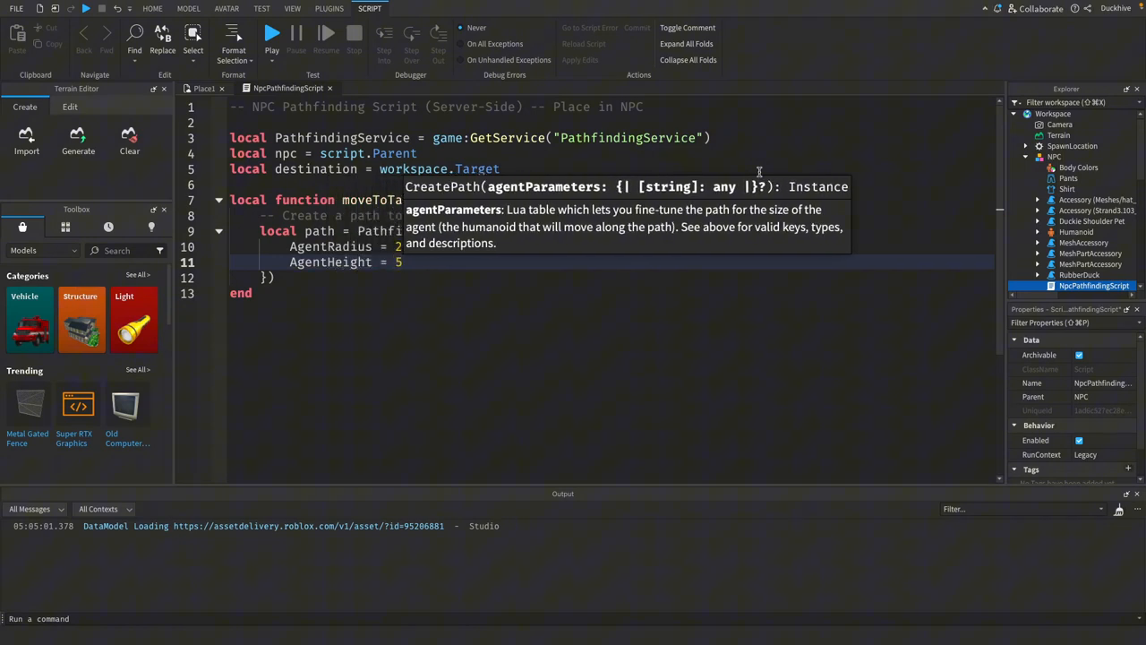
{"action": "type", "text": "AgentCanJump ="}
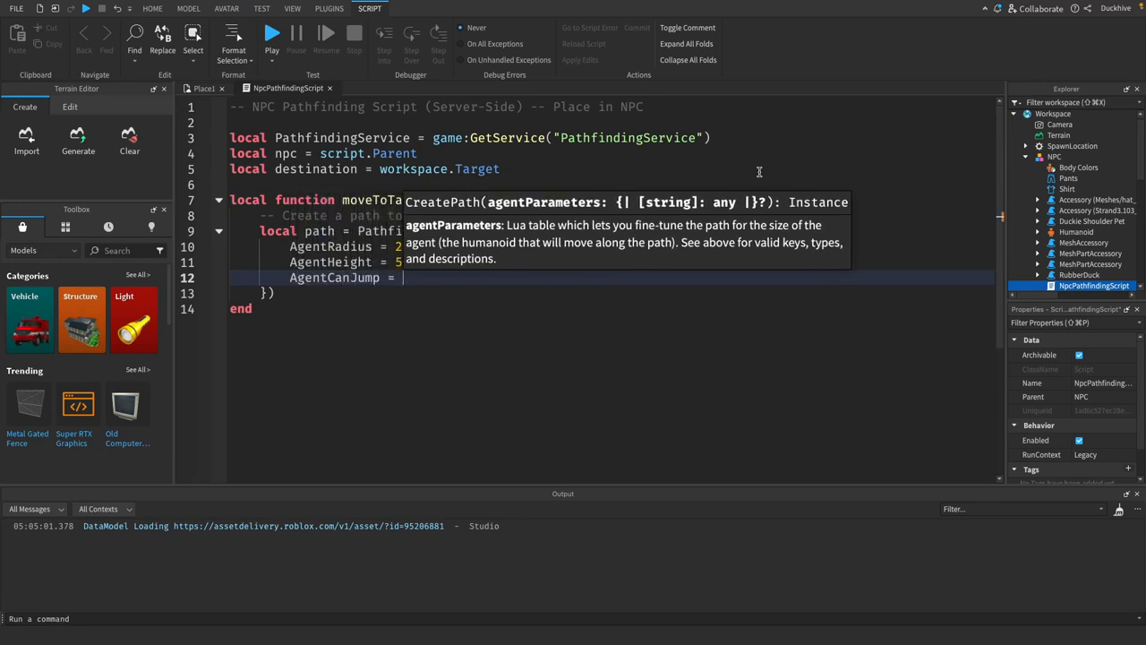
{"action": "type", "text": "true,"}
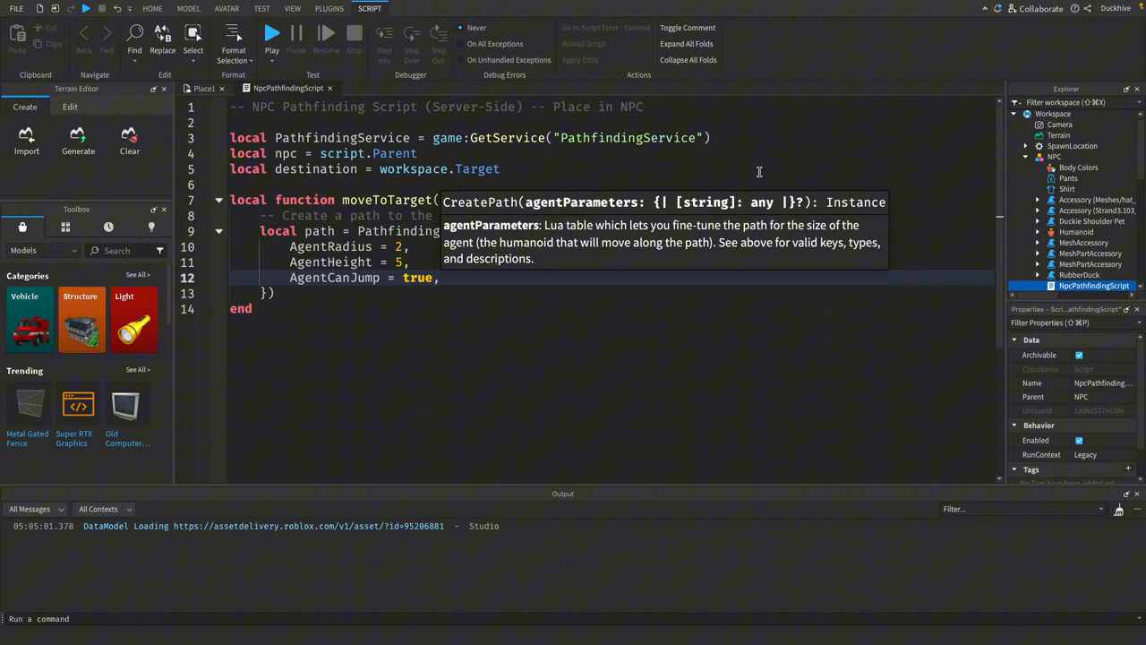
{"action": "type", "text": "Ag"}
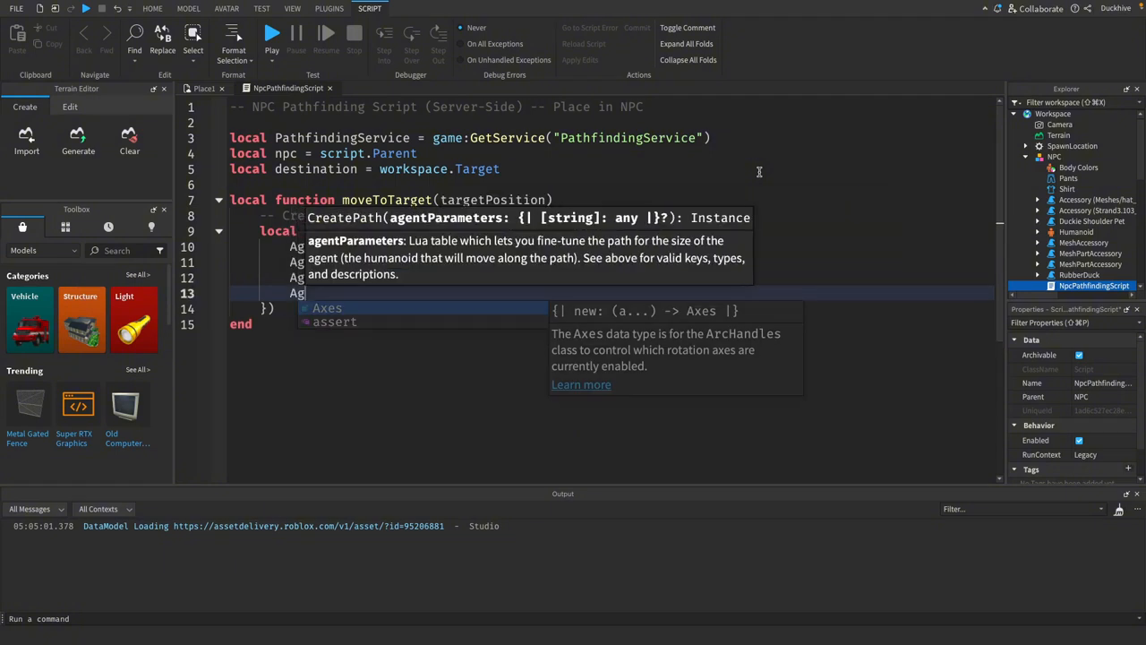
{"action": "type", "text": "AgentJump"}
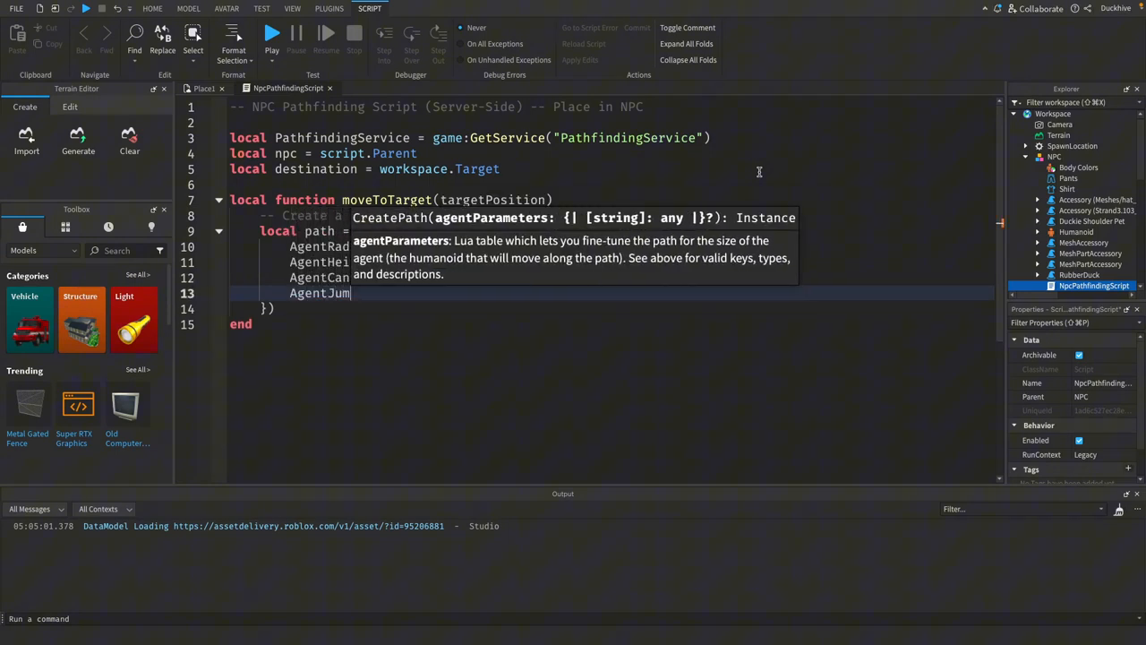
{"action": "type", "text": "pHeight = 5,"}
{"action": "type", "text": "AgentMaxSlope = 45"}
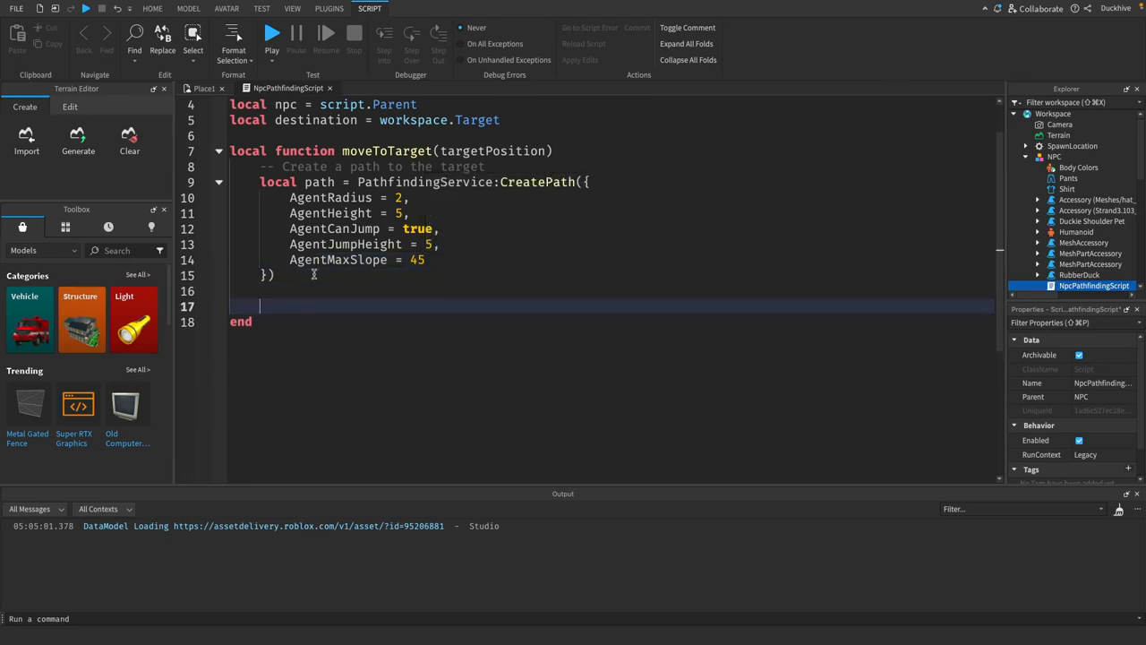
Add a comment and path:ComputeAsync(npc.HumanoidRootPart.Position, targetPosition.Position).
{"action": "type", "text": "-- Comput"}
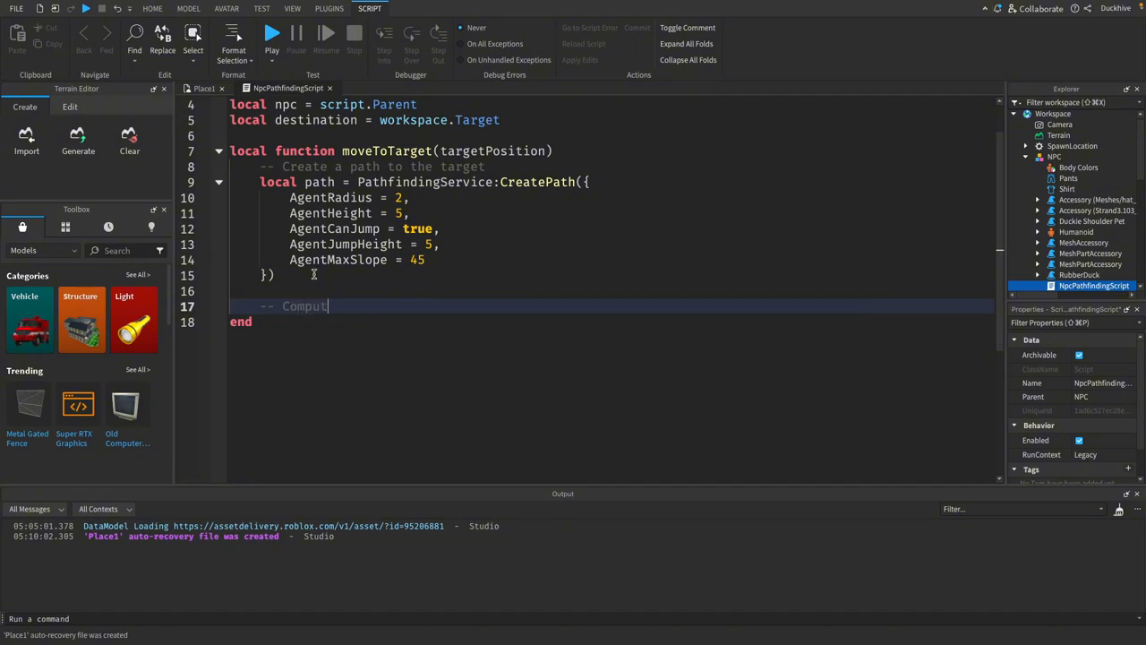
{"action": "type", "text": "e the path to the target"}
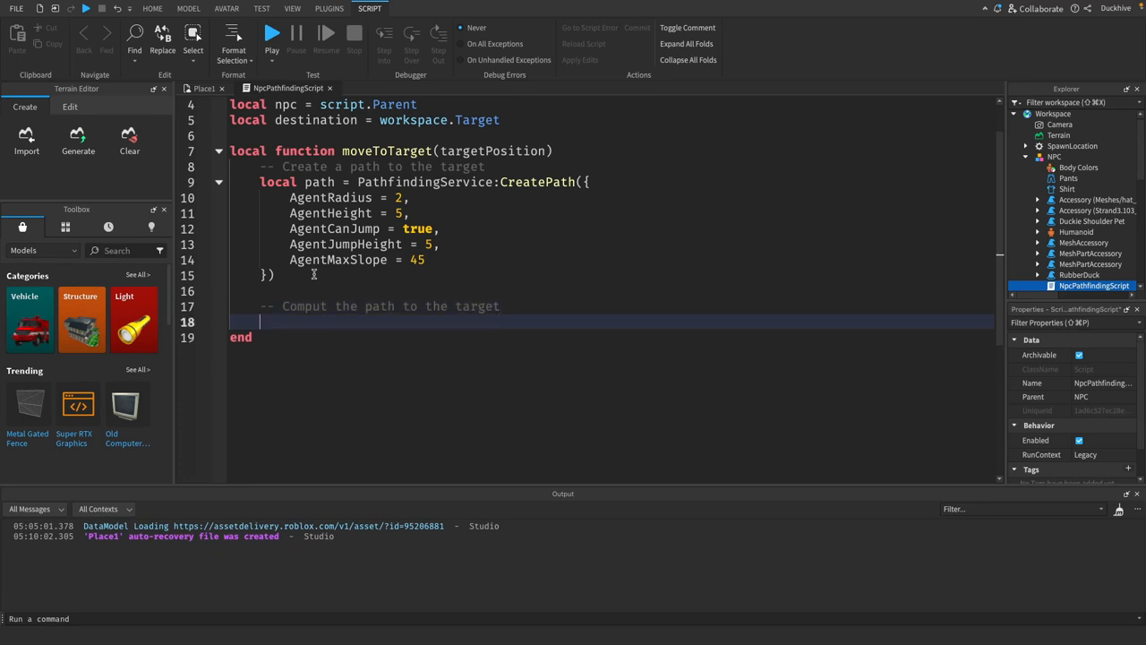
{"action": "type", "text": "path:"}
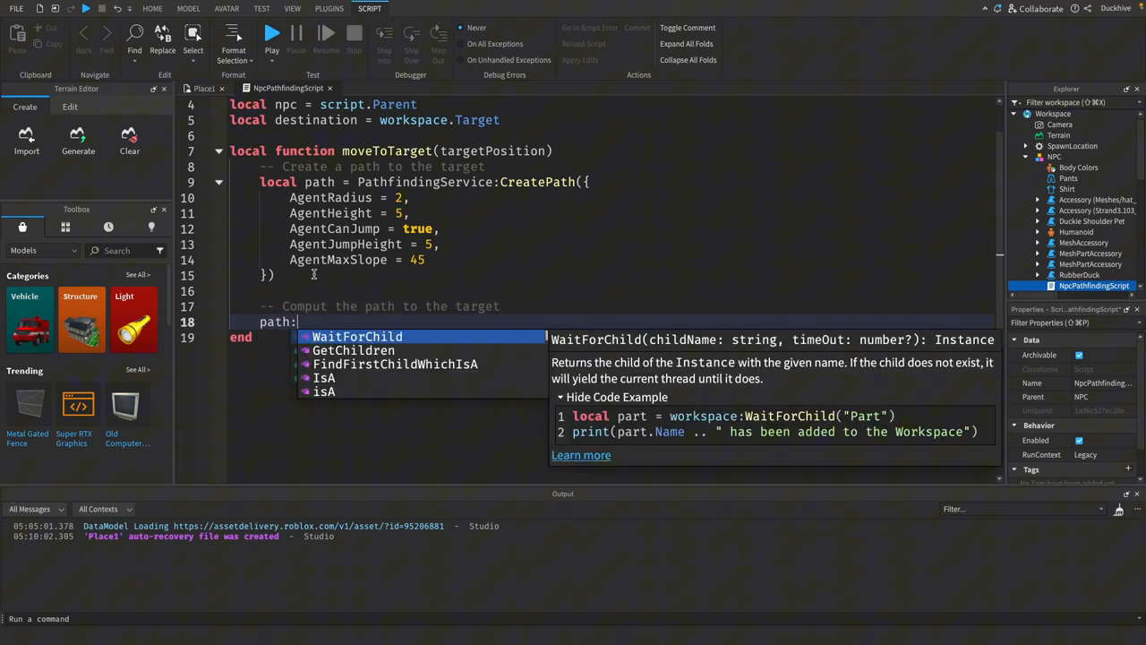
{"action": "type", "text": "Com"}
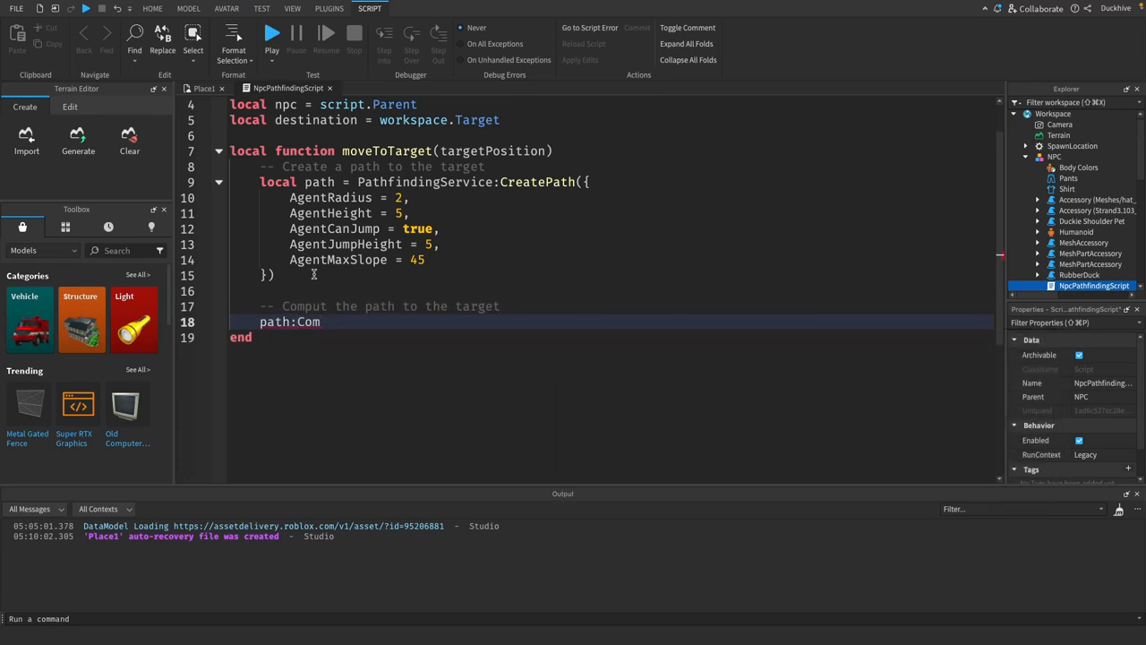
{"action": "type", "text": "pute"}
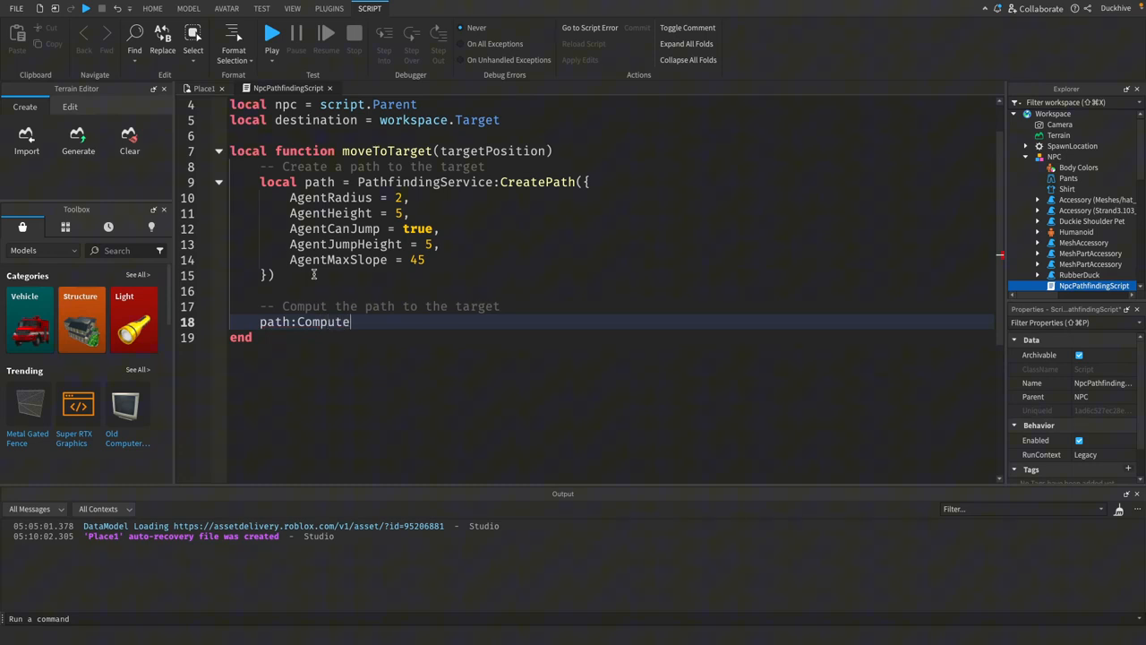
{"action": "type", "text": "Async"}
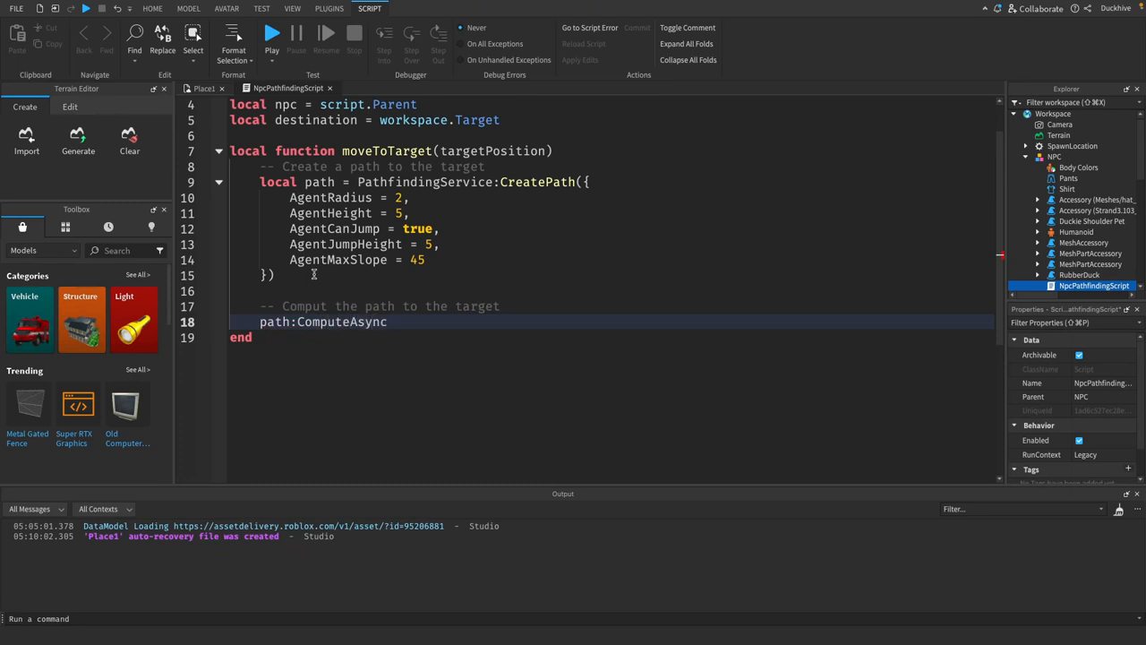
{"action": "type", "text": "(nc"}
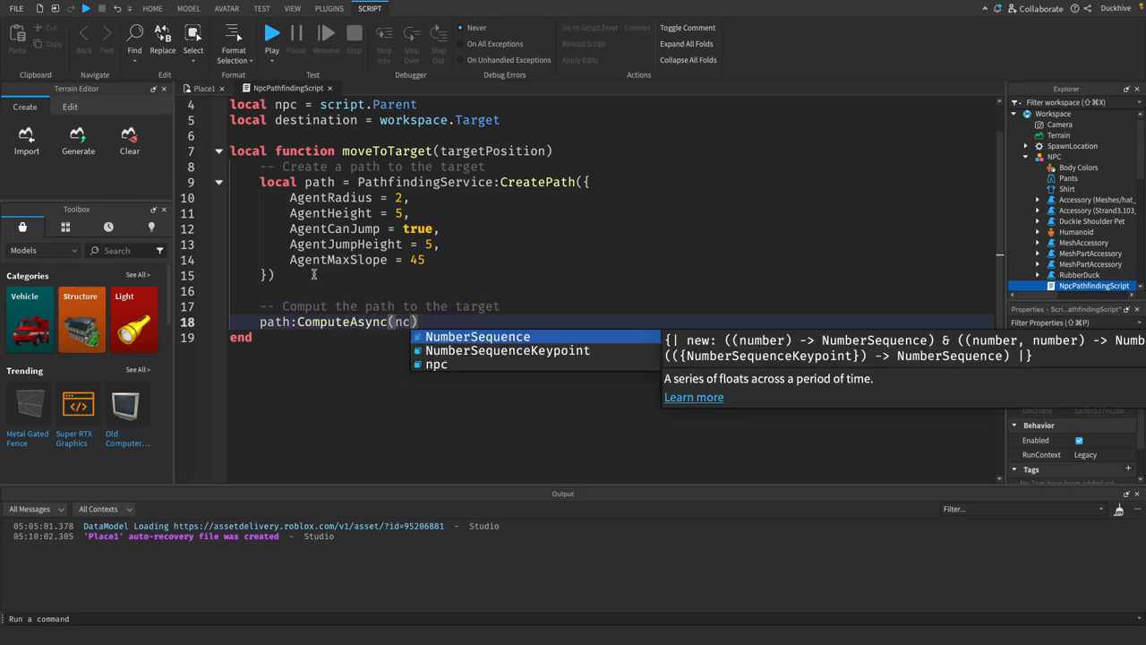
{"action": "type", "text": "pc."}
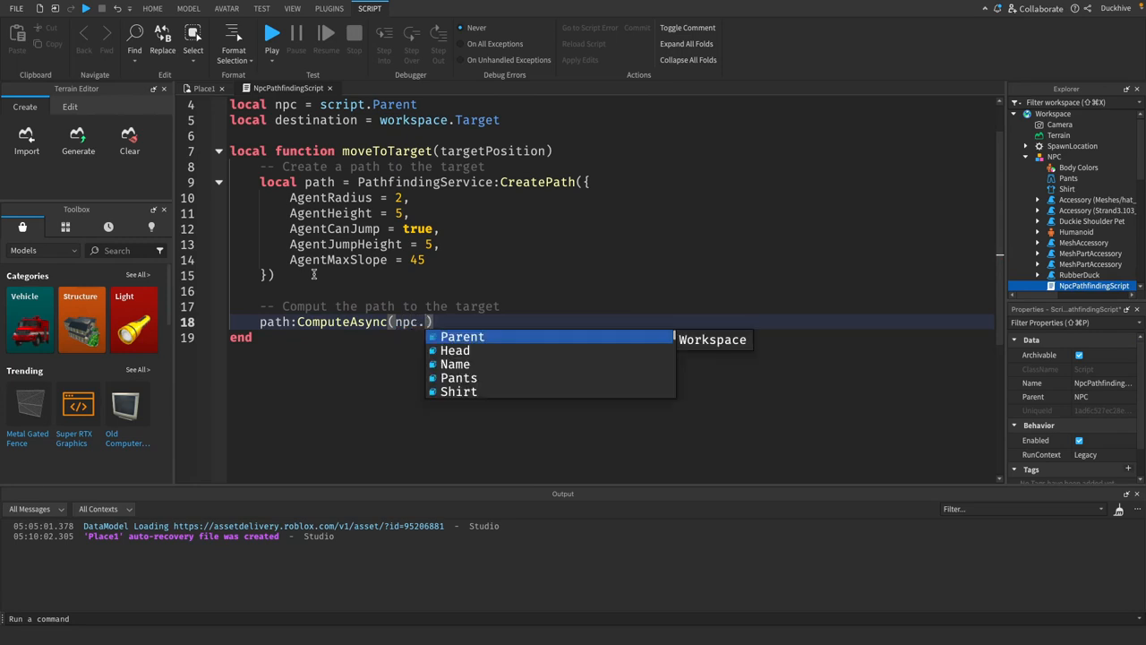
{"action": "type", "text": "HumanoidRootPart.Position,"}
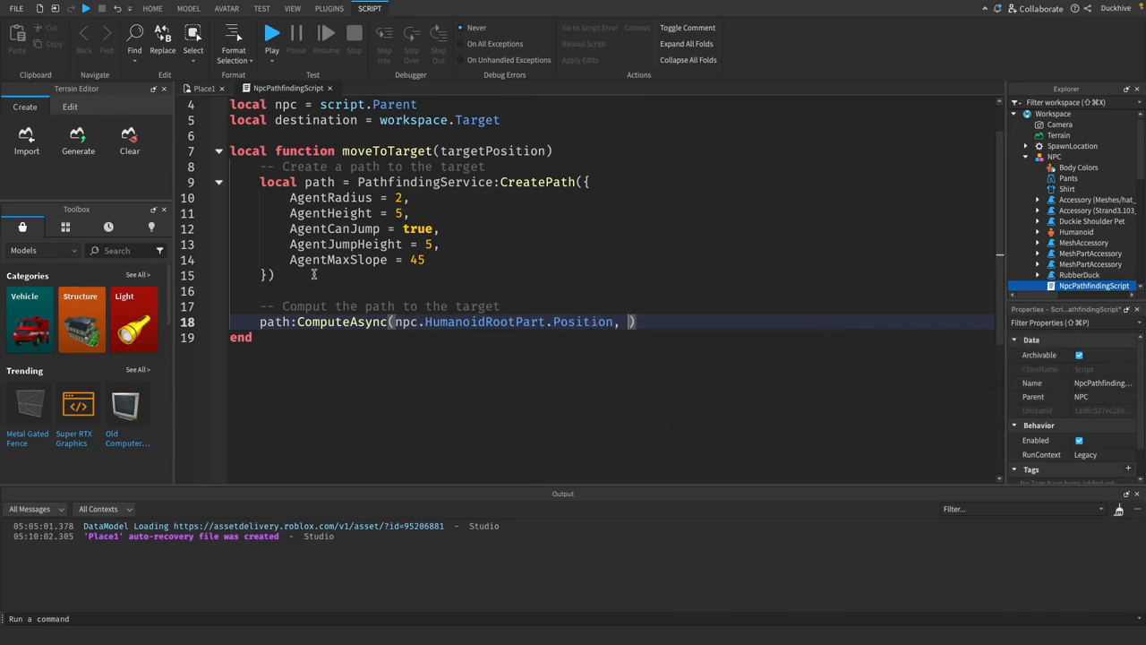
{"action": "type", "text": "target"}
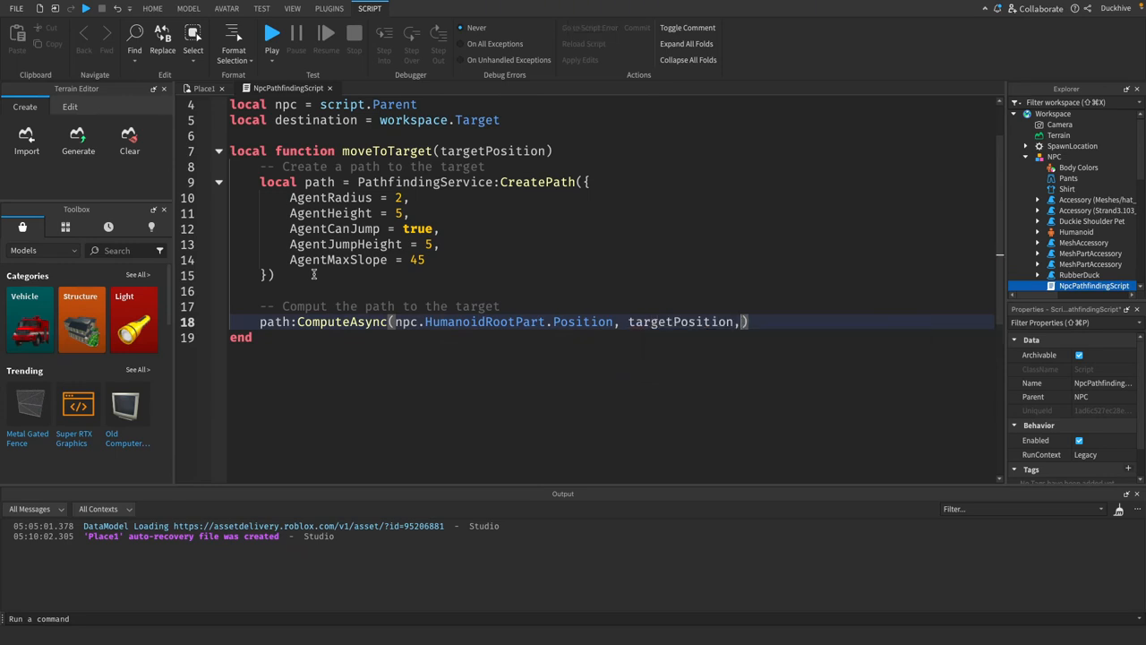
{"action": "type", "text": "Position"}
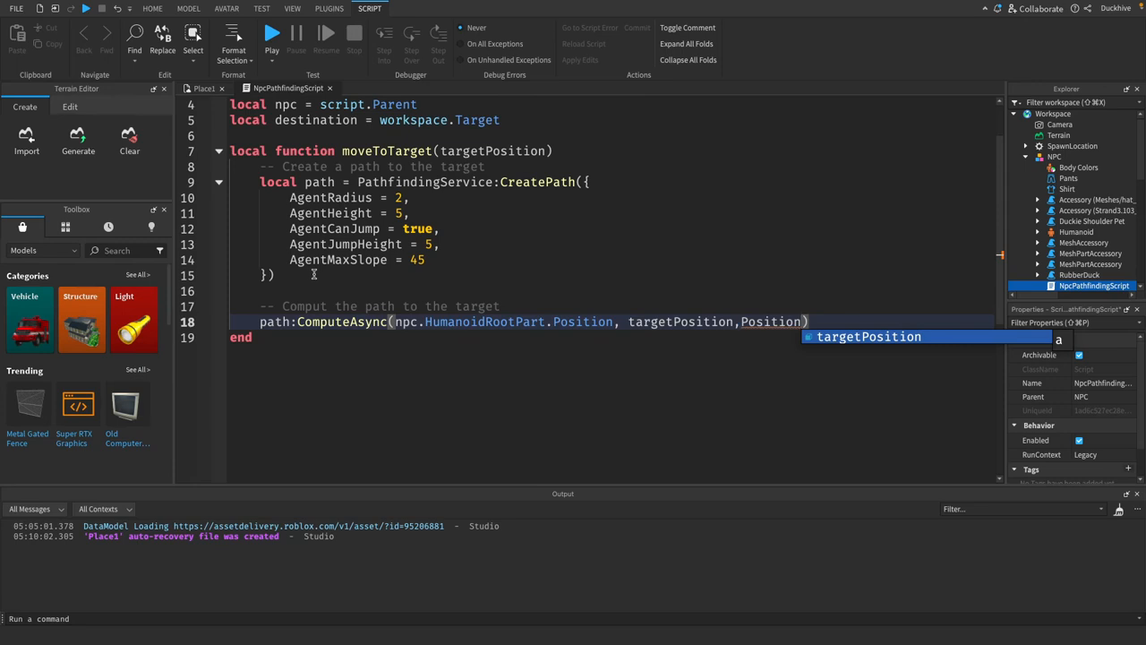
{"action": "mouse_move", "coordinate": [731, 316]}
{"action": "type", "text": "."}
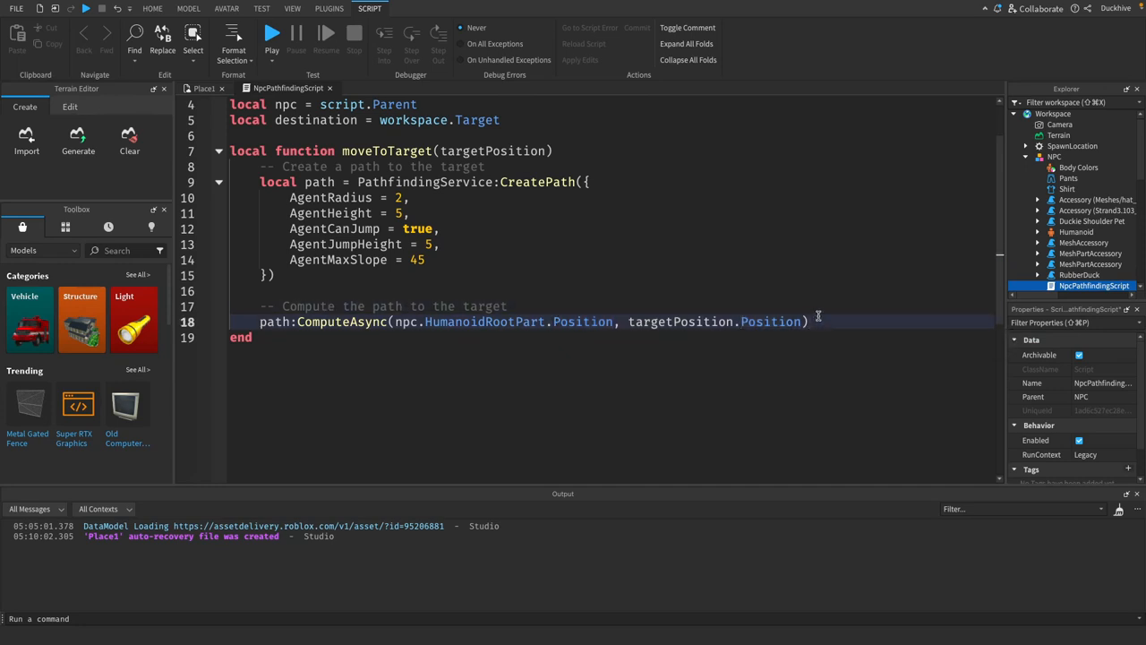
{"action": "key", "text": "Enter"}
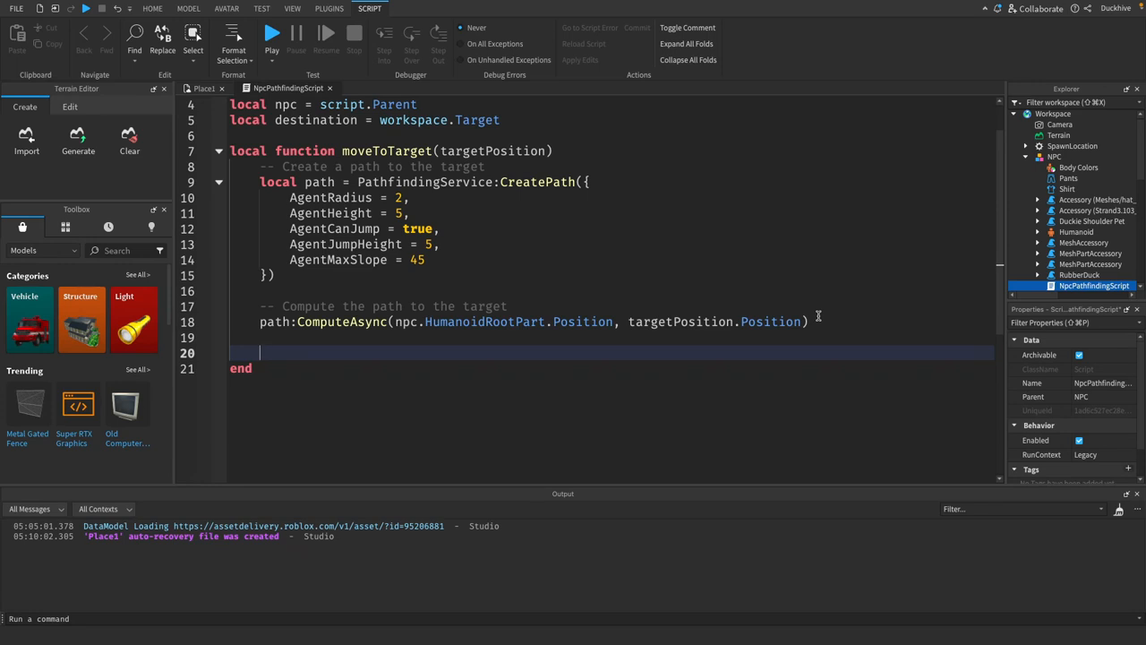
Add a 'check if computed successfully' comment and 'if path.Status == Enum.PathStatus.Success then'.
{"action": "type", "text": "--"}
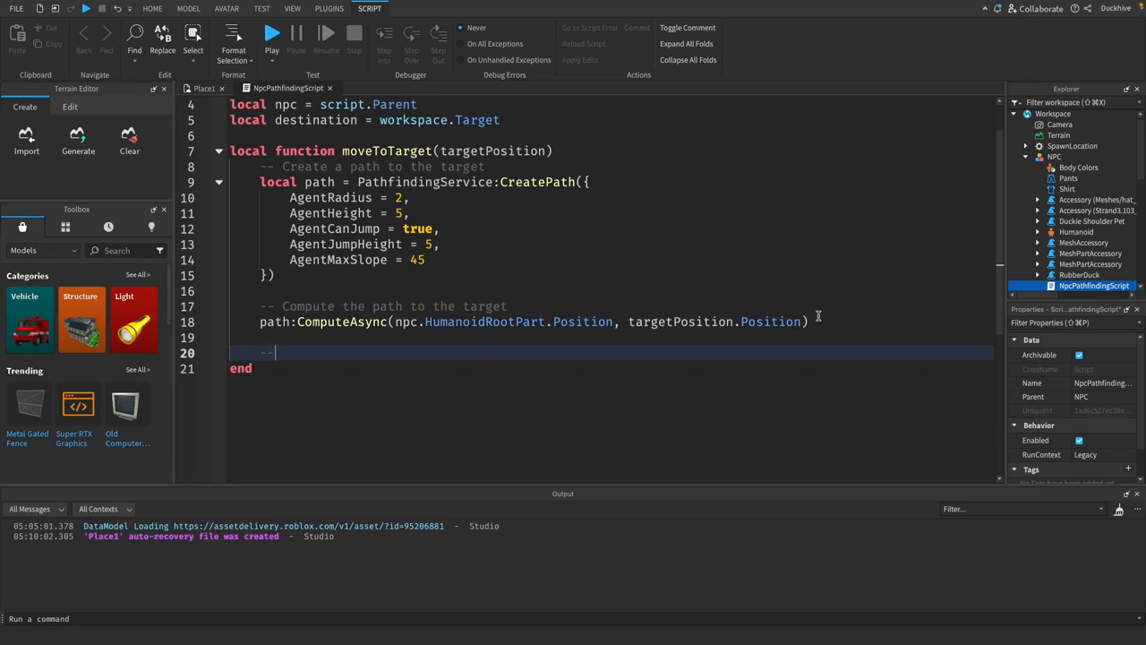
{"action": "type", "text": "Check"}
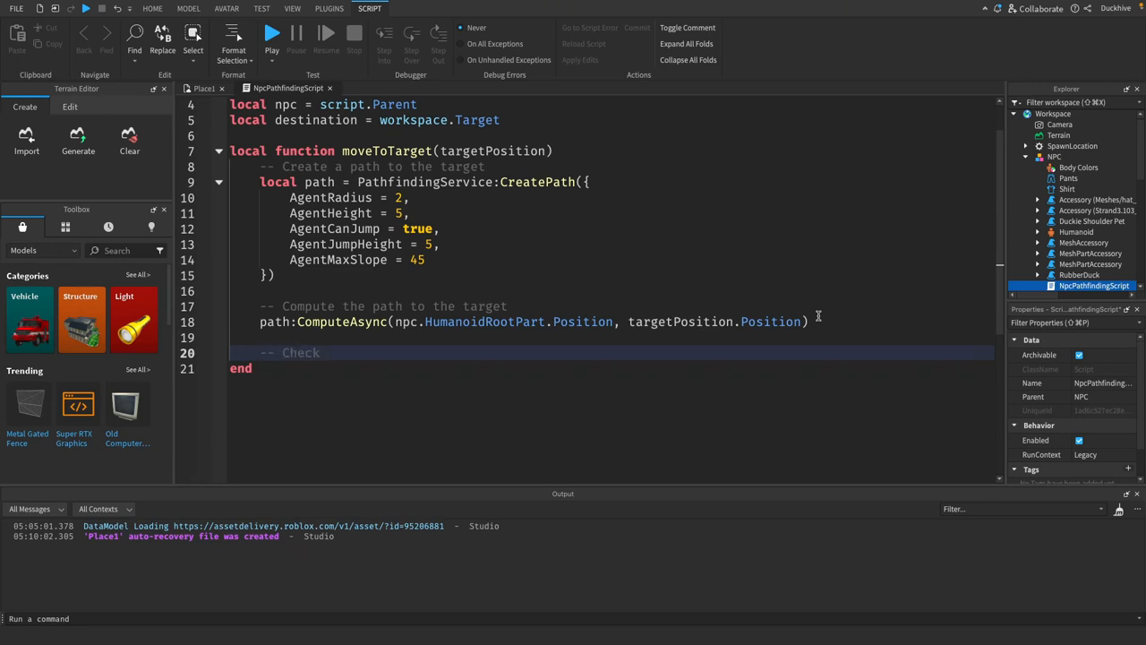
{"action": "type", "text": "if the path was su"}
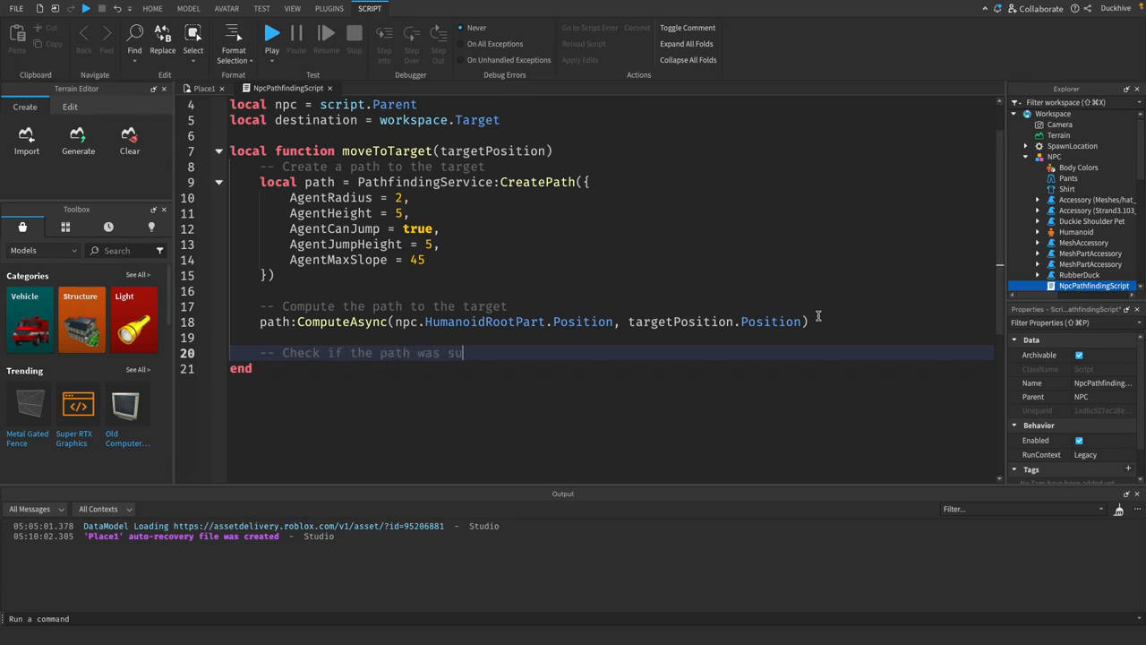
{"action": "type", "text": "ccessfully"}
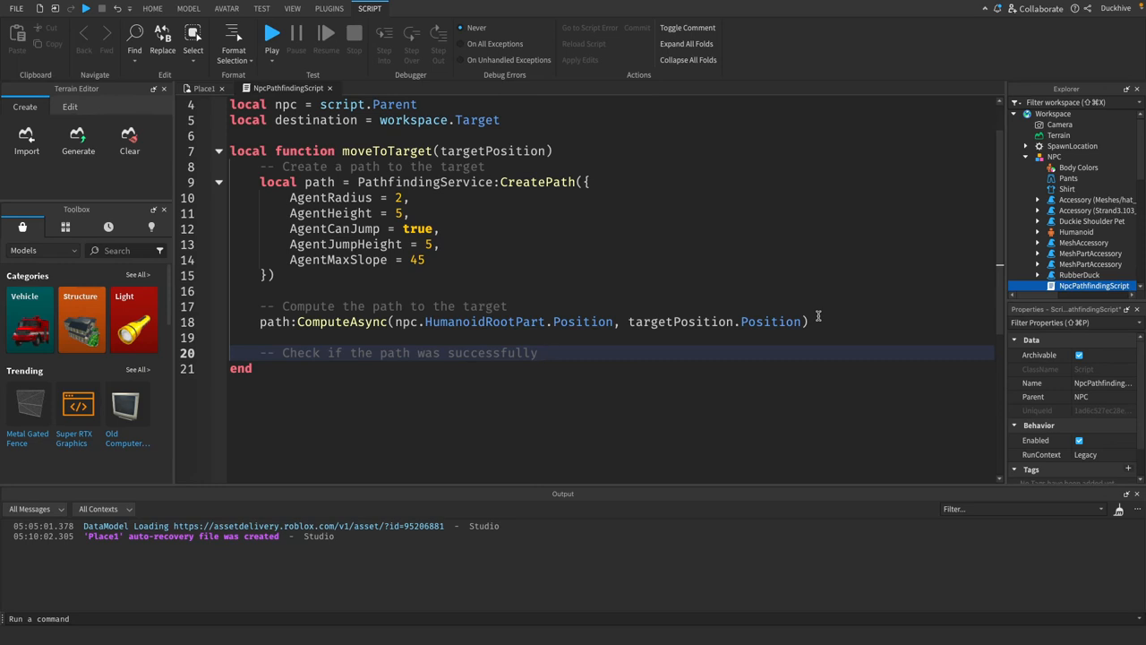
{"action": "type", "text": "computed"}
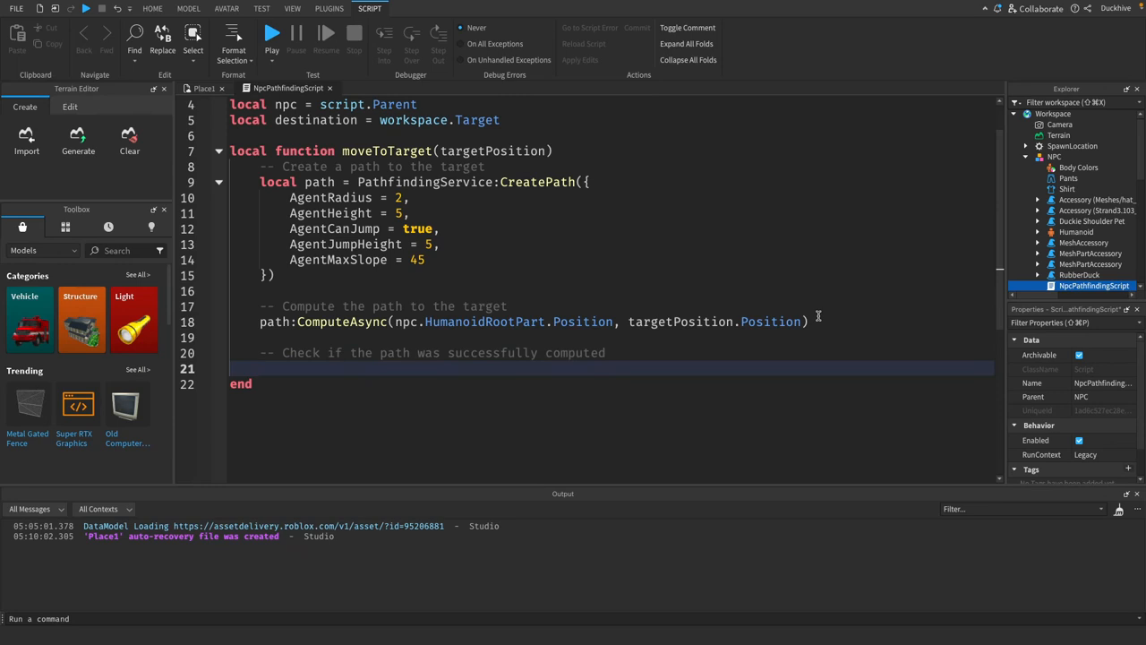
{"action": "type", "text": "if path."}
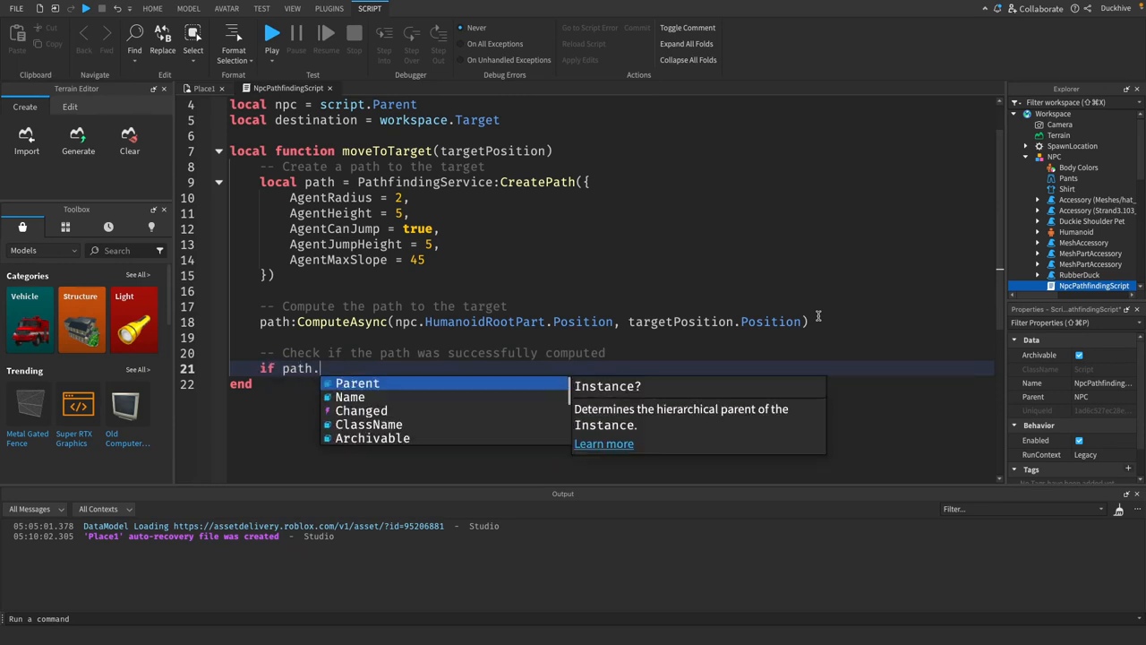
{"action": "type", "text": "Status"}
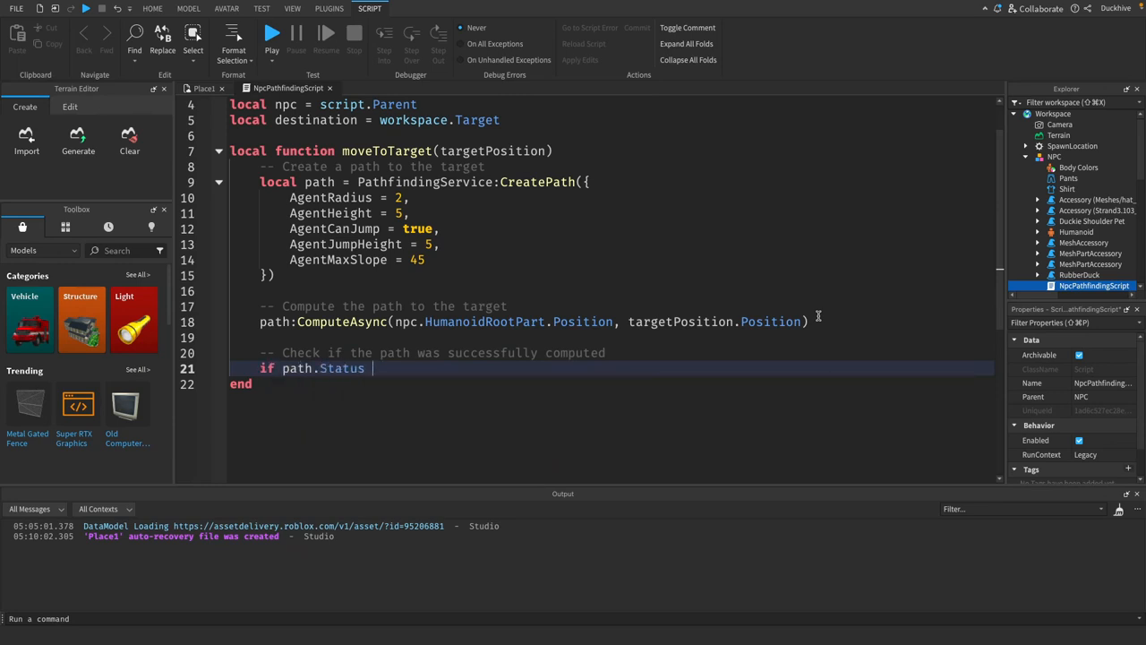
{"action": "type", "text": "== Enum"}
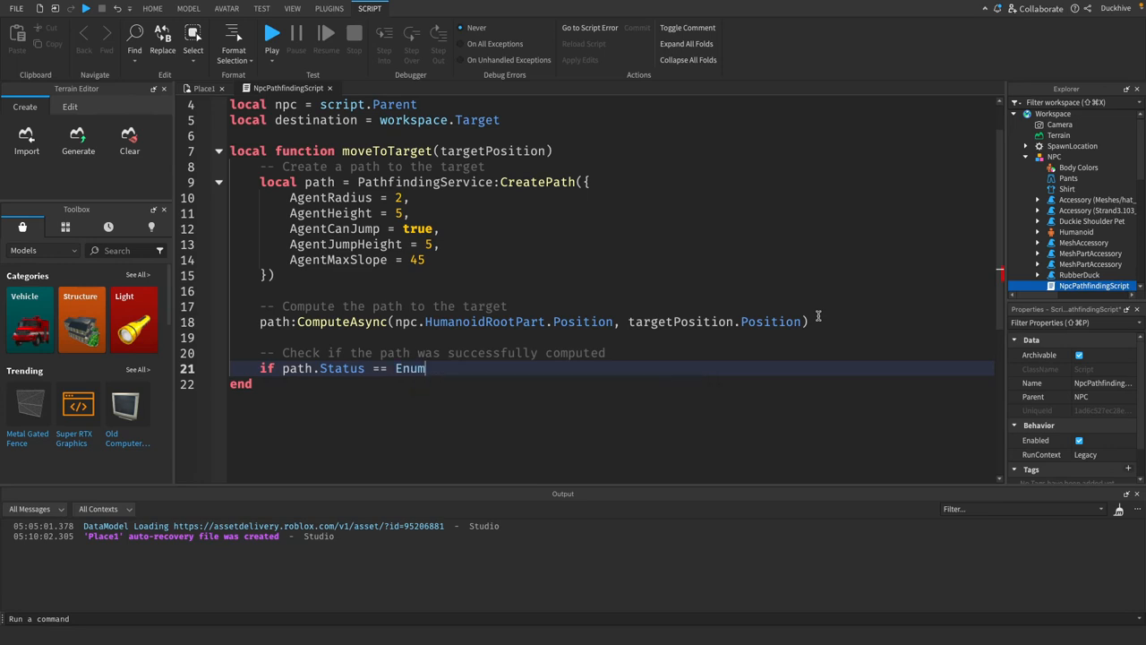
{"action": "type", "text": "PathStatus.Success then"}
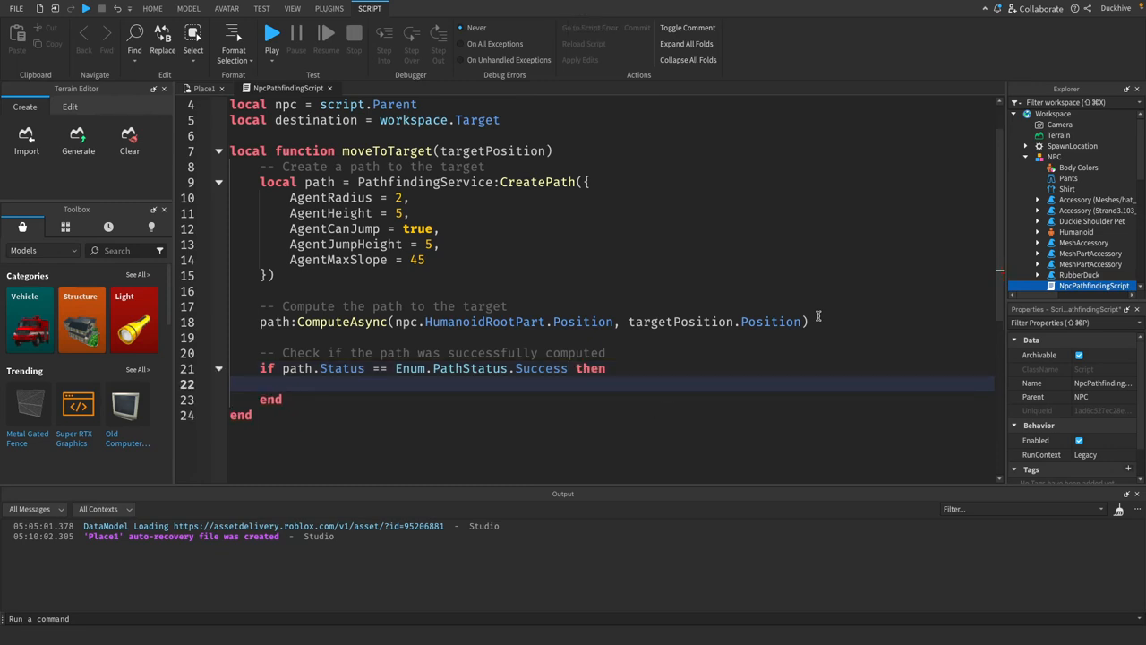
Get the waypoints with path:GetWaypoints(), comment '-- Move the NPC along the waypoints', and begin the for loop.
{"action": "type", "text": "local waypoints = path:"}
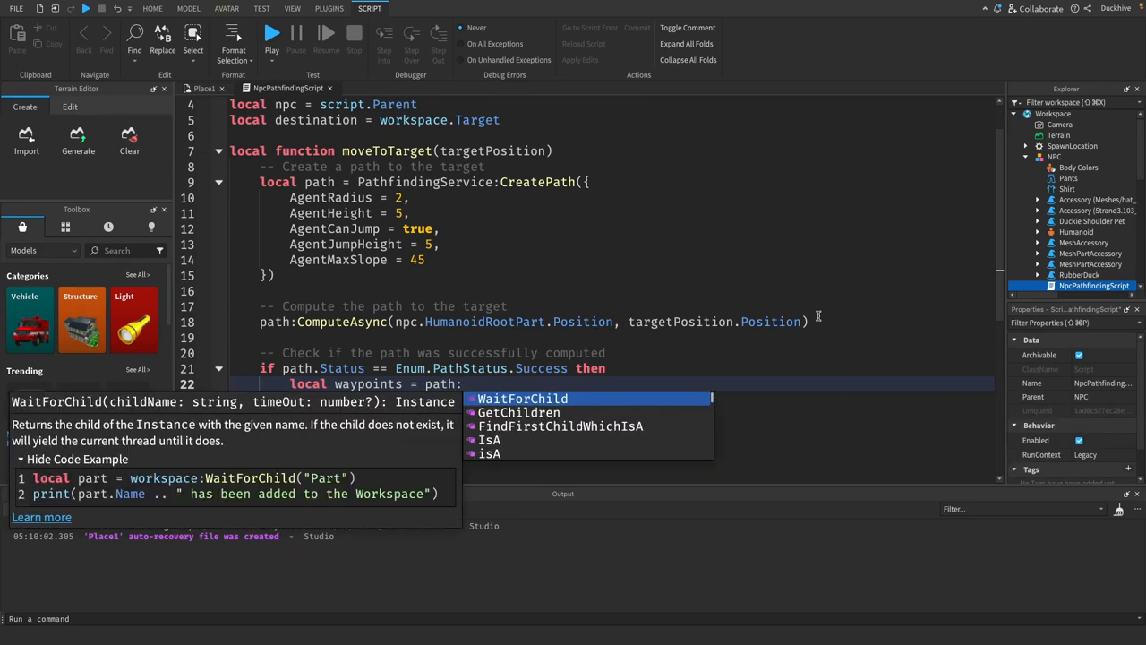
{"action": "type", "text": "GetWay"}
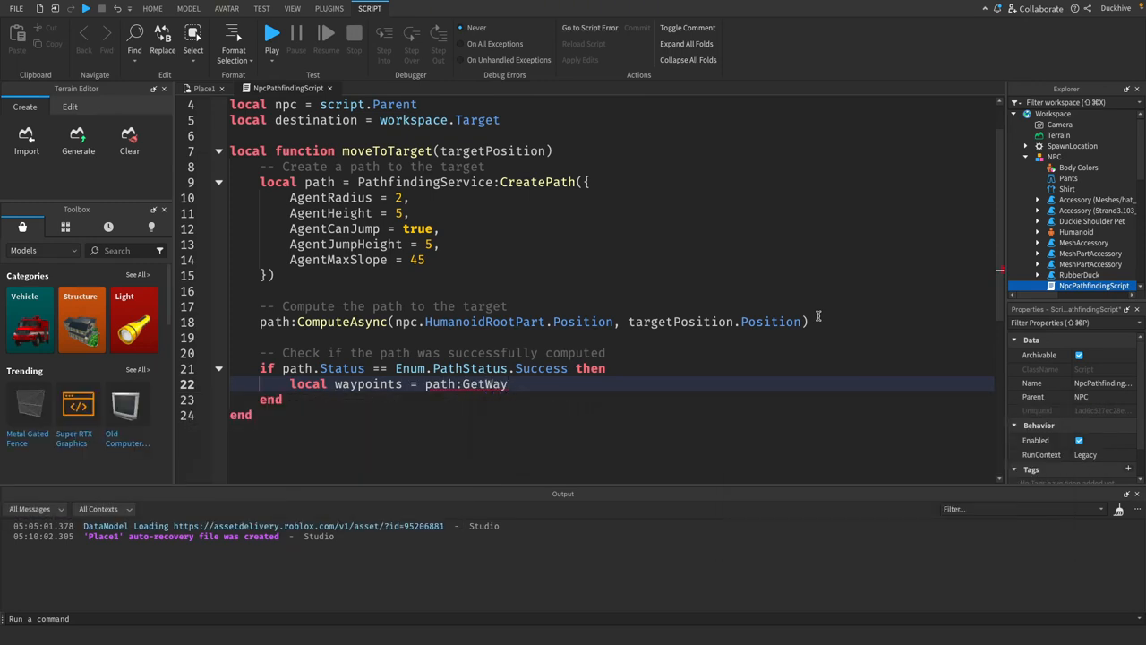
{"action": "type", "text": "points"}
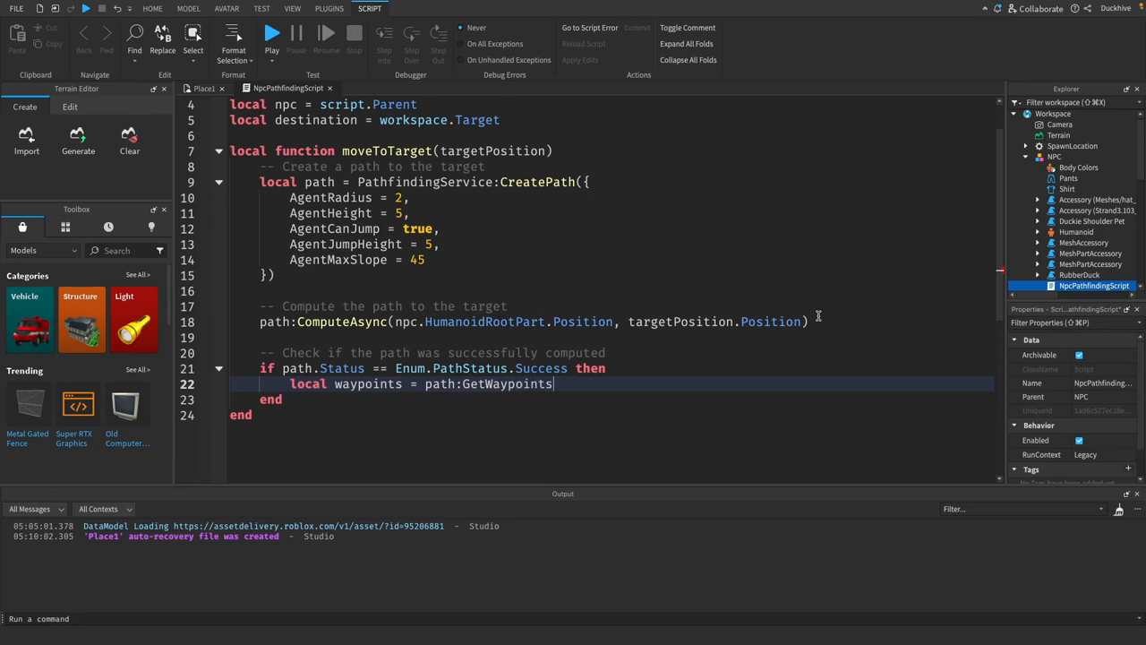
{"action": "type", "text": "("}
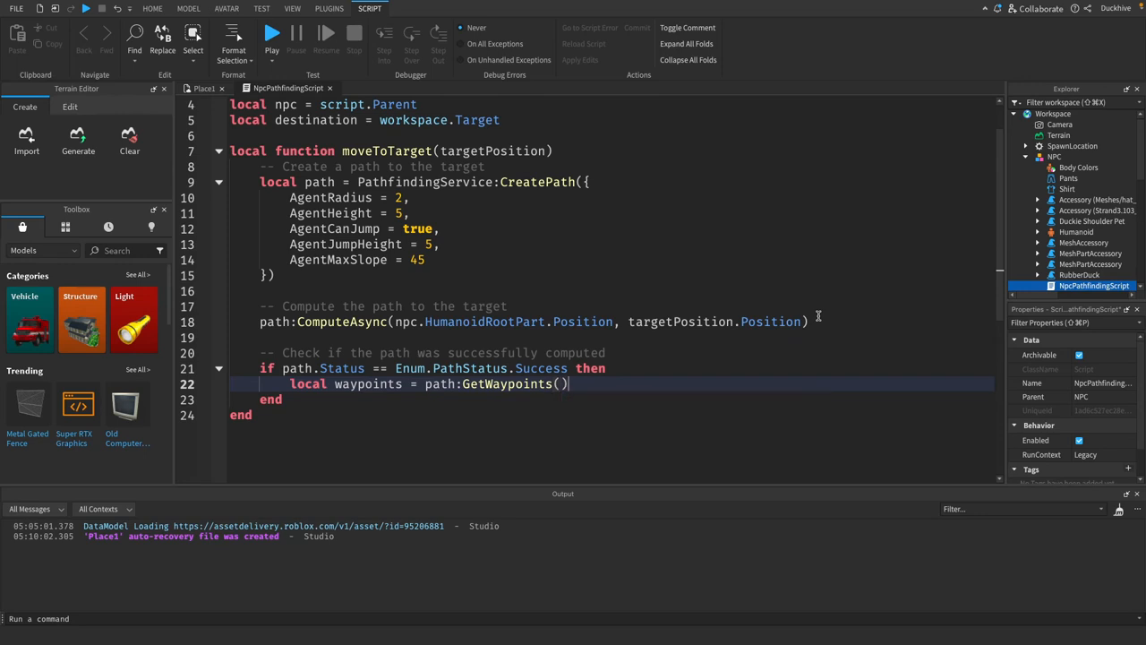
{"action": "key", "text": "enter"}
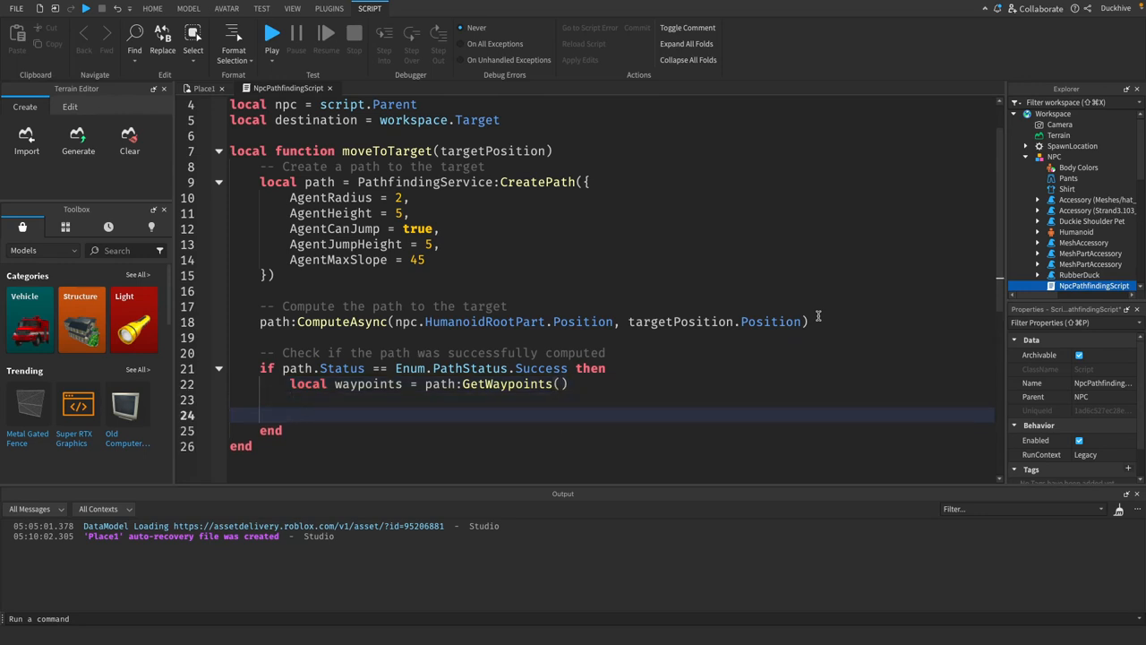
{"action": "type", "text": "-- Move"}
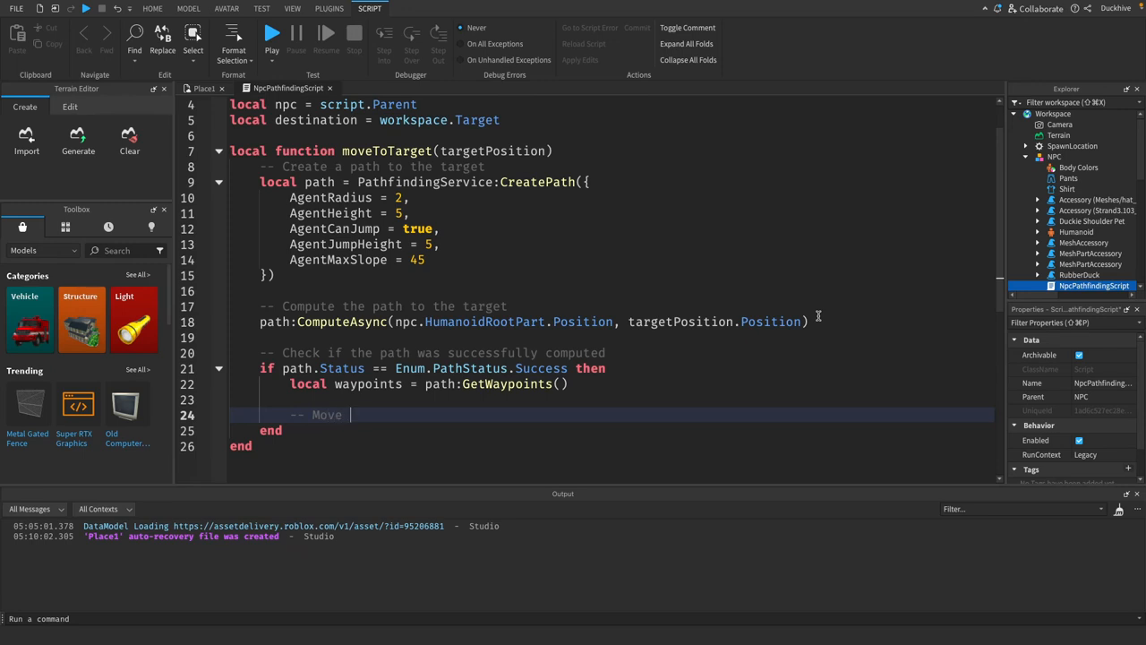
{"action": "type", "text": "the NPC along the waypoints"}
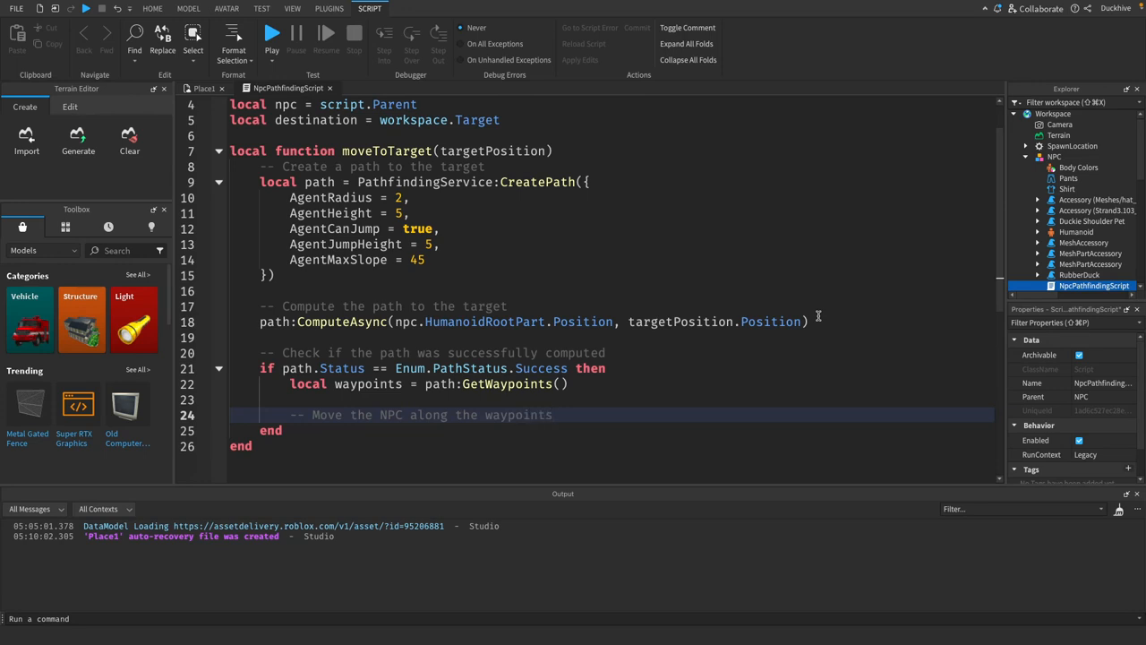
{"action": "type", "text": "for"}
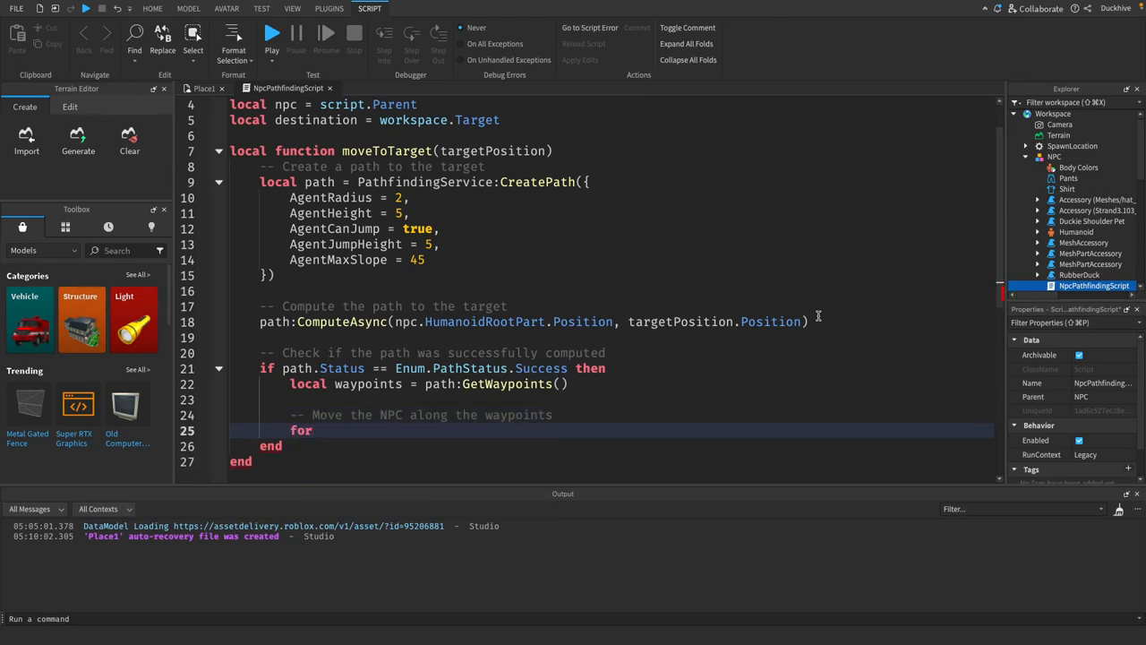
Start a for loop over ipairs(waypoints) with loop variable waypoint.
{"action": "type", "text": "_,"}
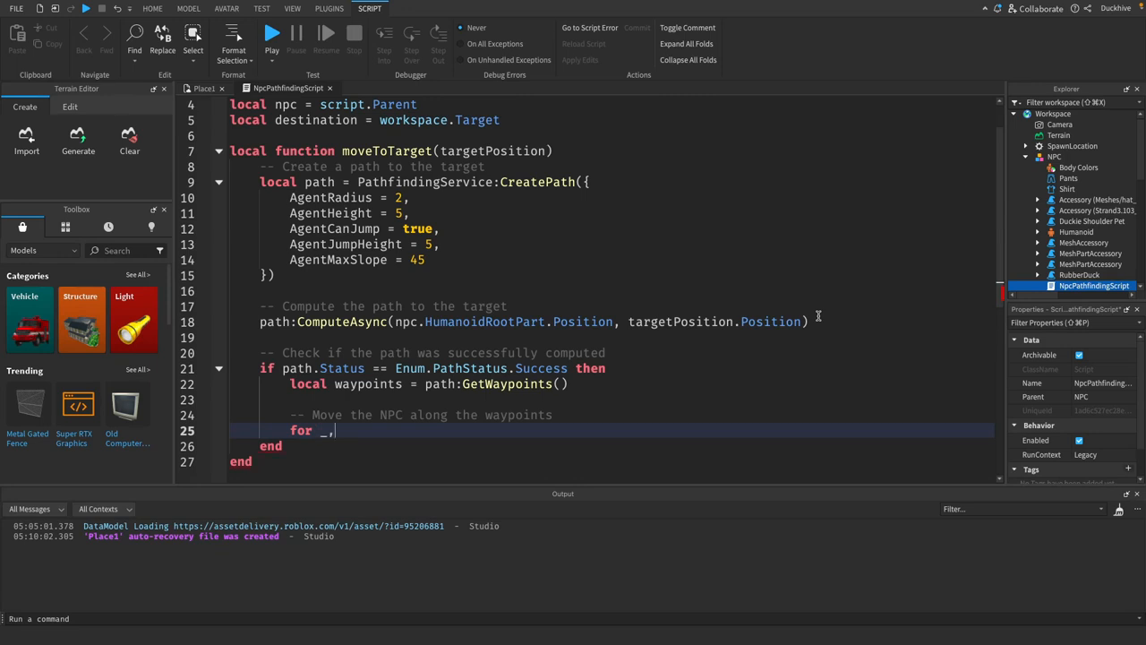
{"action": "type", "text": "waypoint in ip"}
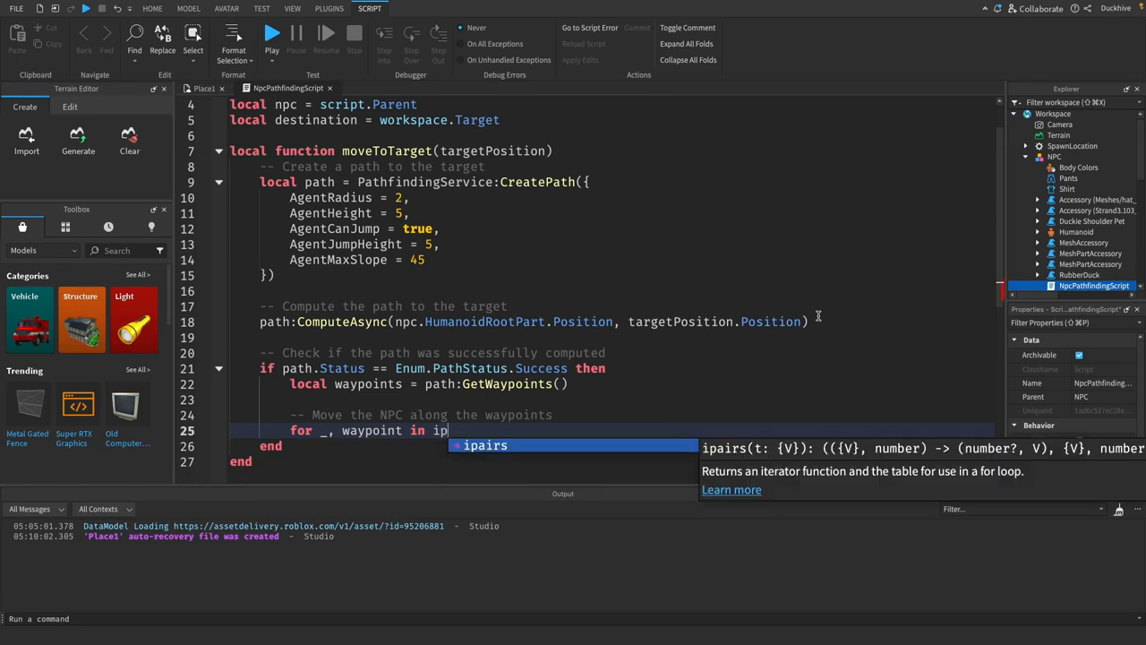
{"action": "type", "text": "(waypoints"}
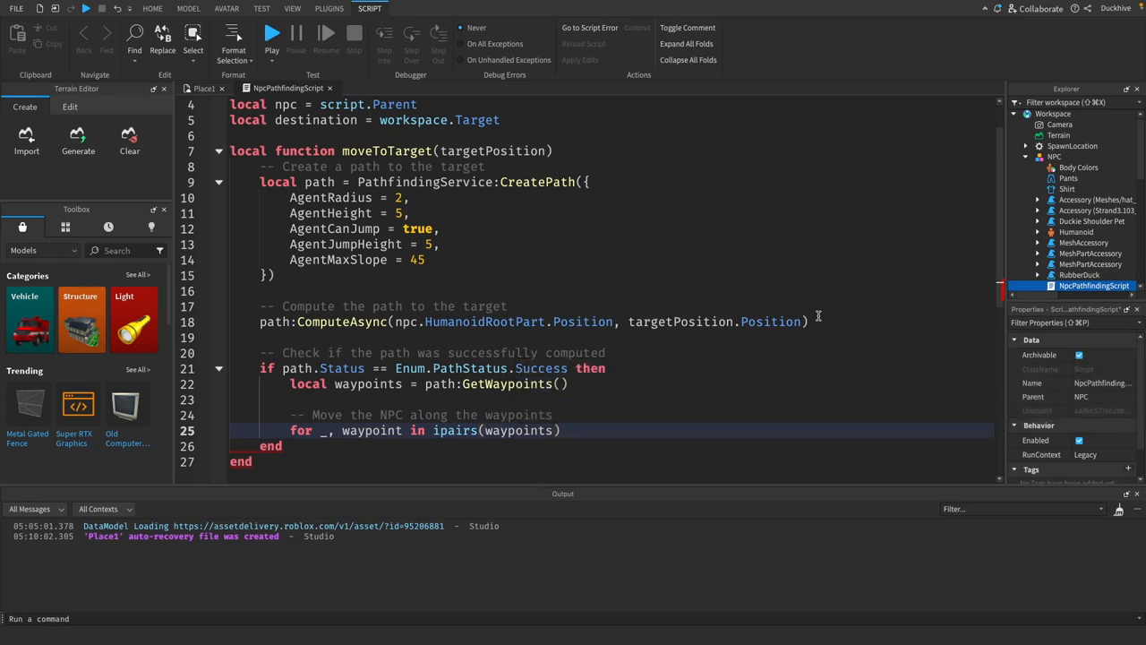
{"action": "type", "text": "do"}
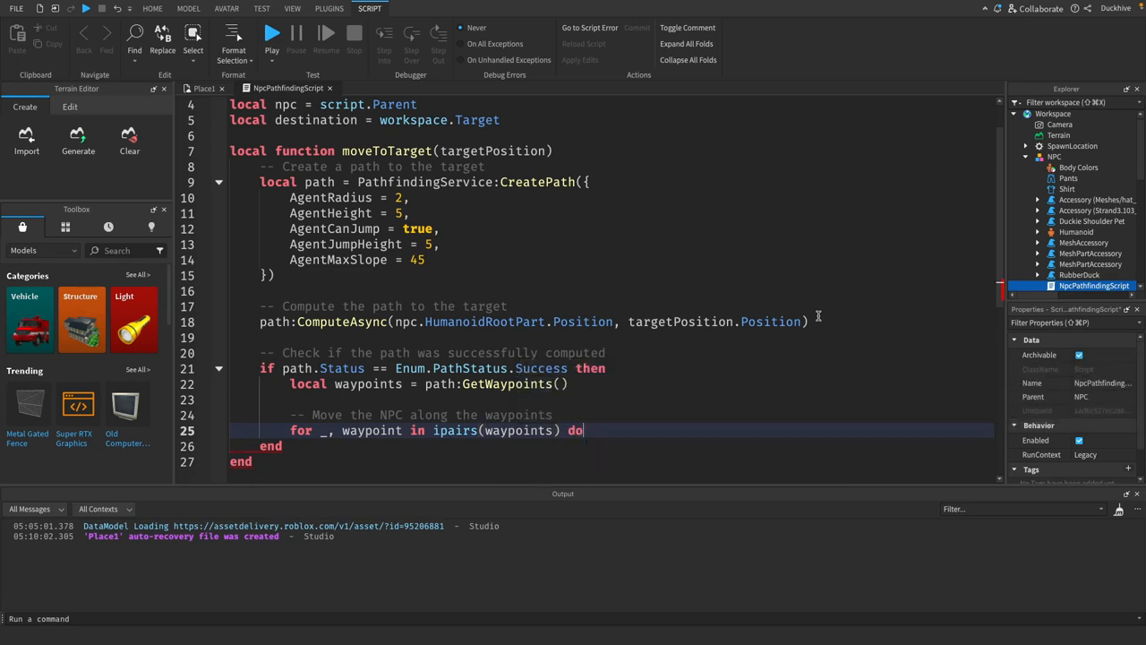
Inside the loop, call npc.Humanoid:MoveTo(waypoint.Position), fixing a mistyped property.
{"action": "type", "text": "n"}
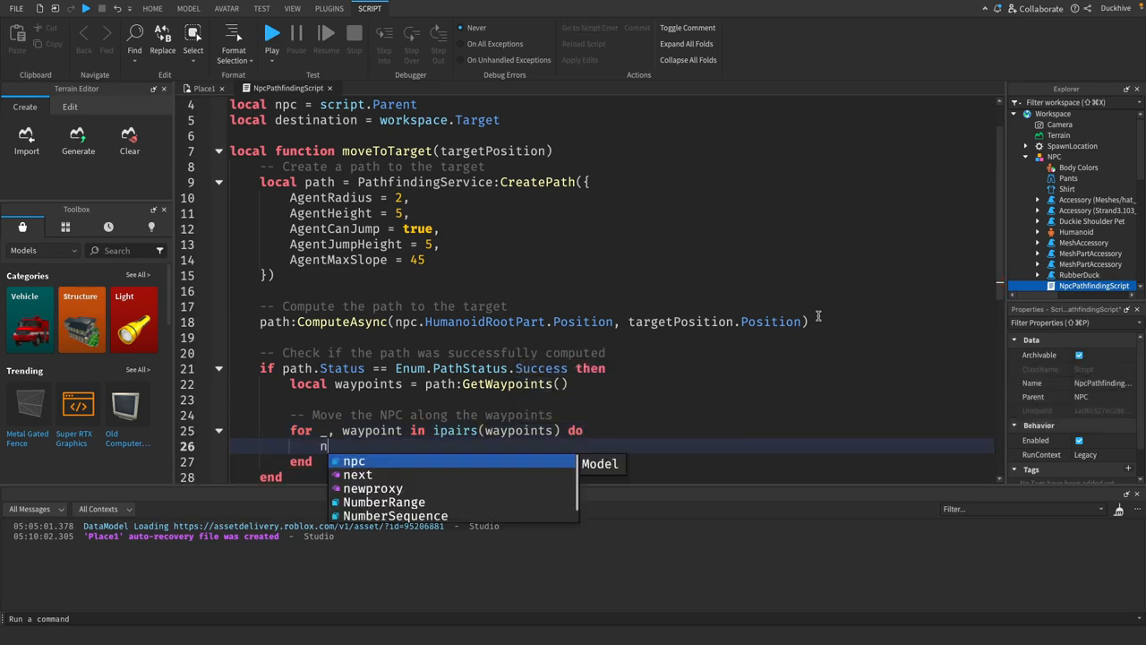
{"action": "type", "text": "pc.Humanoid"}
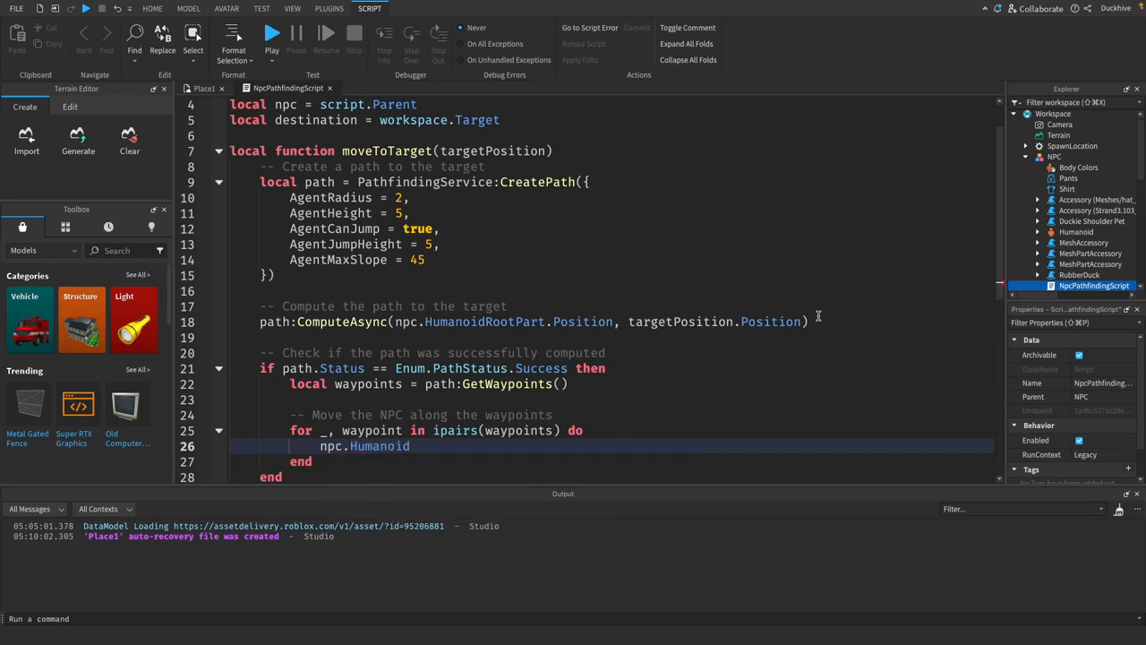
{"action": "type", "text": ":MoveTo("}
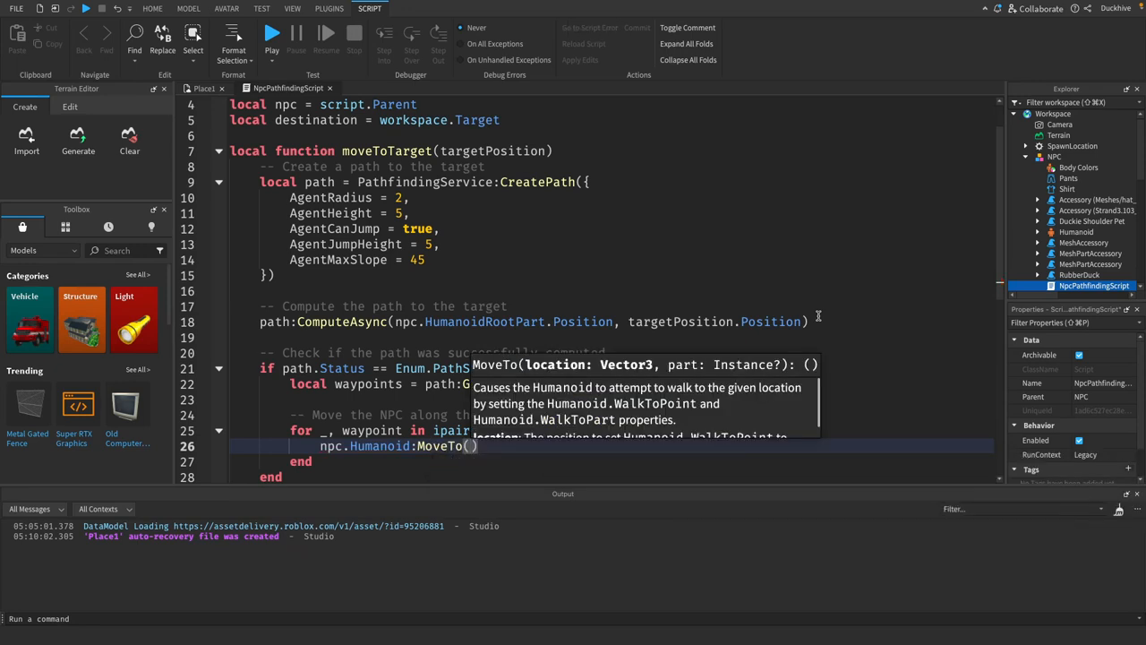
{"action": "type", "text": "waypoint.des"}
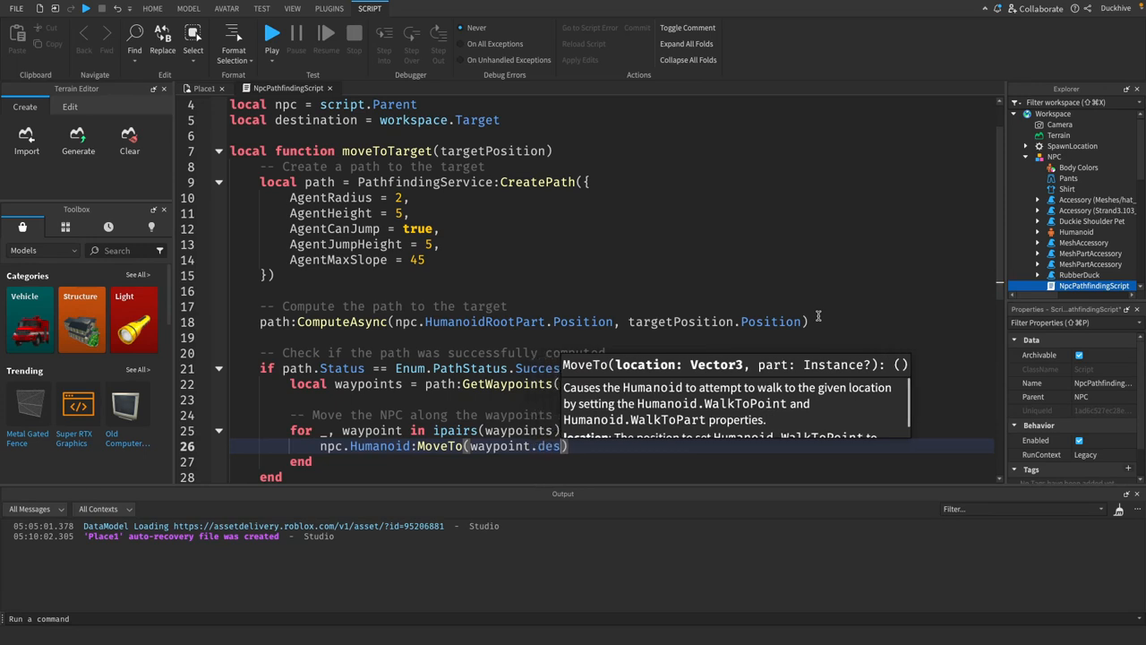
{"action": "key", "text": "Backspace"}
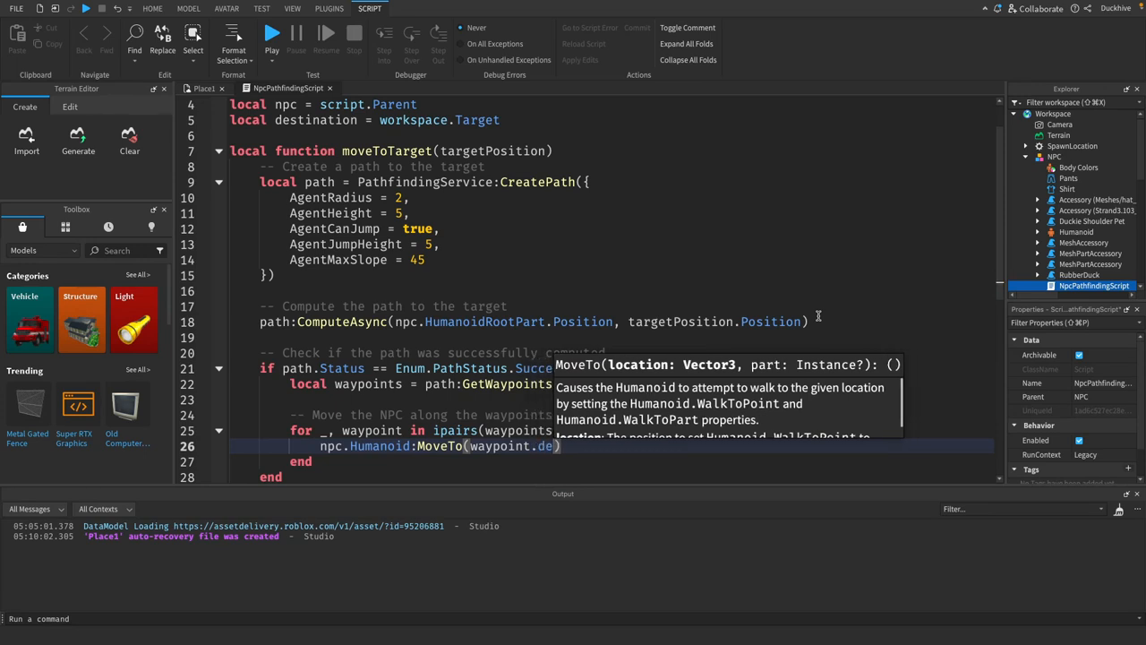
{"action": "type", "text": "Positio"}
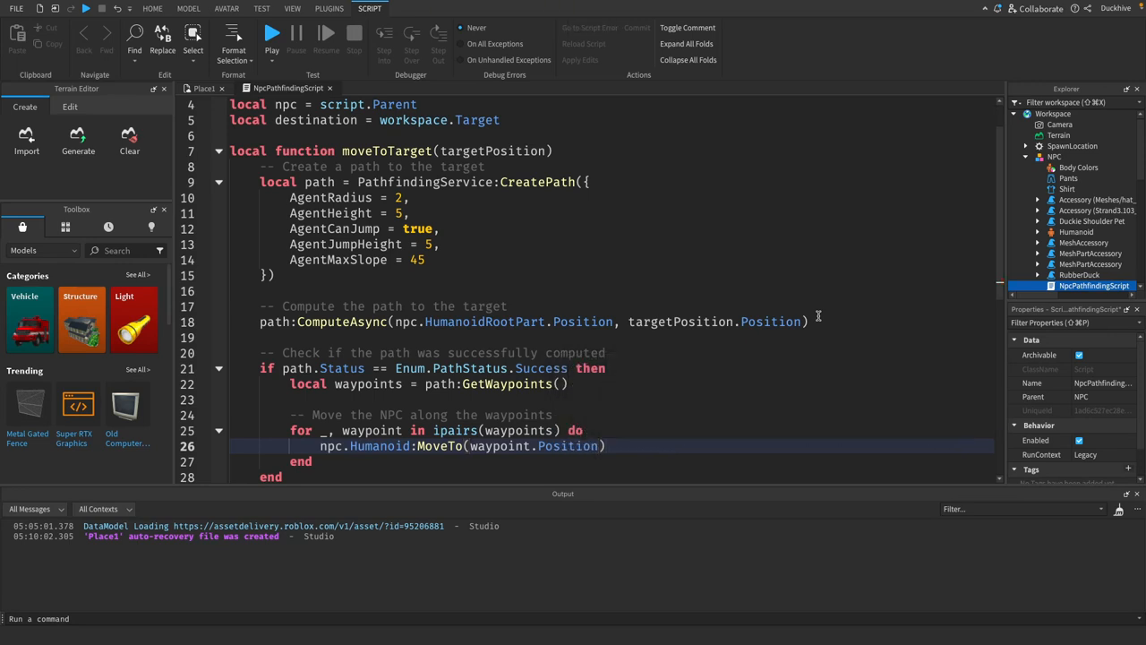
Follow it with npc.Humanoid.MoveToFinished:Wait() so the NPC reaches each waypoint first.
{"action": "type", "text": "npc.Humanoid"}
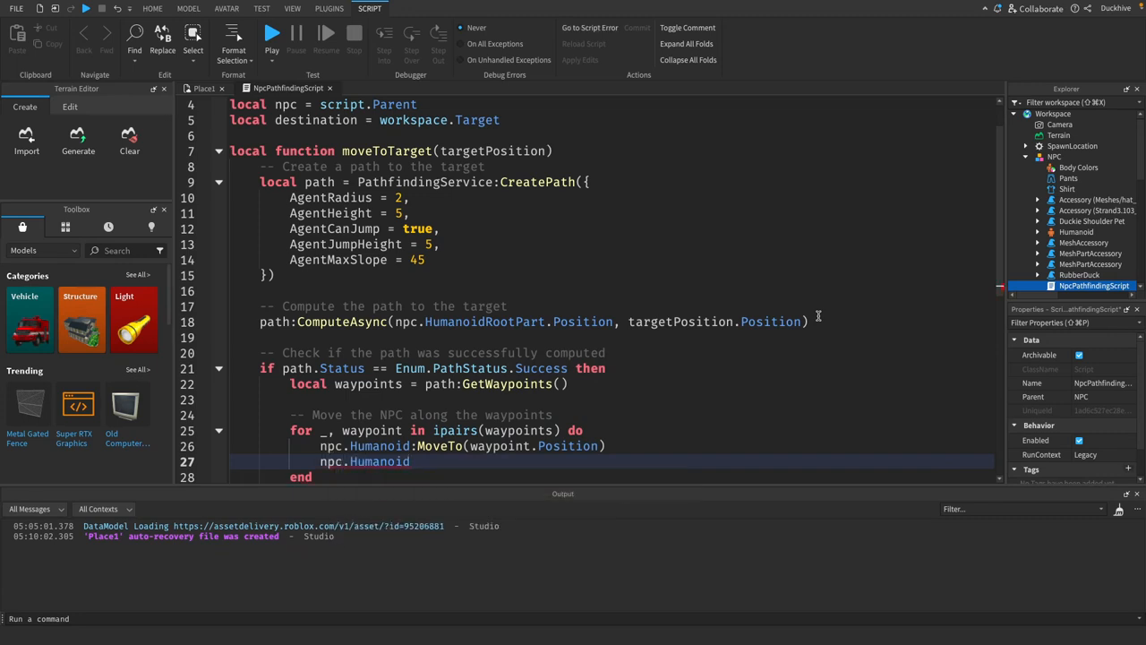
{"action": "type", "text": ".MoveToFinished"}
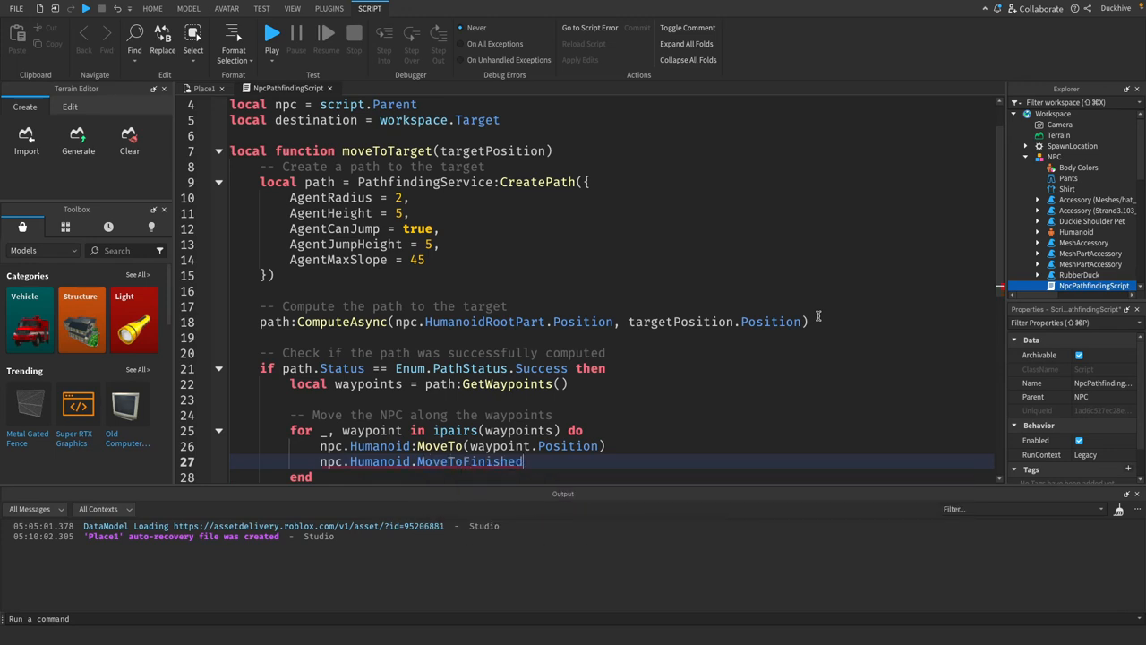
{"action": "type", "text": ":Wait()"}
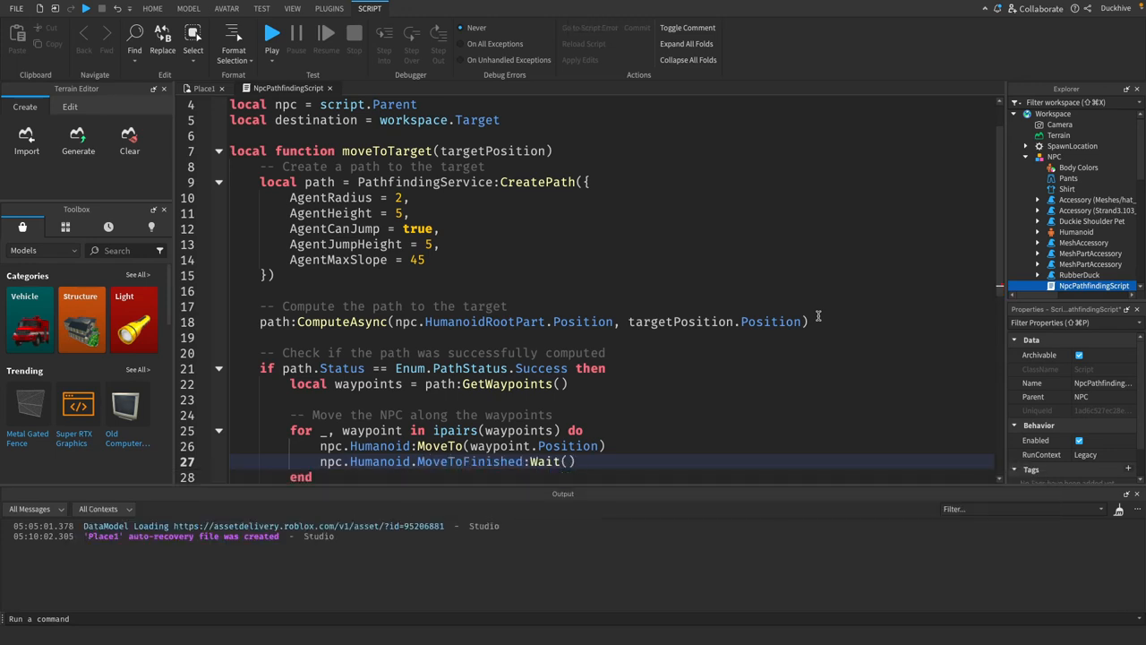
{"action": "scroll", "scroll_direction": "down", "scroll_amount": 3}
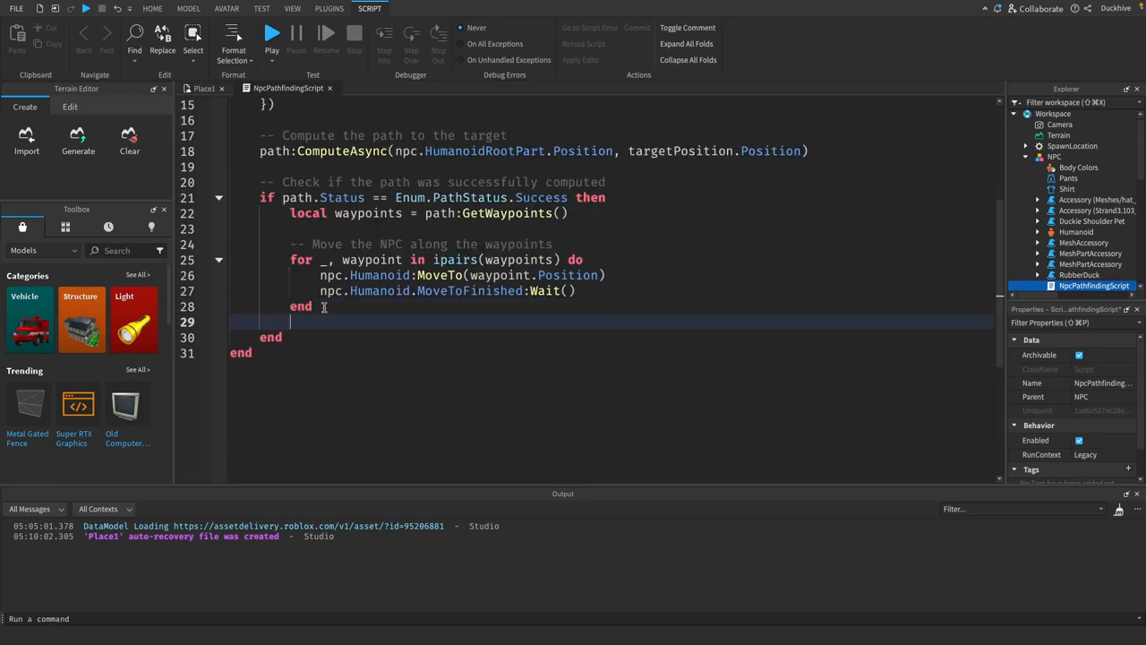
Add an else branch printing "No path found!", call moveToTarget, then return to the place tab.
{"action": "type", "text": "else"}
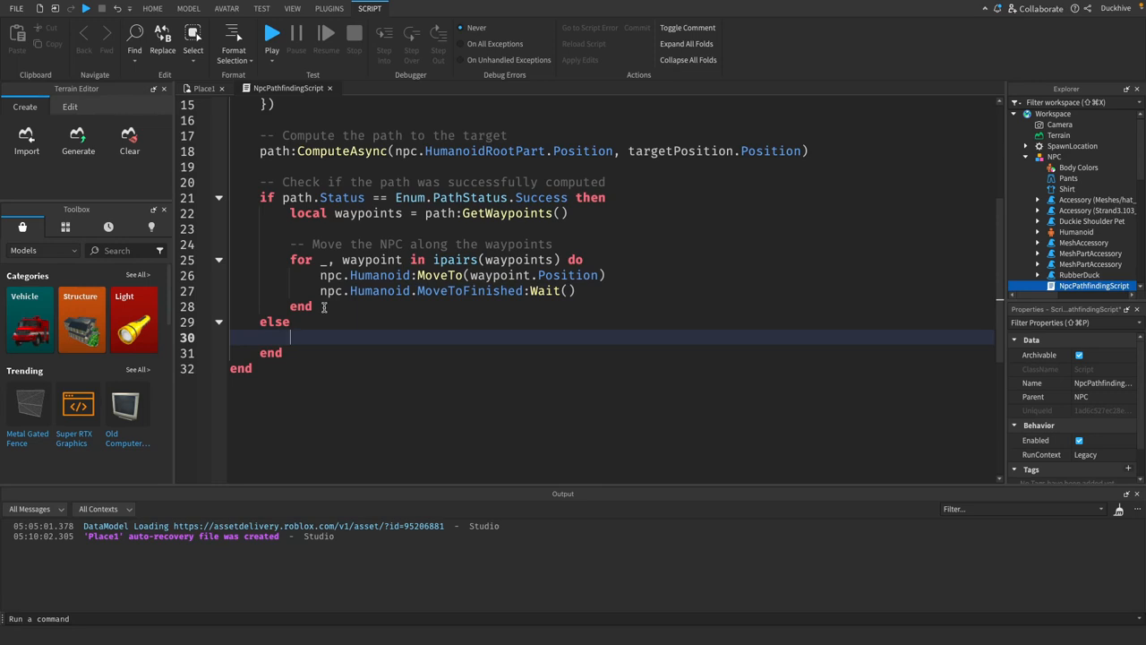
{"action": "type", "text": "print(\"No path found!"}
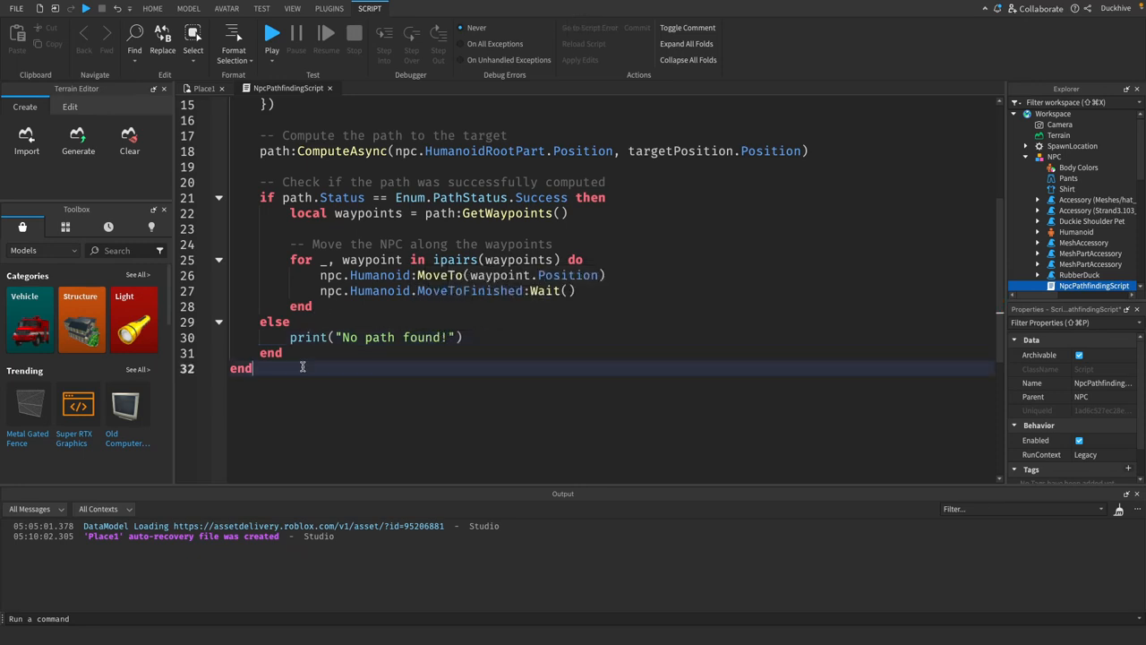
{"action": "key", "text": "Enter"}
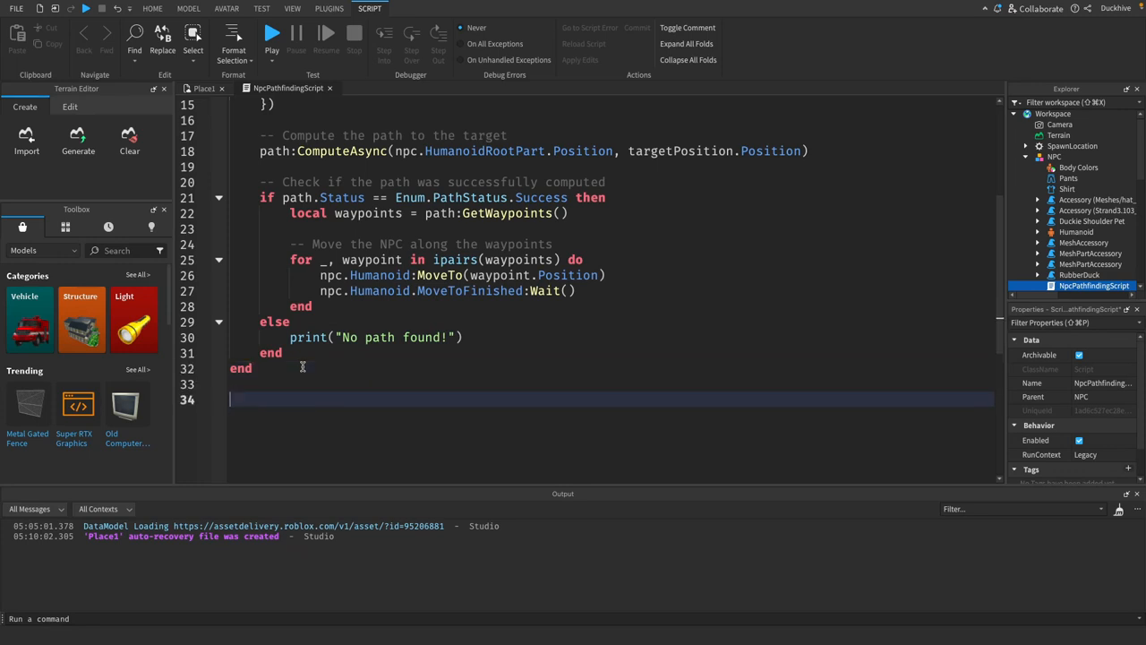
{"action": "type", "text": "move"}
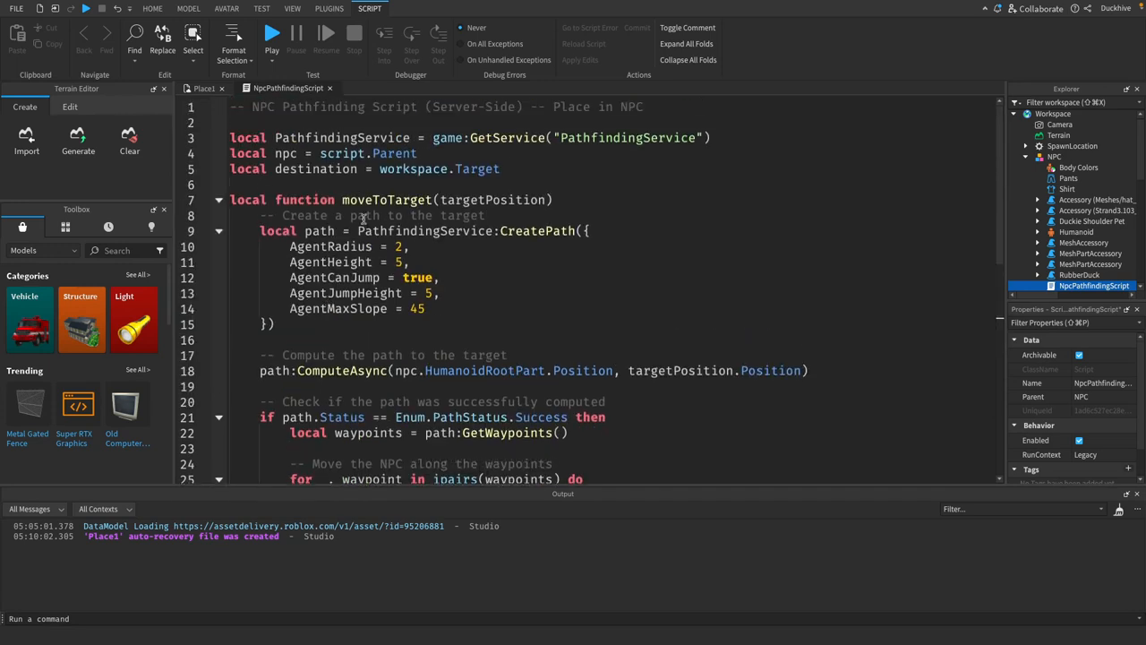
{"action": "scroll", "scroll_direction": "down", "scroll_amount": 3}
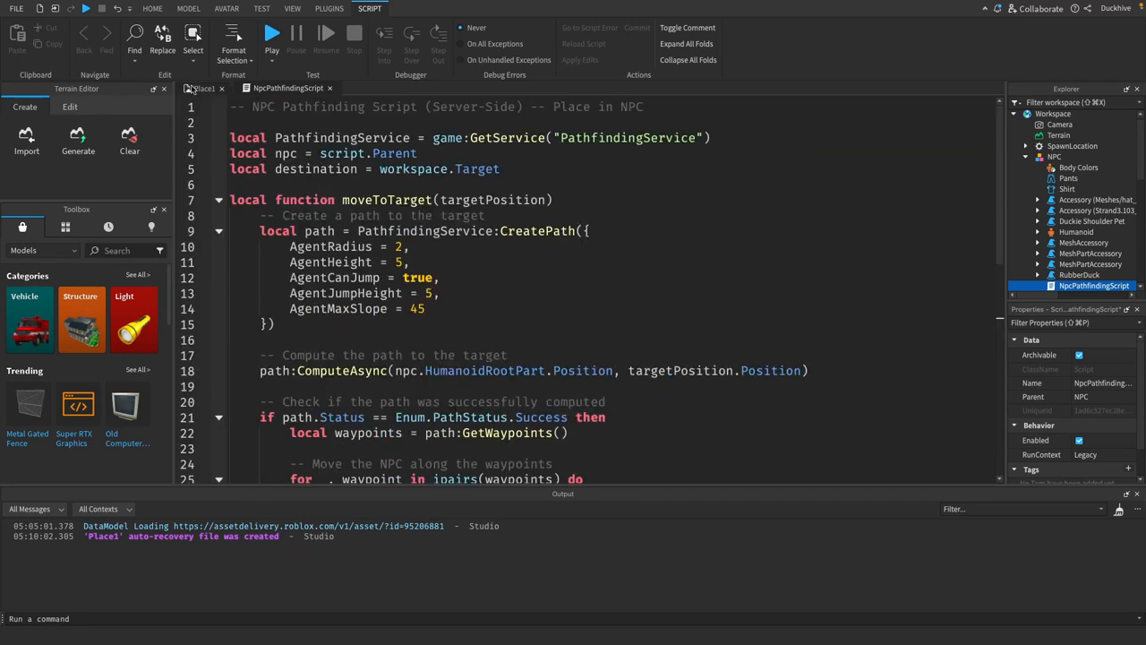
{"action": "left_click", "coordinate": [226, 7]}
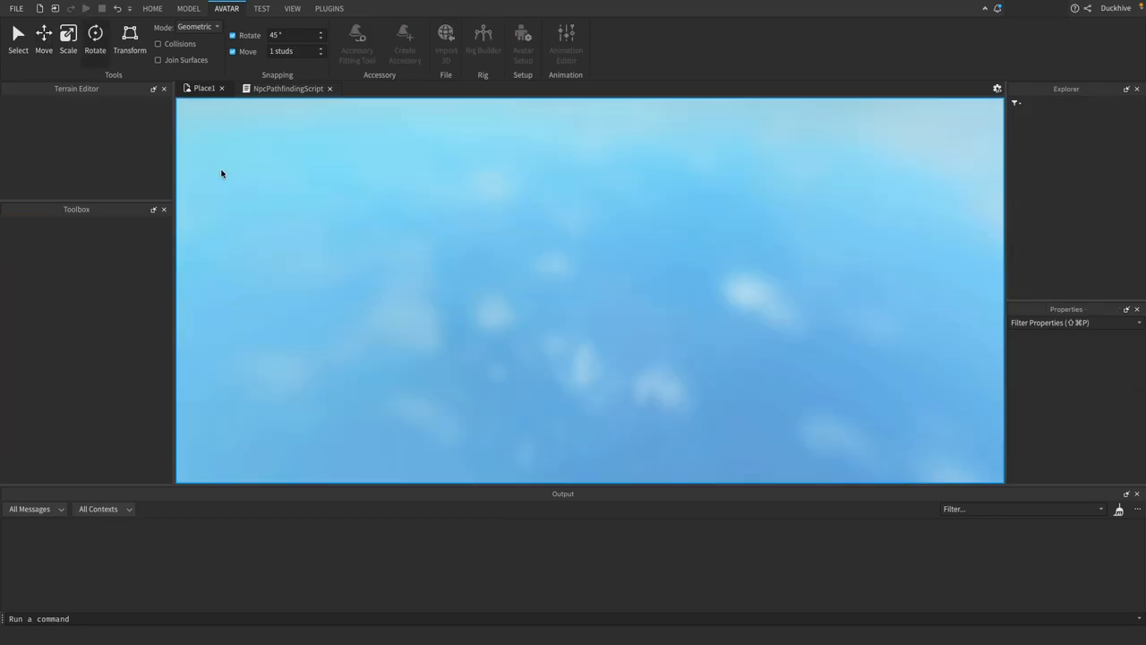
Run a playtest to watch the NPC beside the wall, then stop it.
{"action": "left_click", "coordinate": [86, 7]}
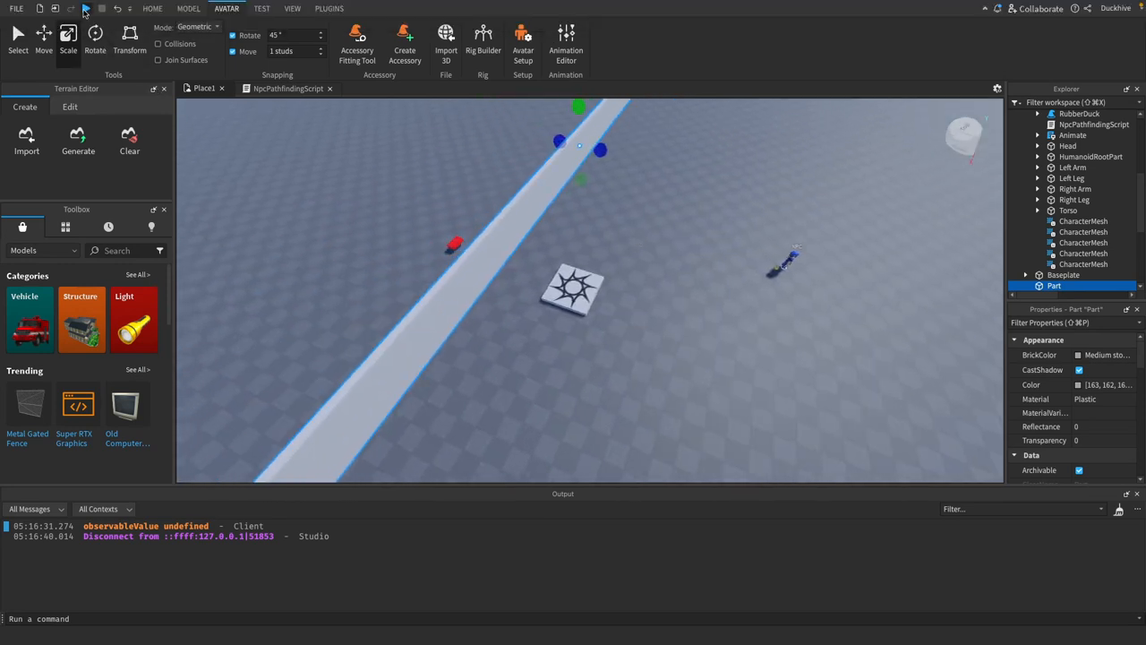
{"action": "left_click", "coordinate": [84, 7]}
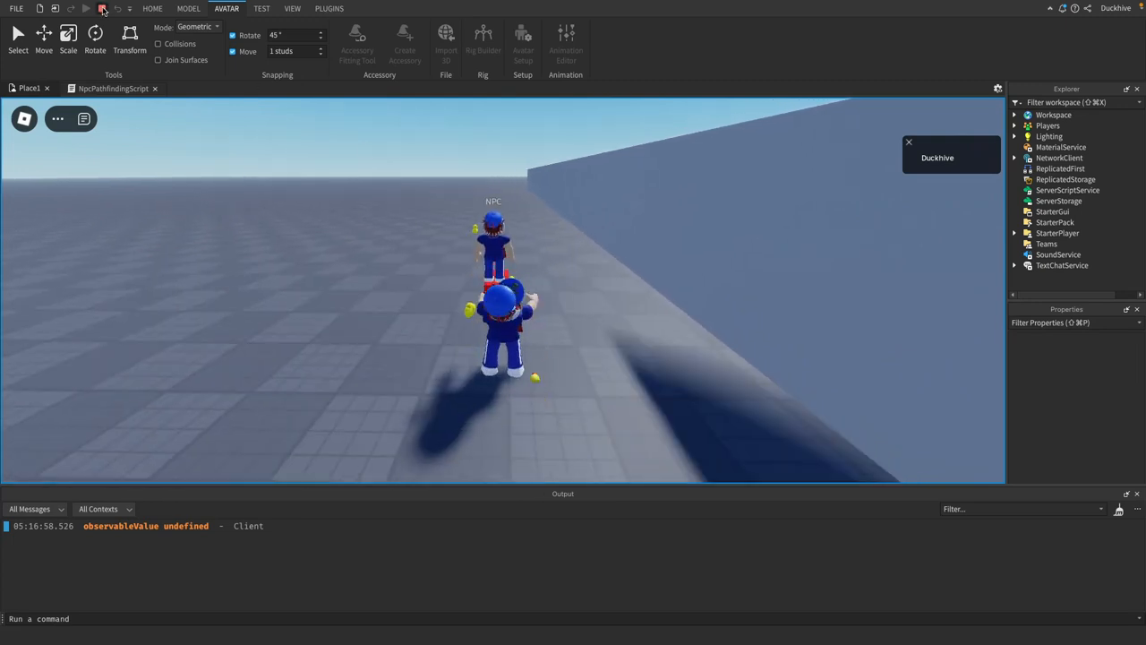
{"action": "left_click", "coordinate": [102, 7]}
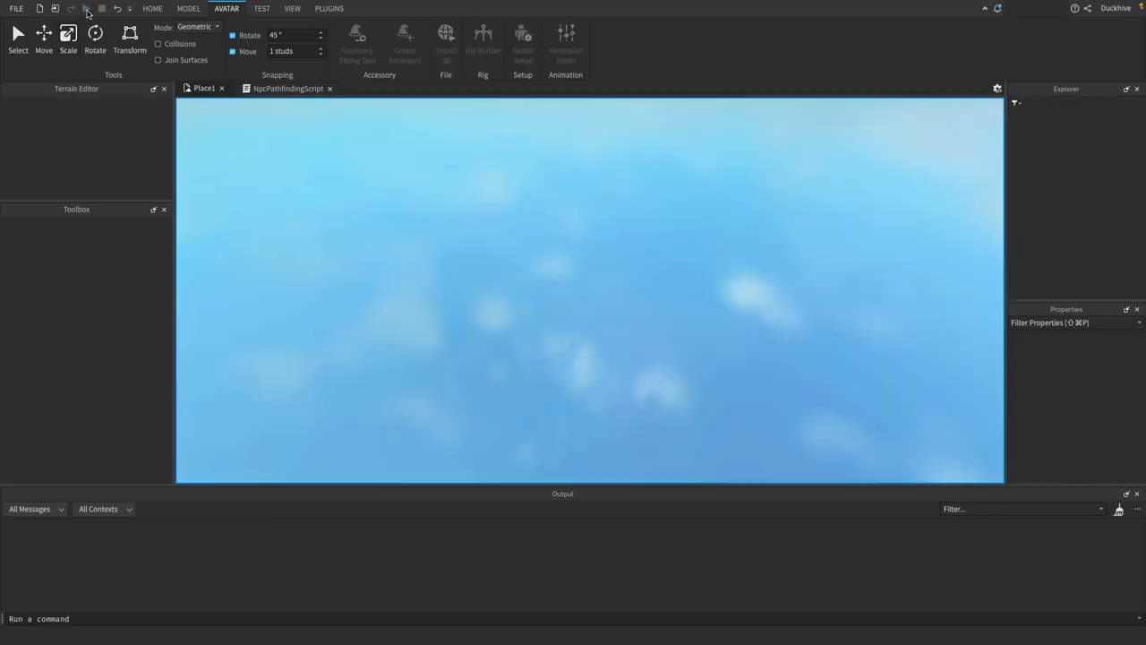
Launch another playtest of the place.
{"action": "left_click", "coordinate": [86, 7]}
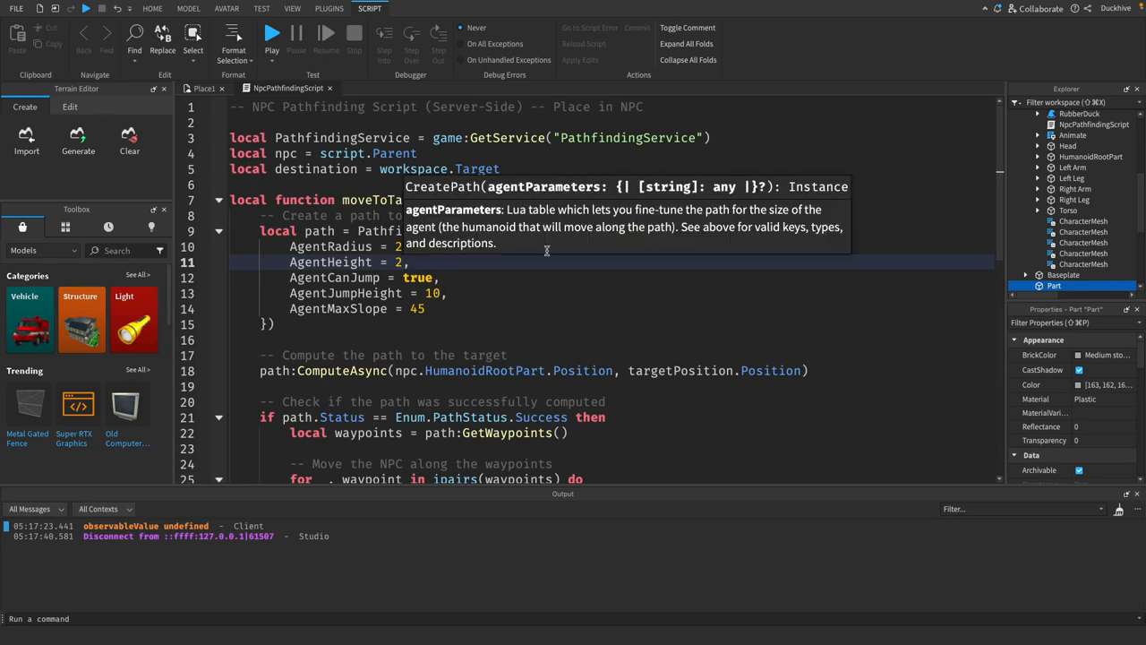
{"action": "mouse_move", "coordinate": [441, 287]}
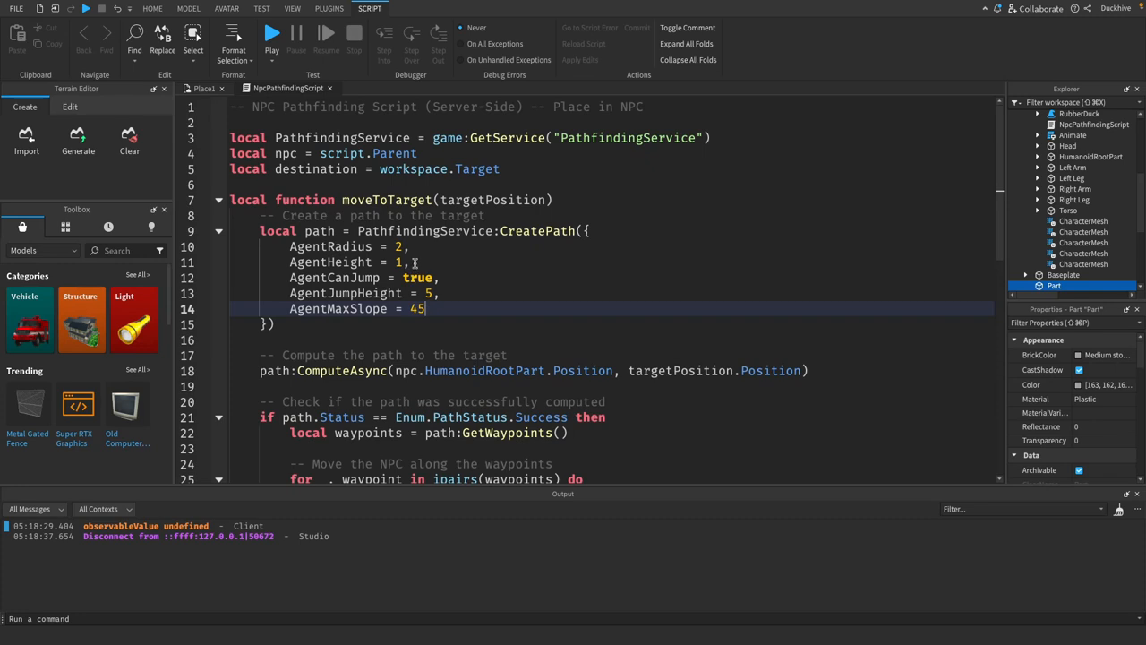
Switch to the Place1 tab showing the wall and Target.
{"action": "left_click", "coordinate": [225, 7]}
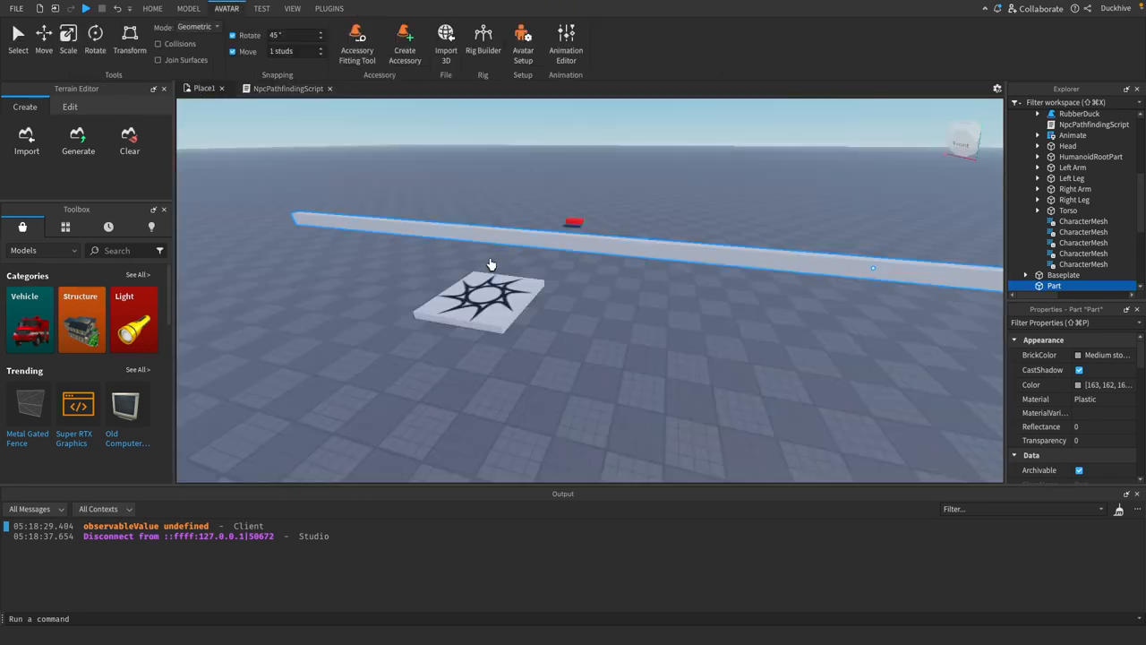